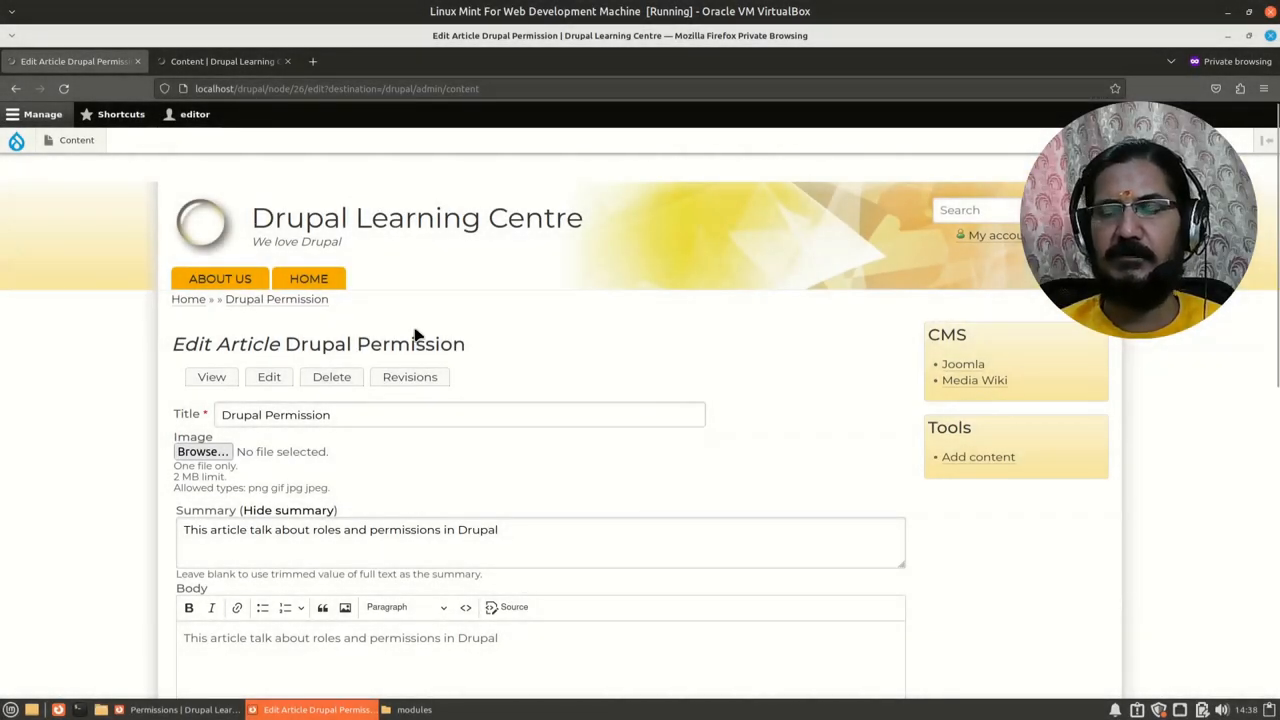
mouse_move(844, 516)
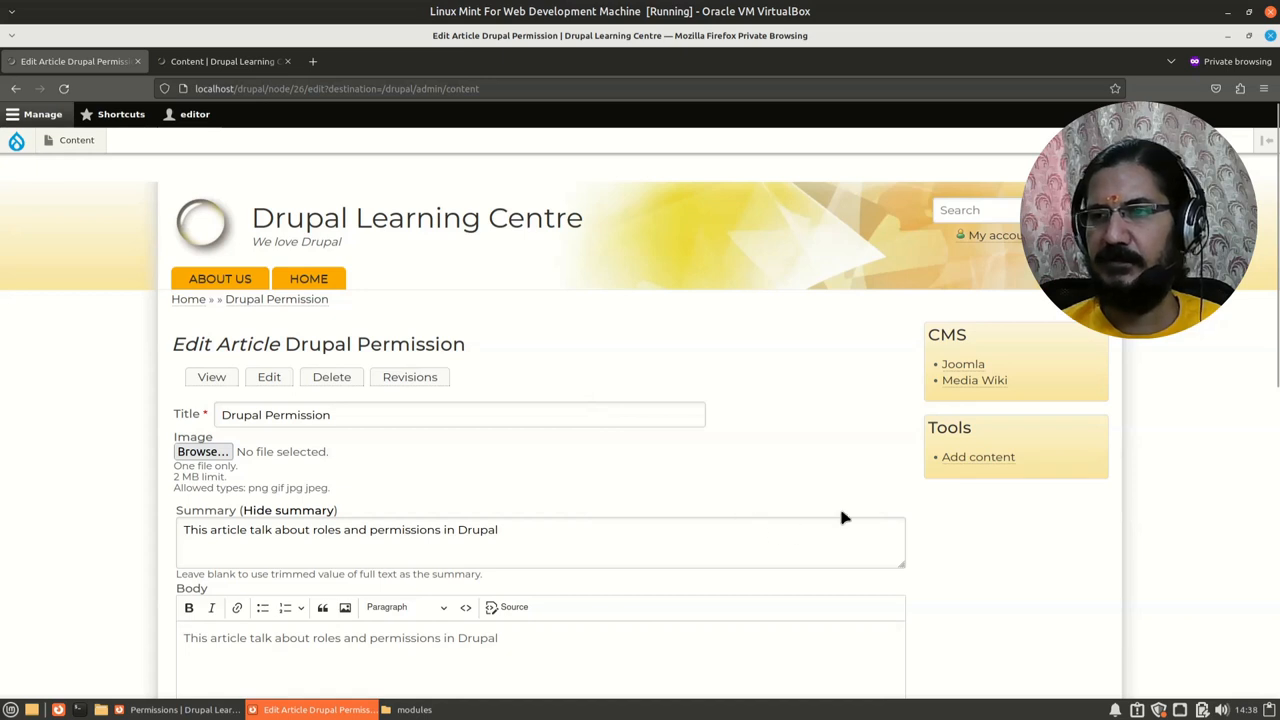
Scroll down the article edit form before switching to the author account
scroll(down, 3)
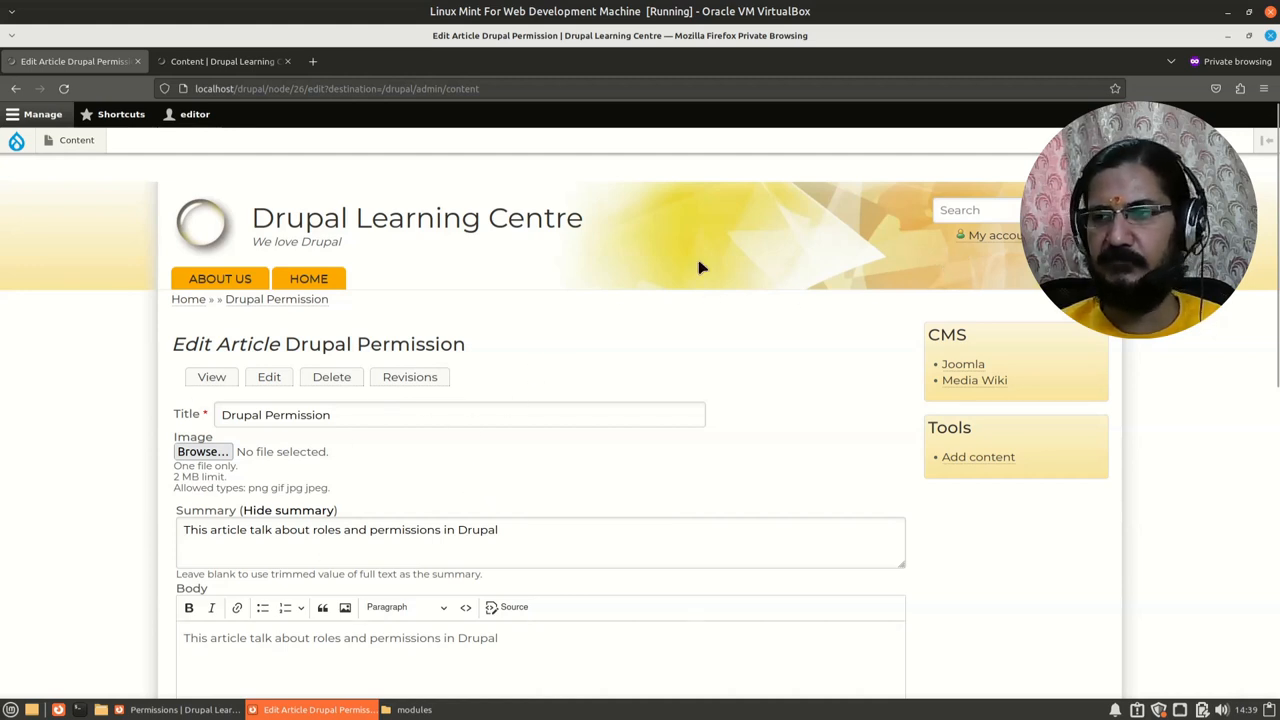
mouse_move(1144, 338)
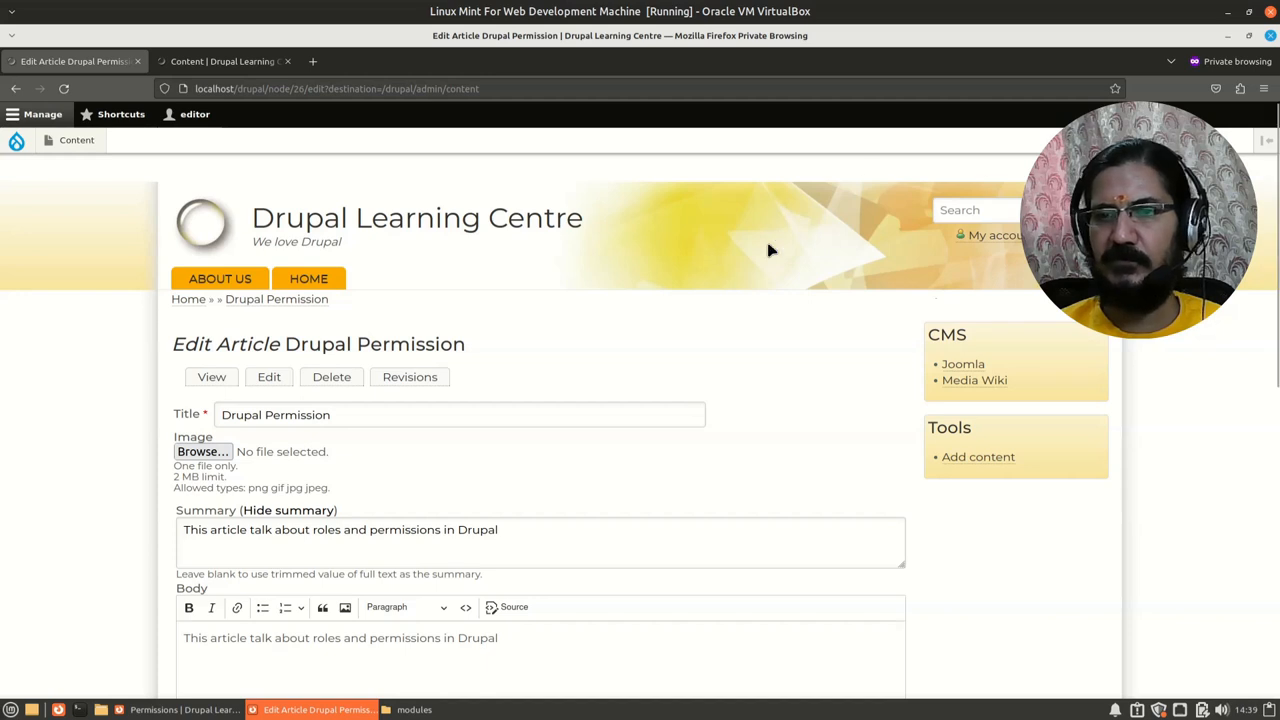
mouse_move(778, 268)
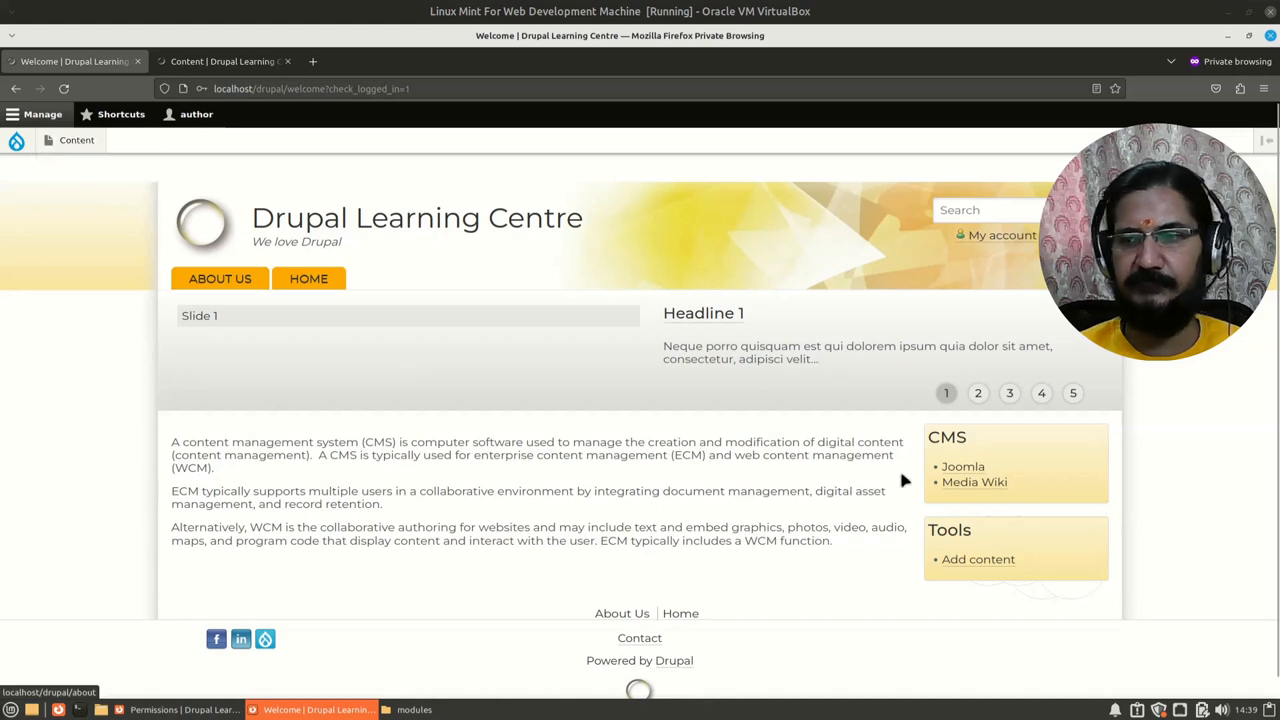
Start a blank Create Article form via Add content, then return to the admin Permissions window
click(976, 560)
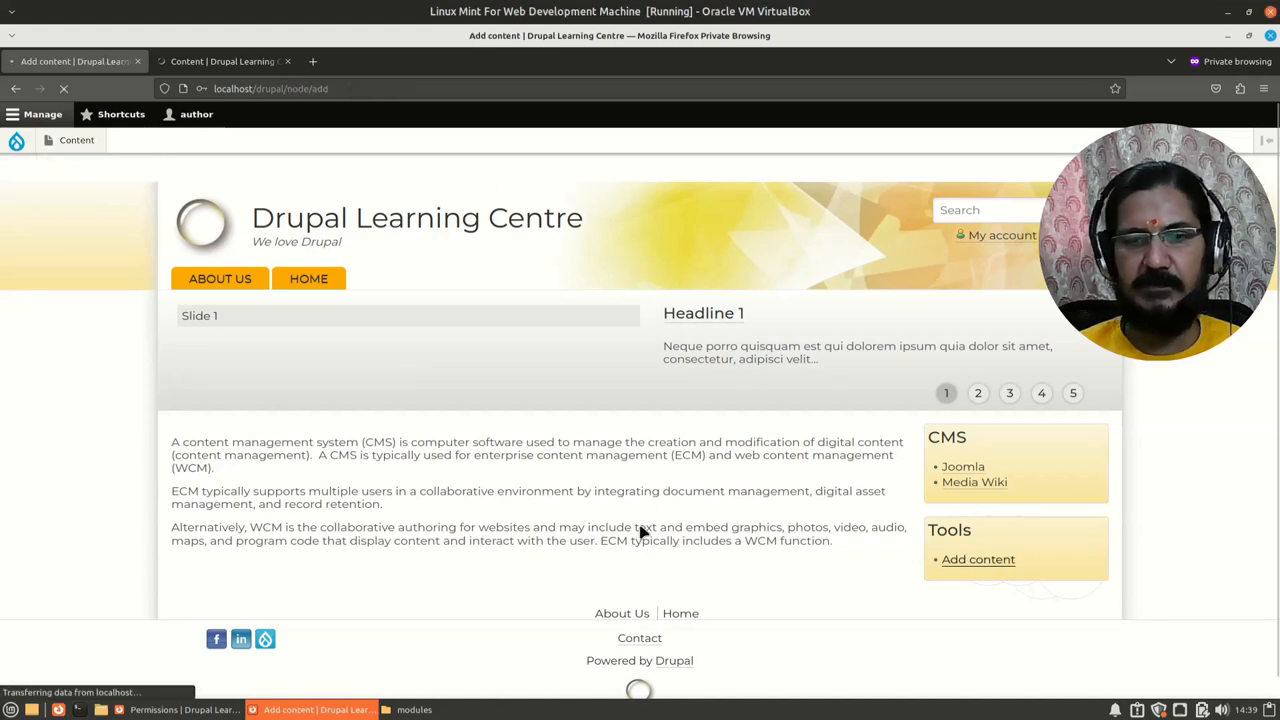
click(976, 560)
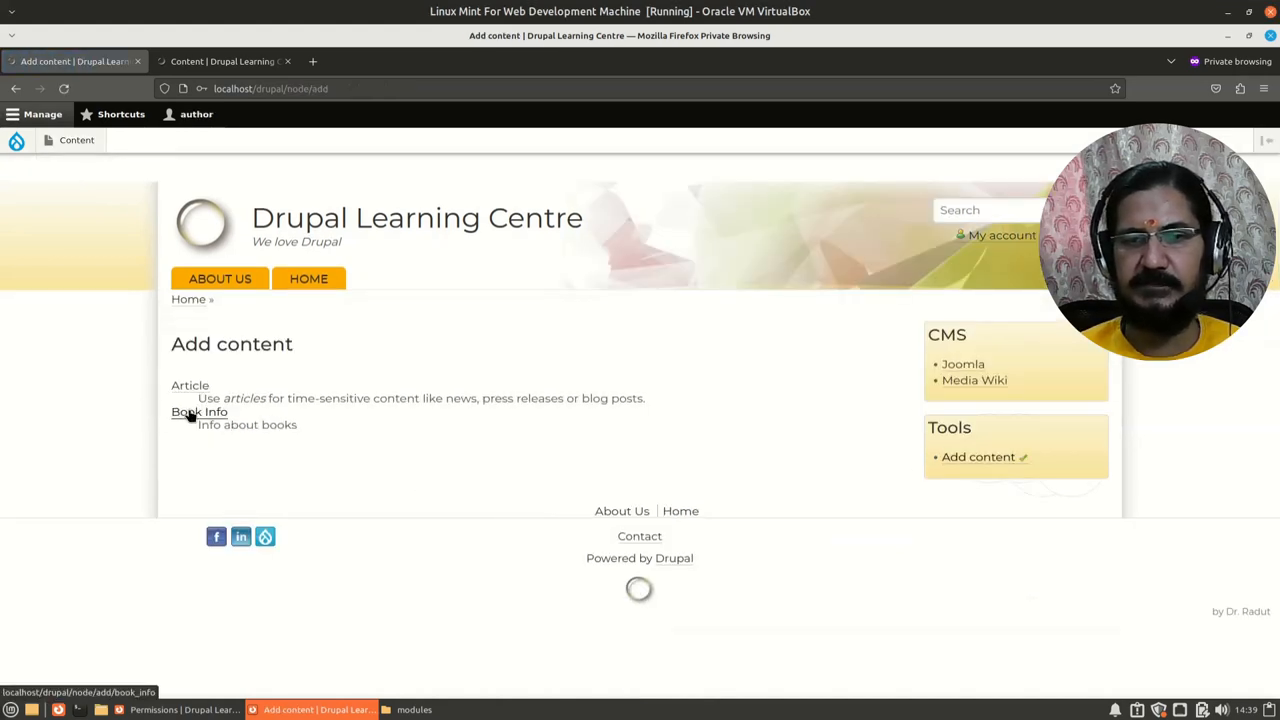
click(200, 412)
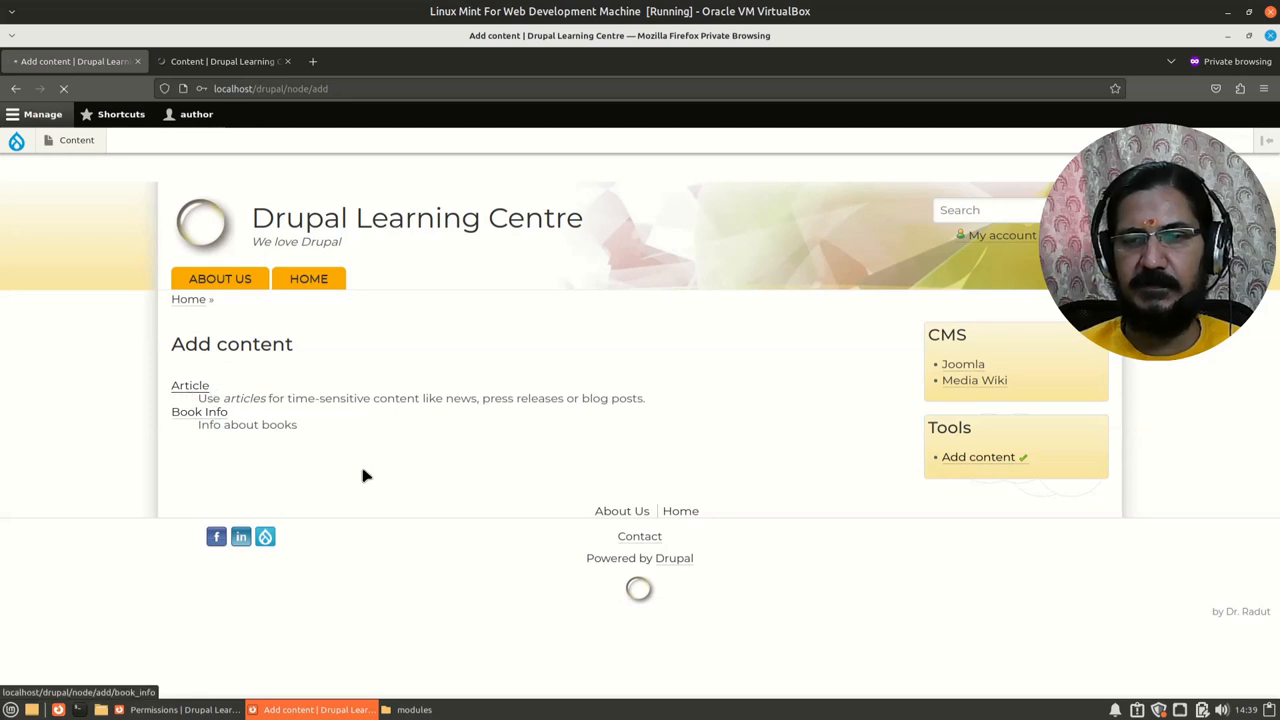
click(190, 384)
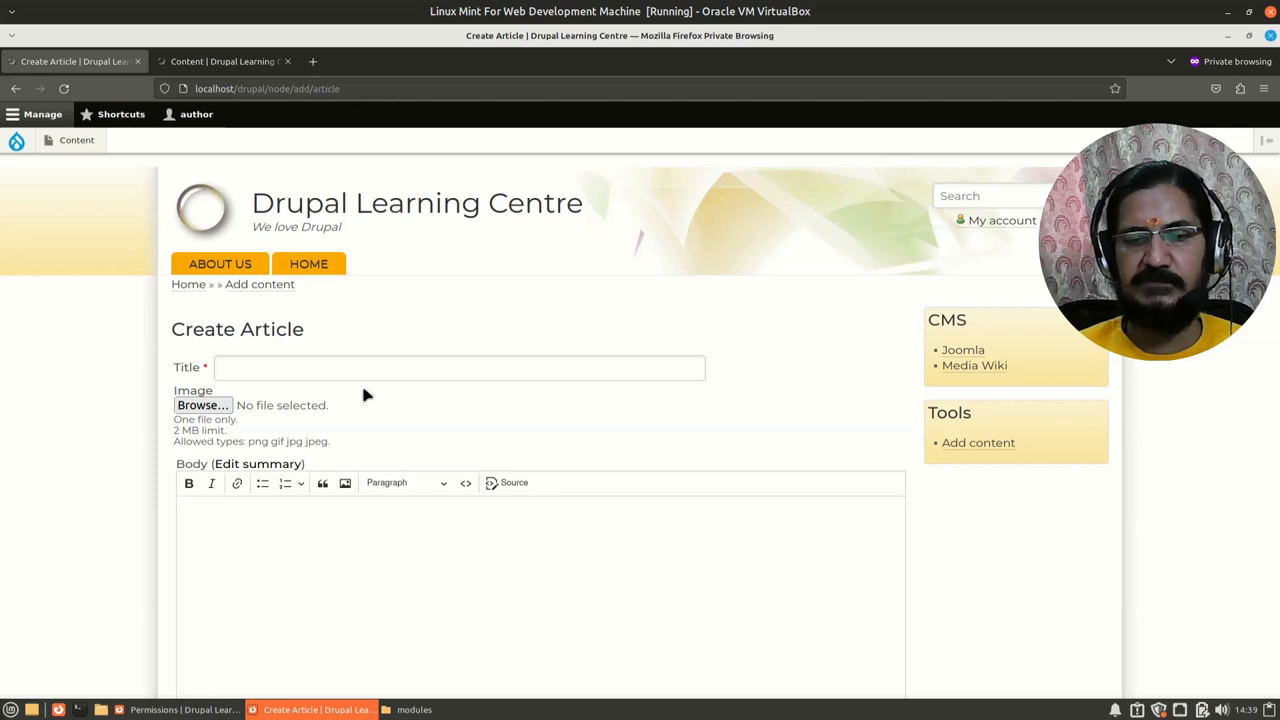
mouse_move(332, 468)
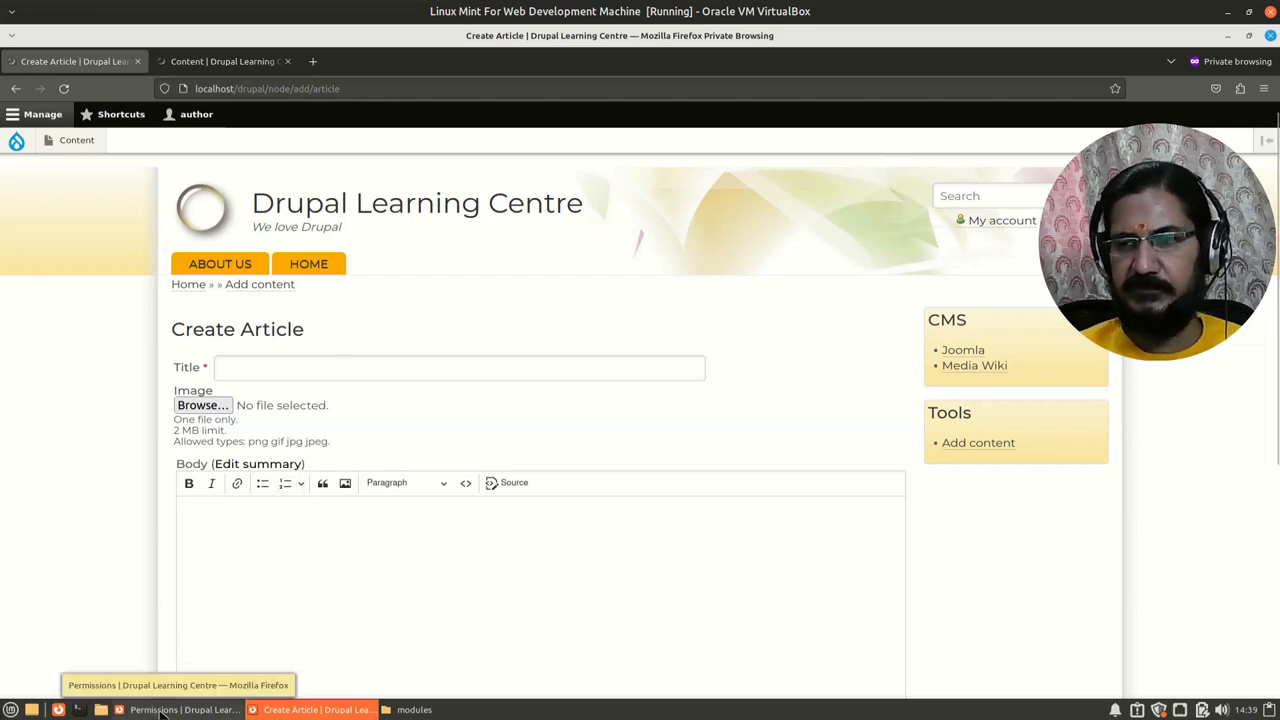
click(184, 708)
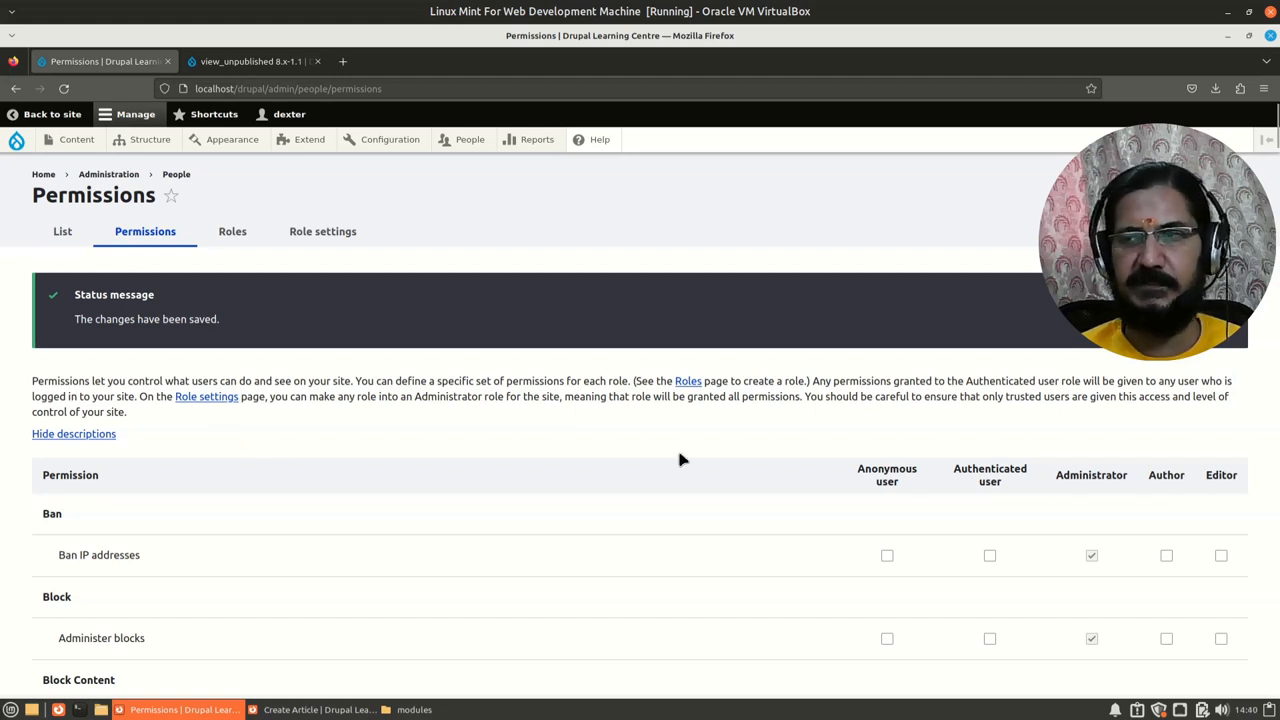
mouse_move(696, 28)
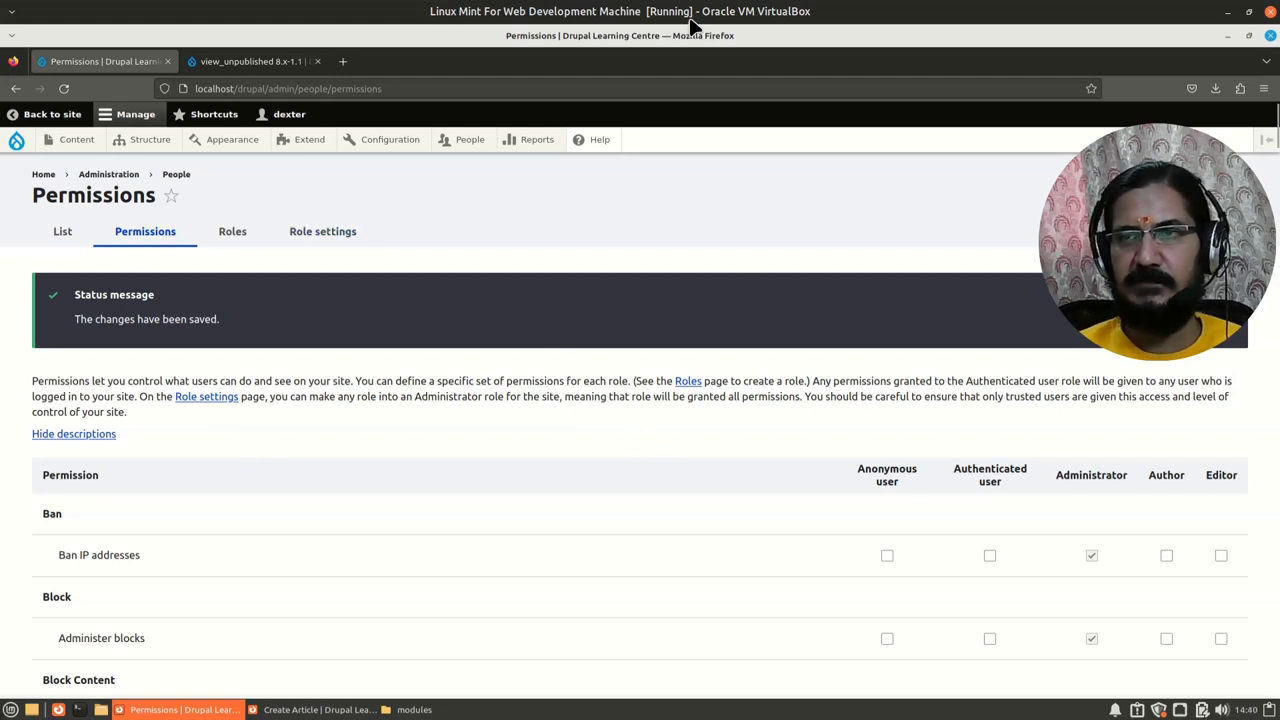
mouse_move(138, 162)
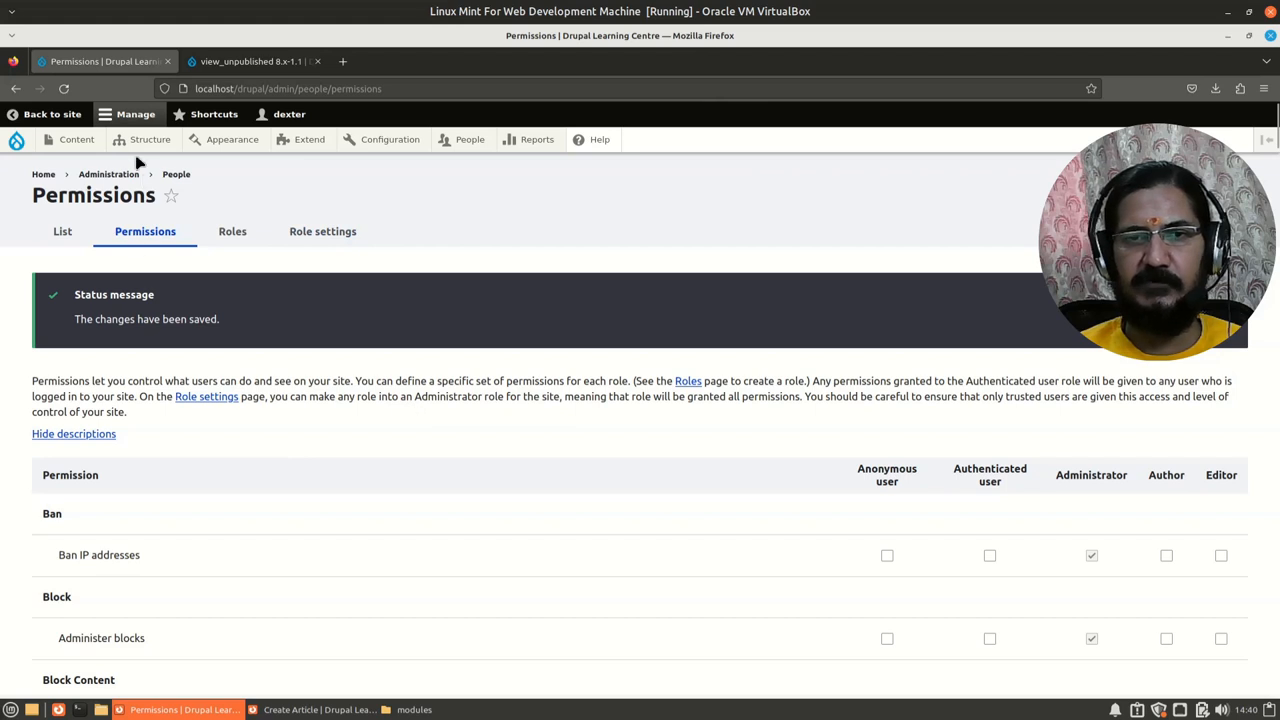
Uncheck the Article content type's default publishing options and save the content type
click(148, 140)
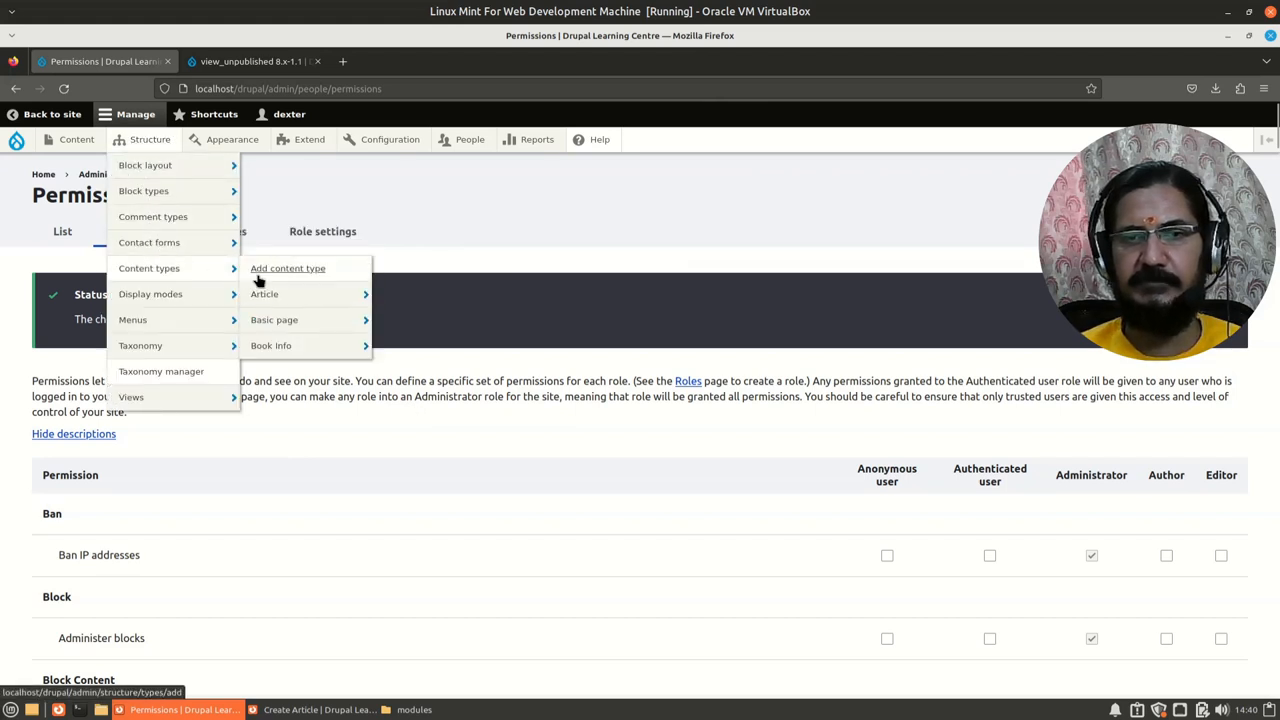
mouse_move(264, 294)
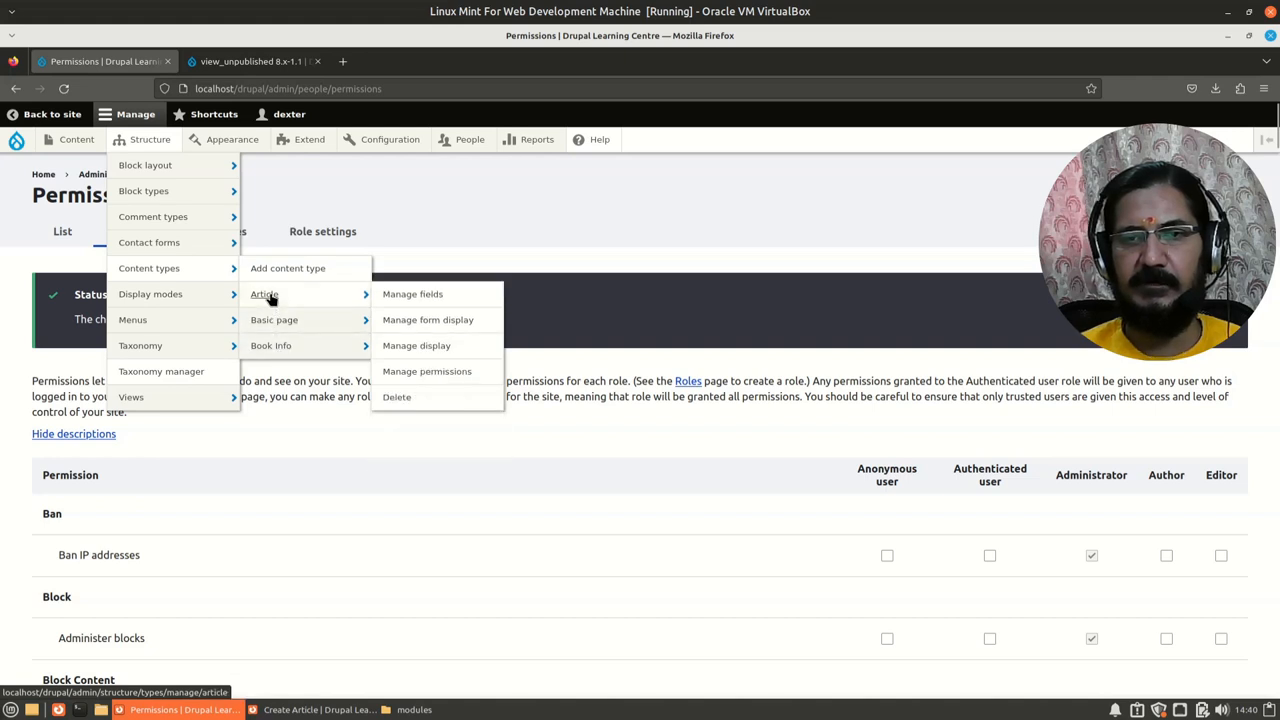
click(264, 294)
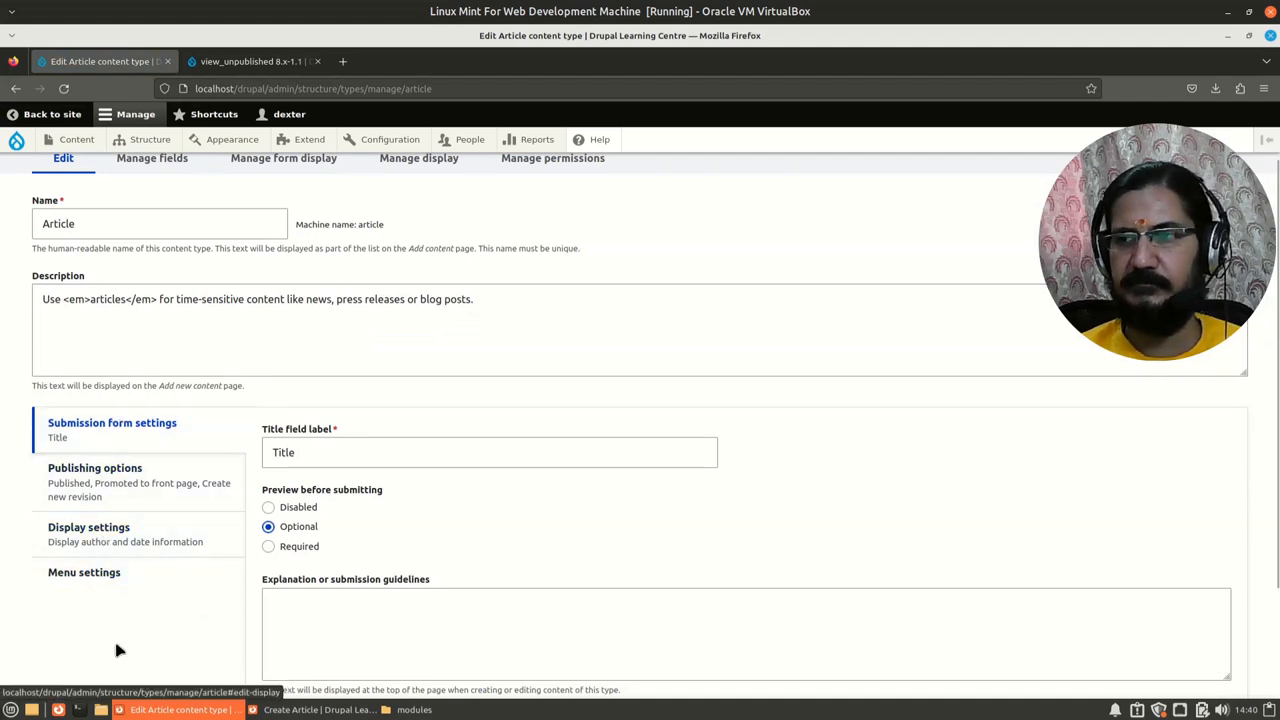
mouse_move(120, 612)
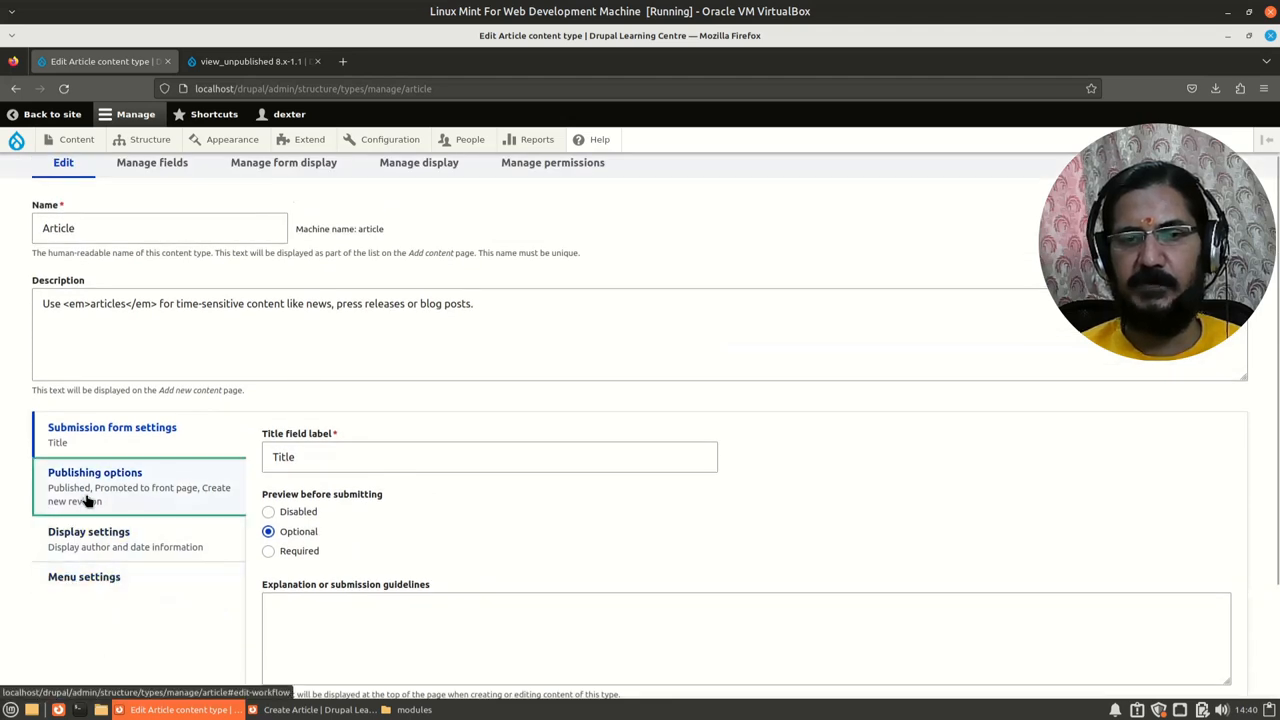
click(96, 472)
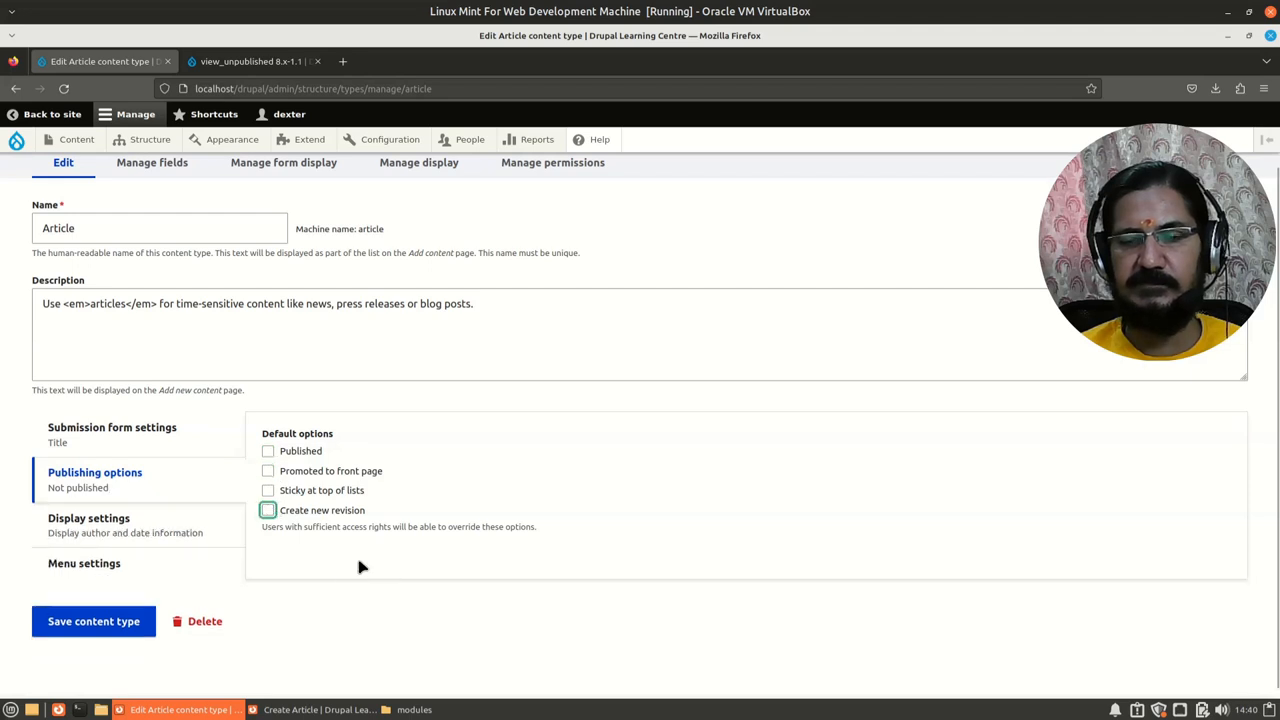
mouse_move(278, 468)
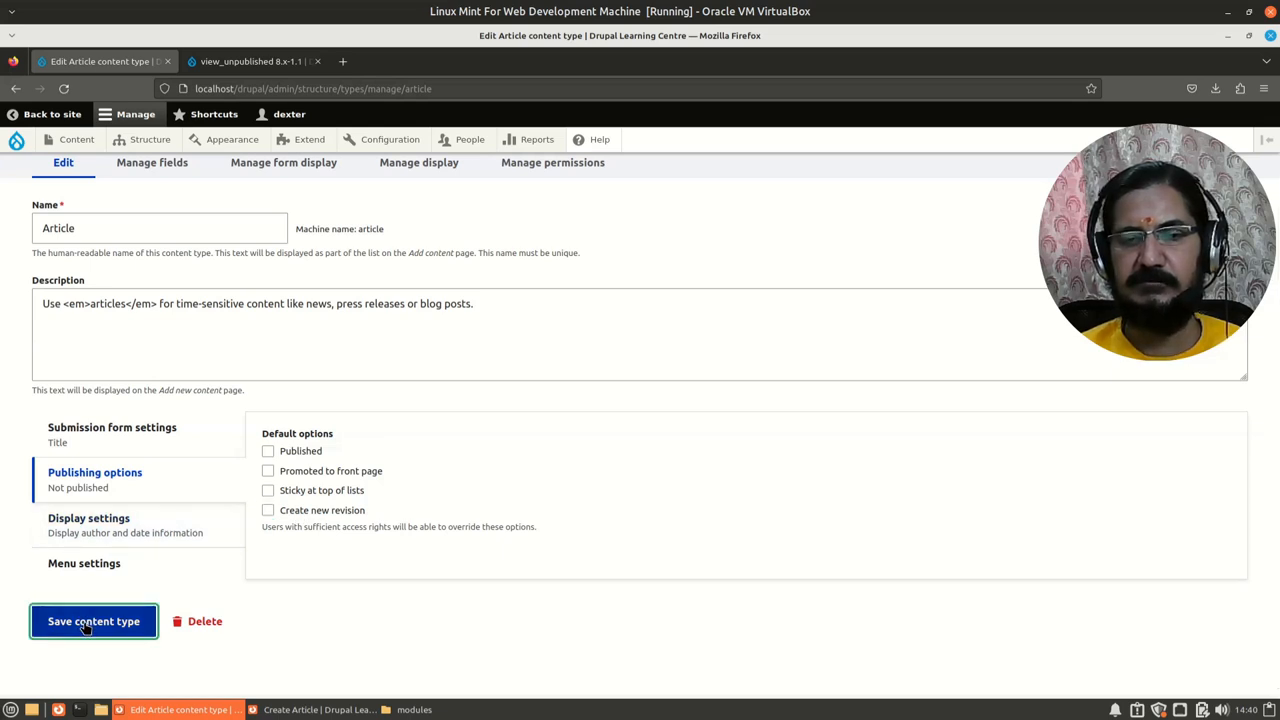
click(92, 620)
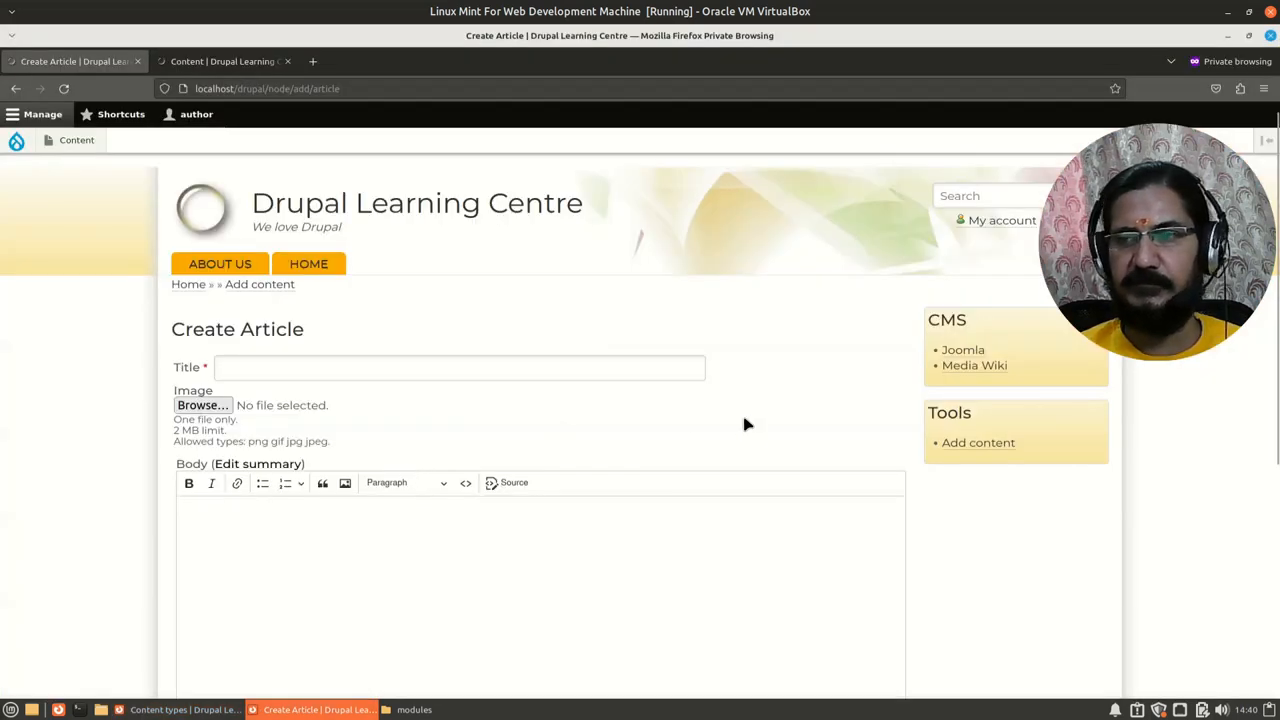
mouse_move(788, 432)
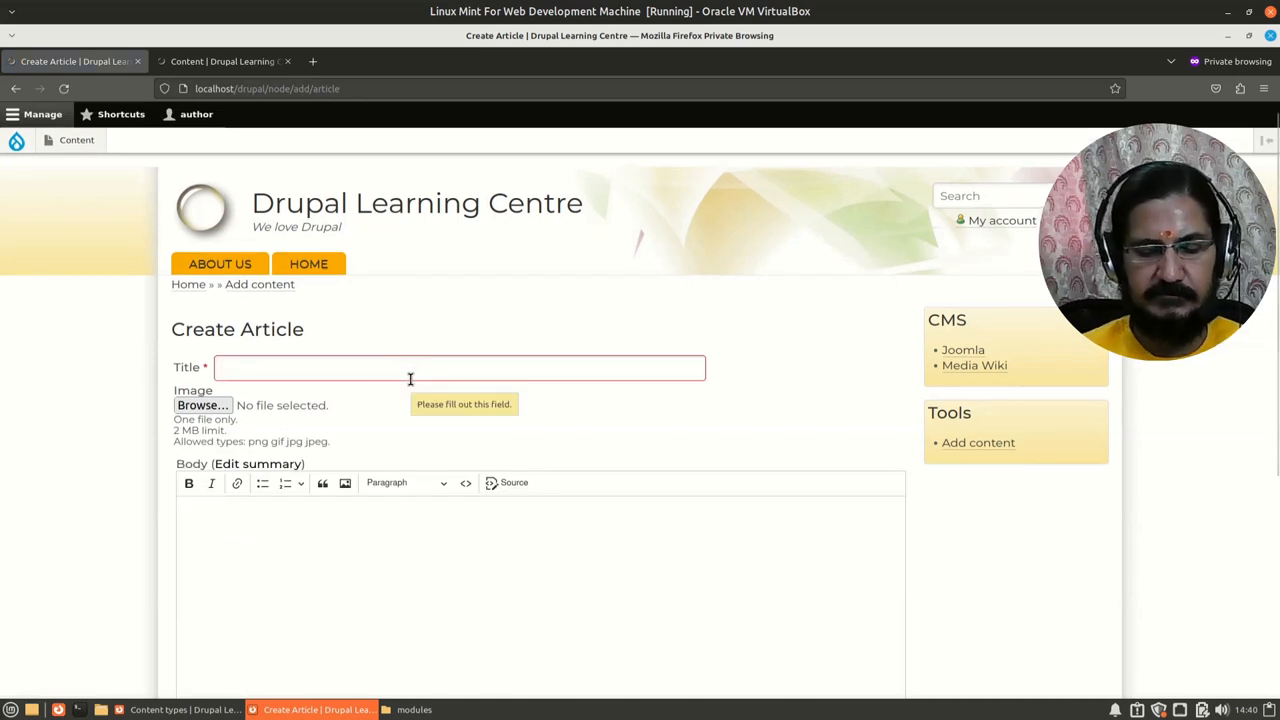
Fill in the title 'Drupal Roles' and summary 'This article talks about Roles'
text(Drua)
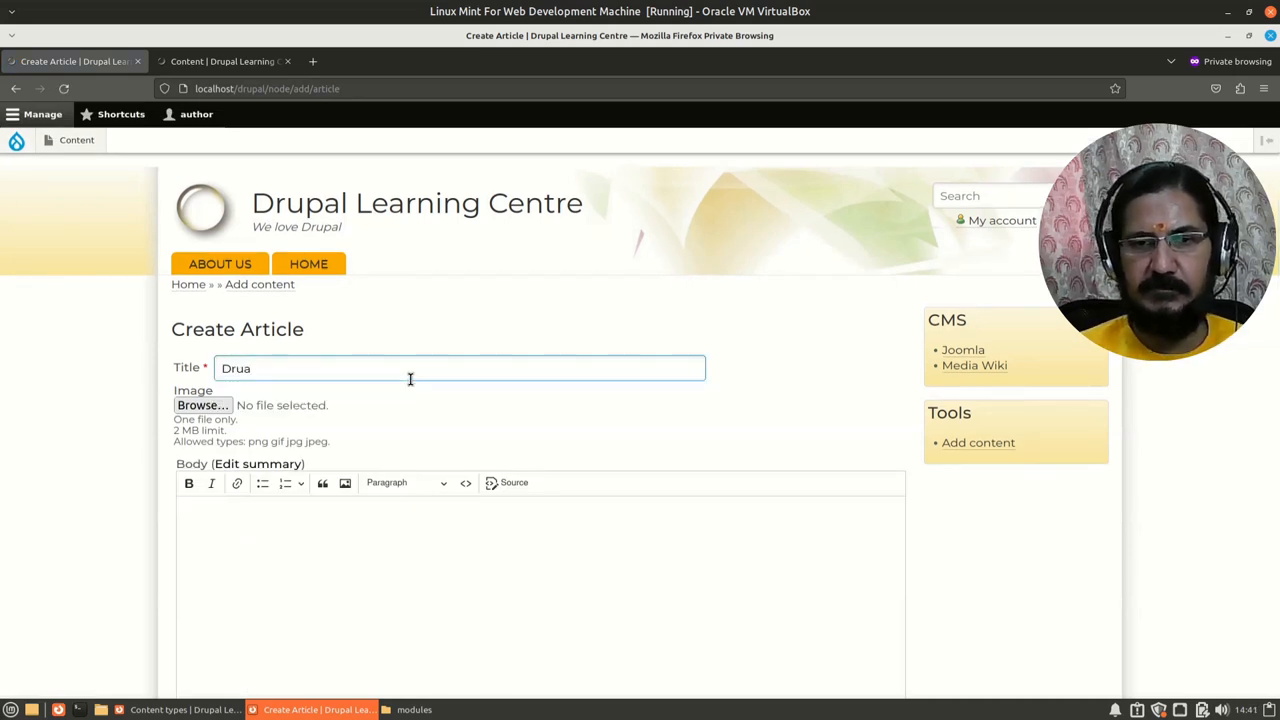
text(Drupal Roles)
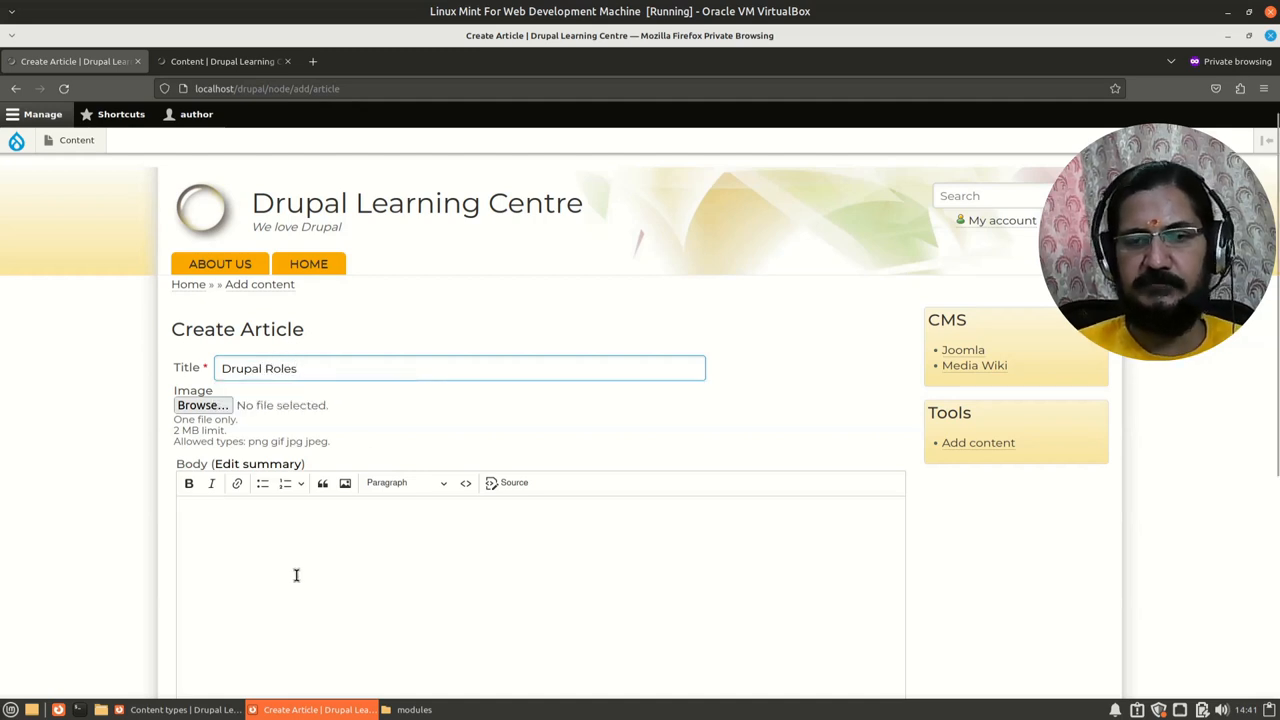
text(This a)
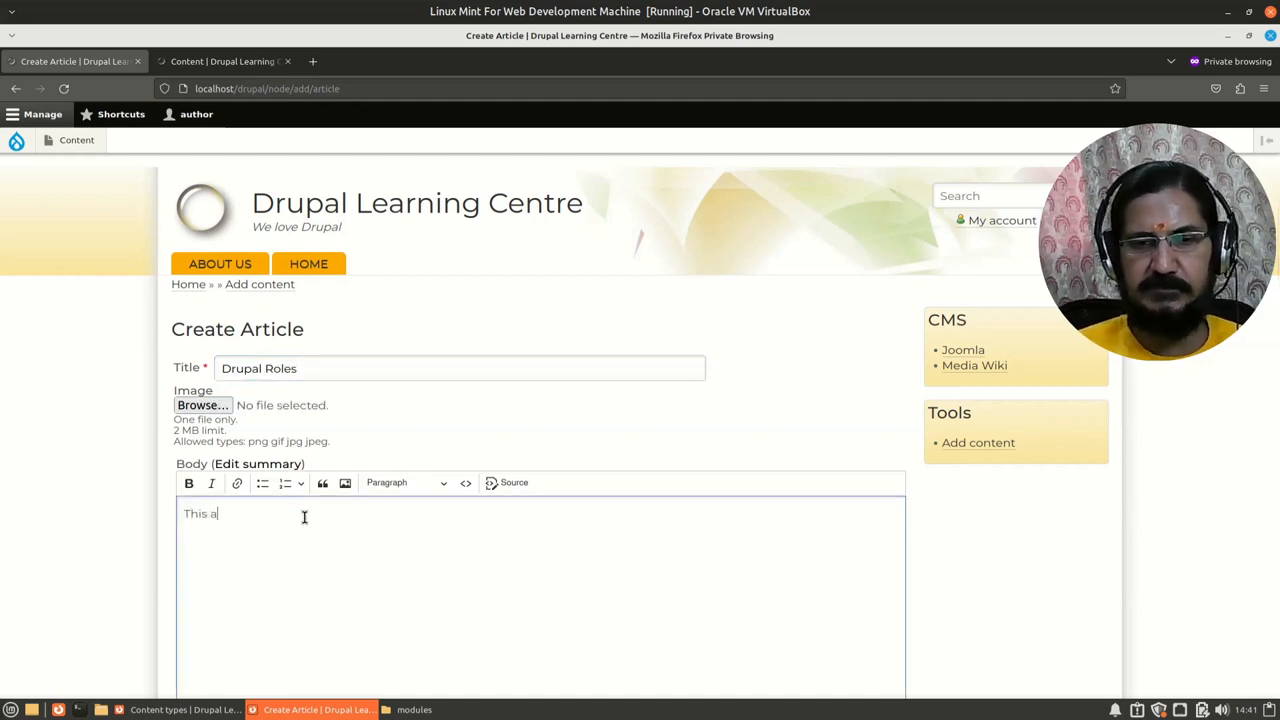
text(rticle ta)
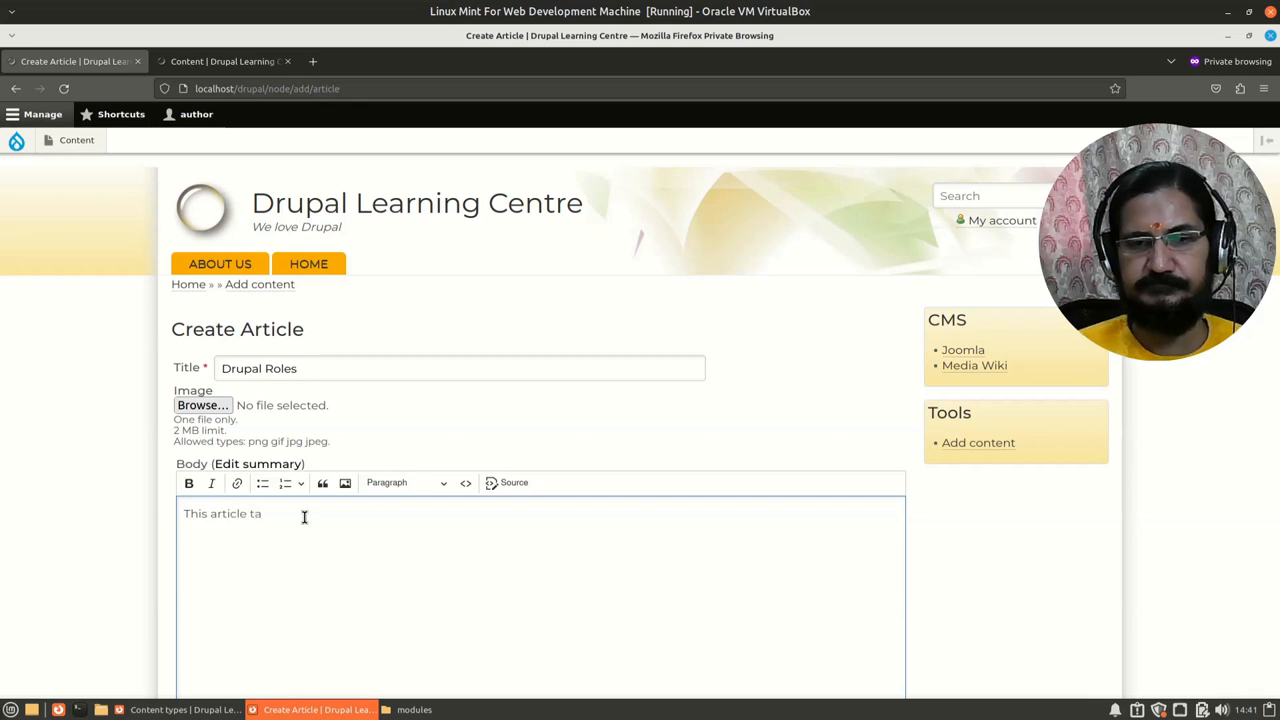
text(lks)
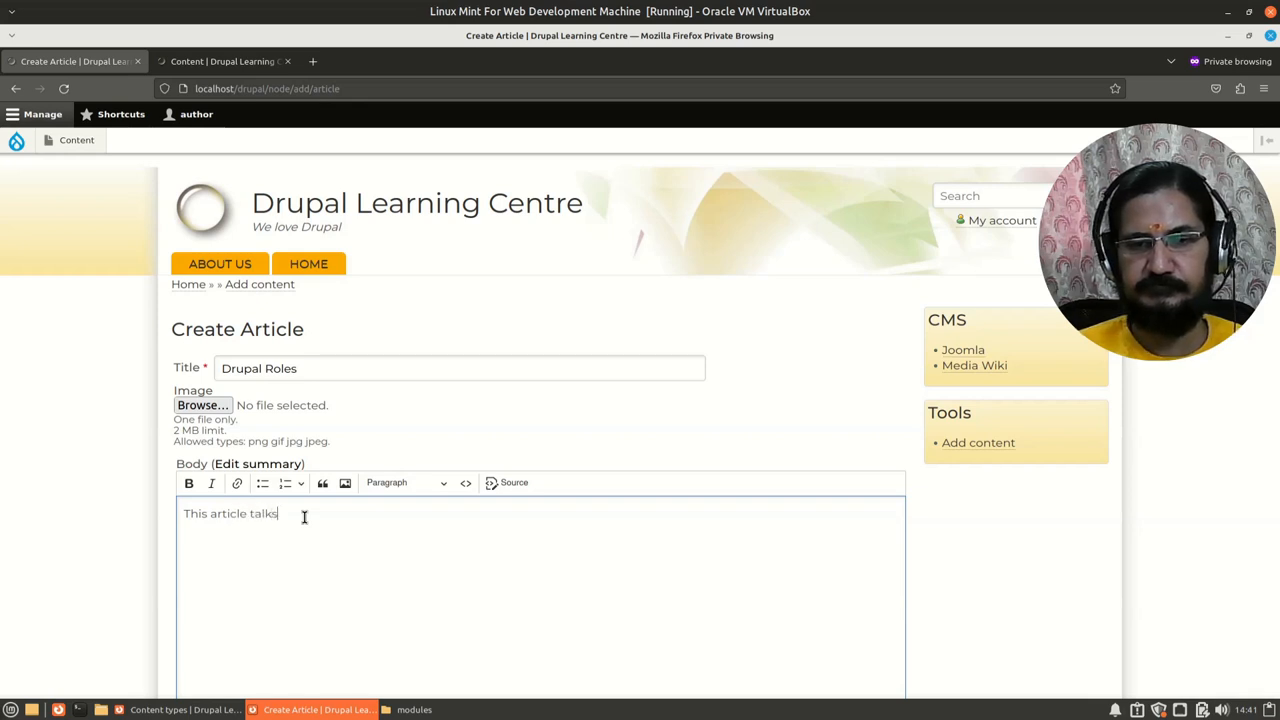
text(about Roles in Drupal)
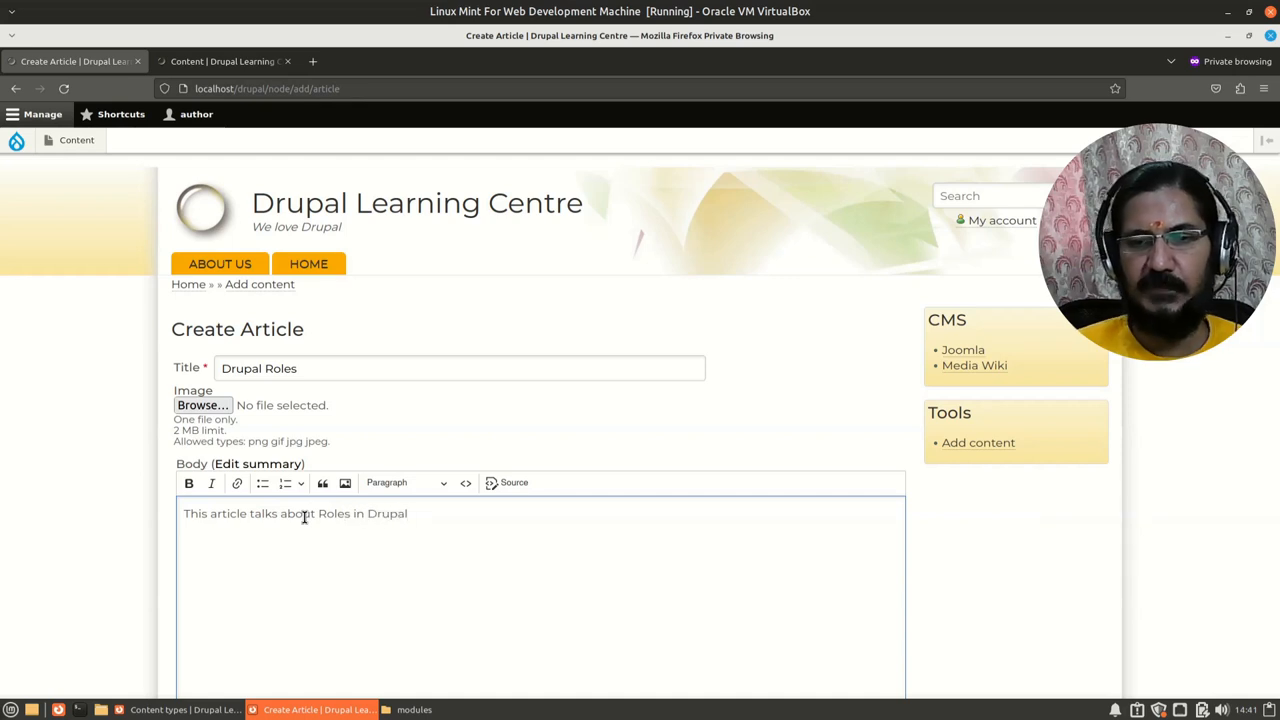
Tag the article with Drupal and save it
scroll(down, 3)
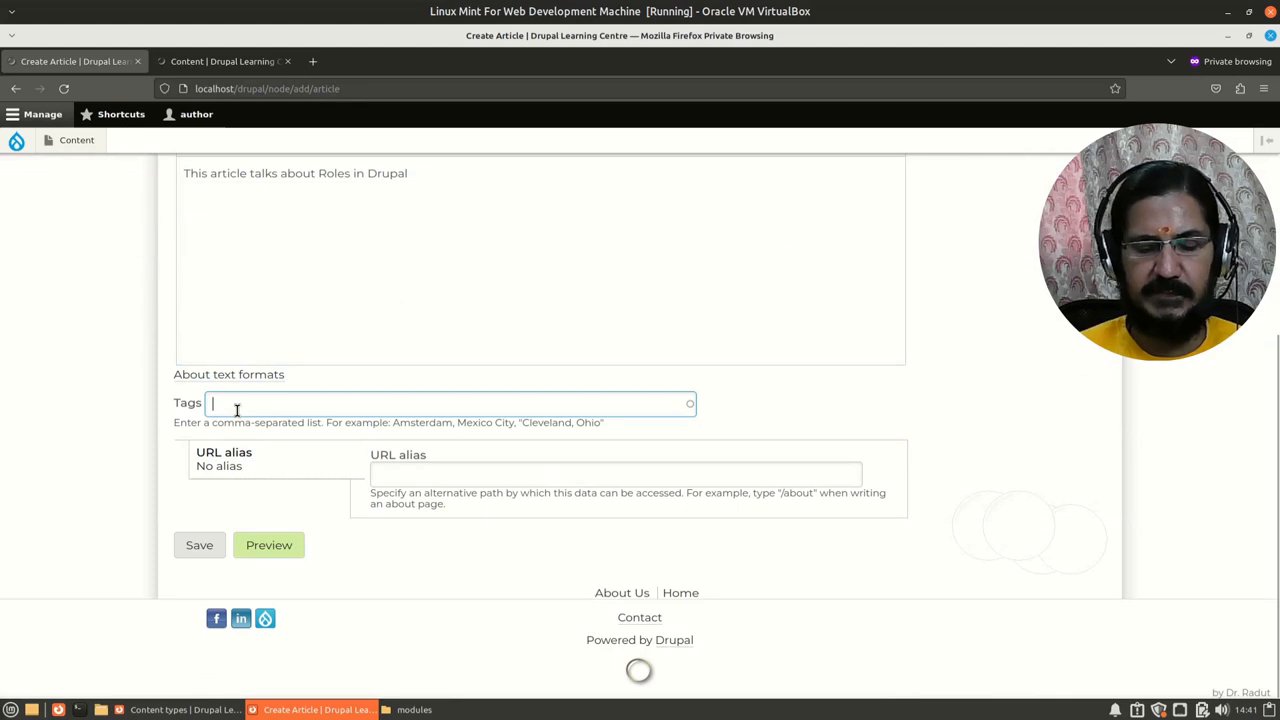
text(Druap)
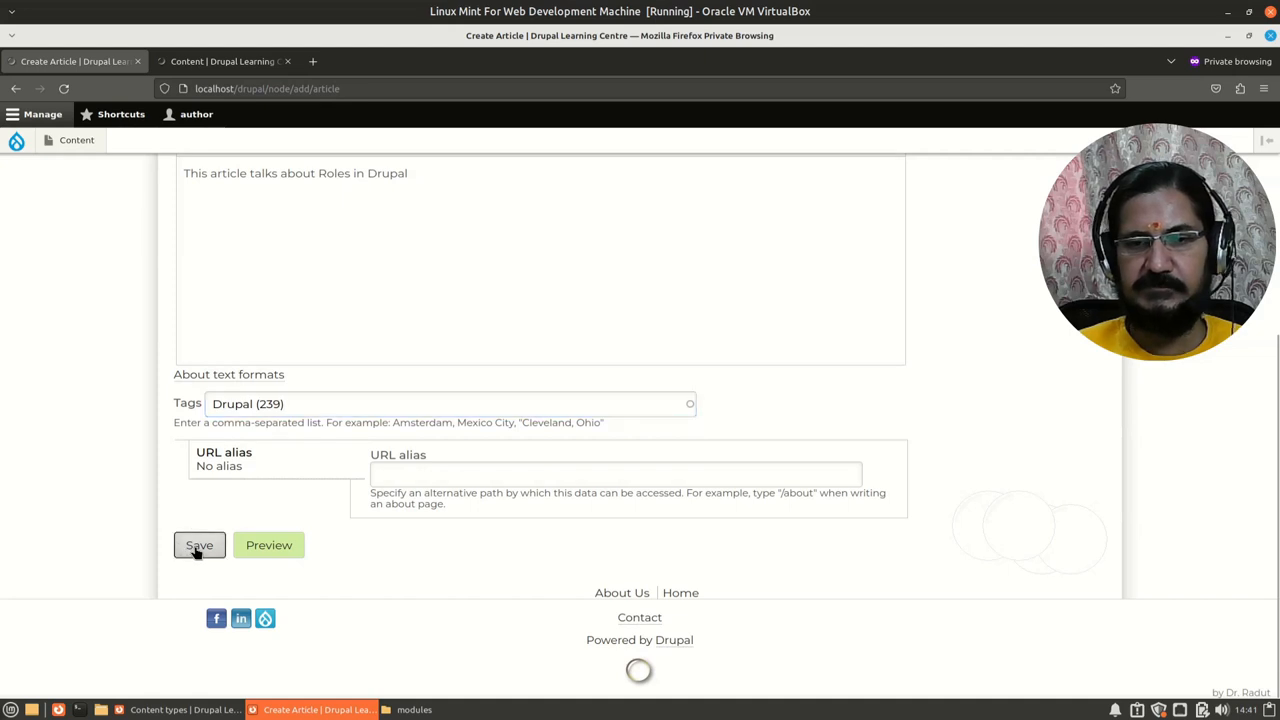
click(200, 544)
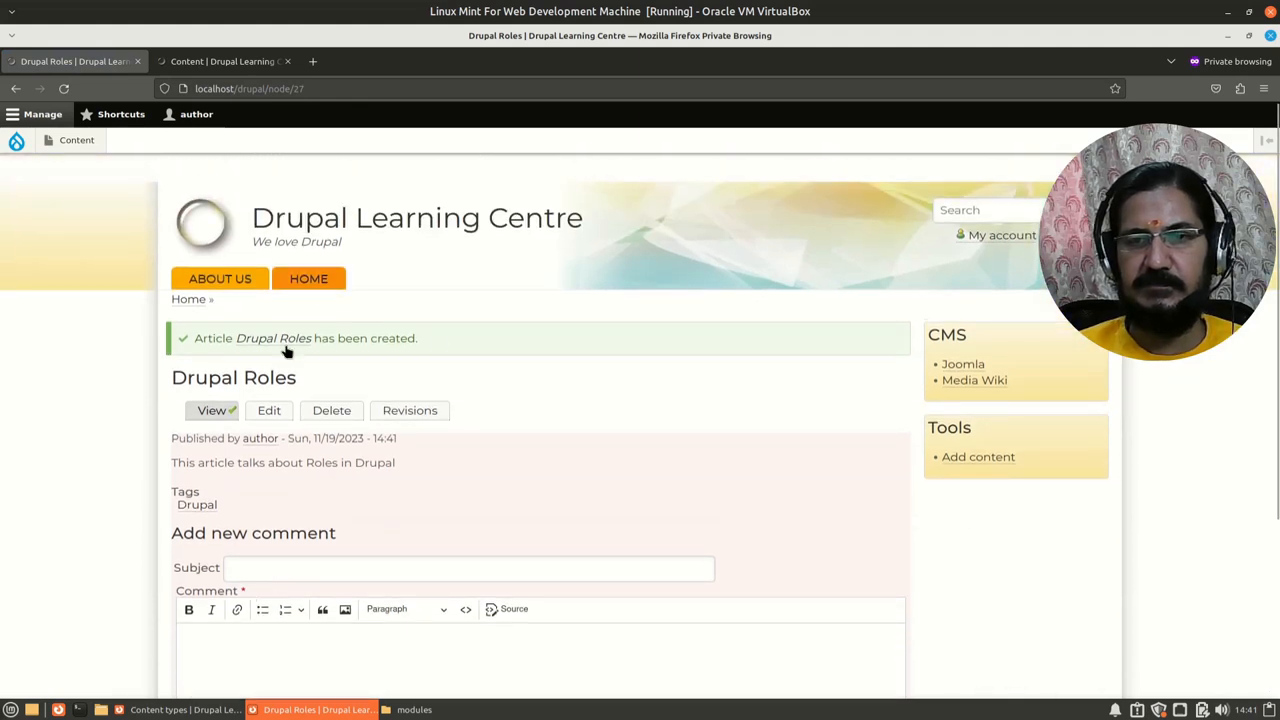
Review the content list showing Drupal Roles by author as Unpublished
click(76, 140)
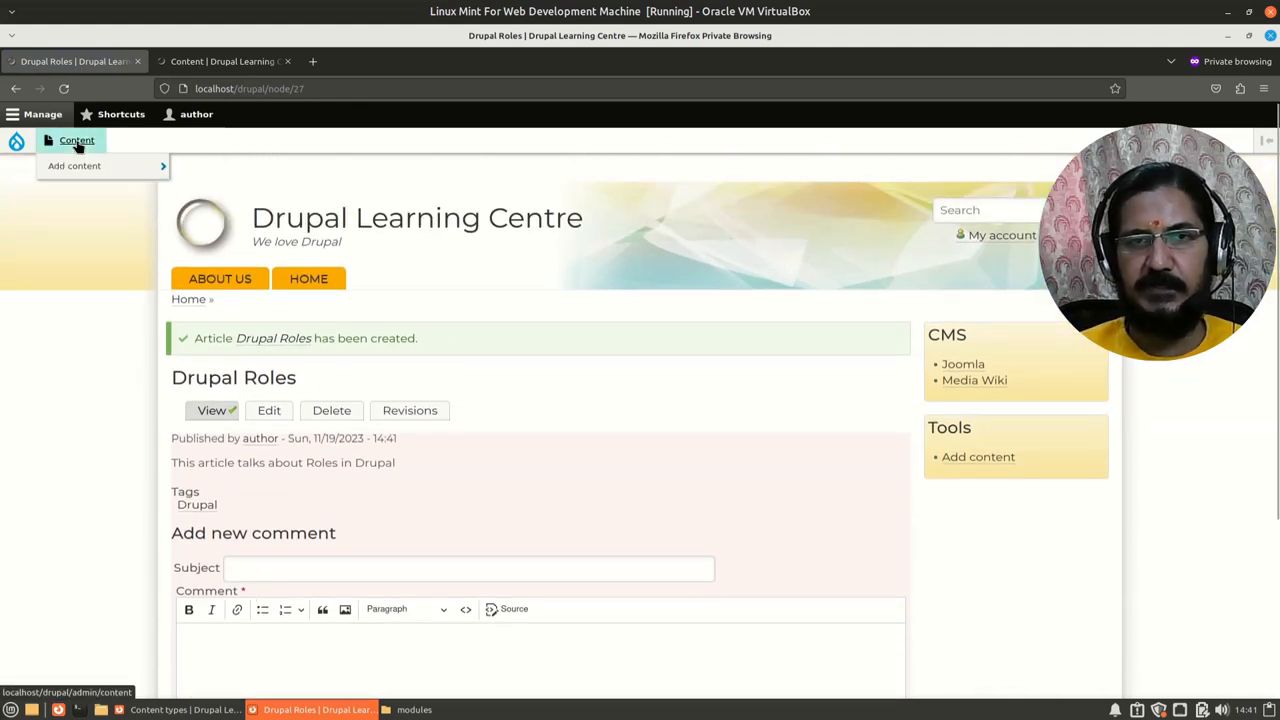
click(76, 140)
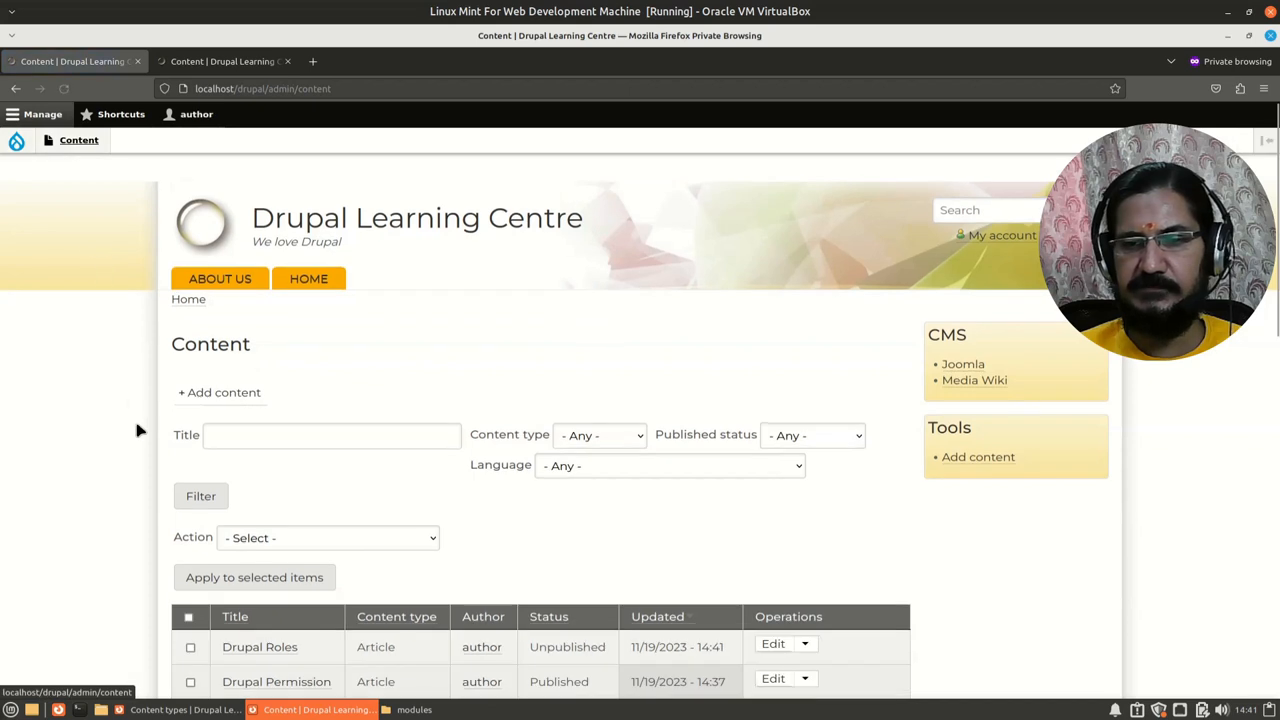
scroll(down, 3)
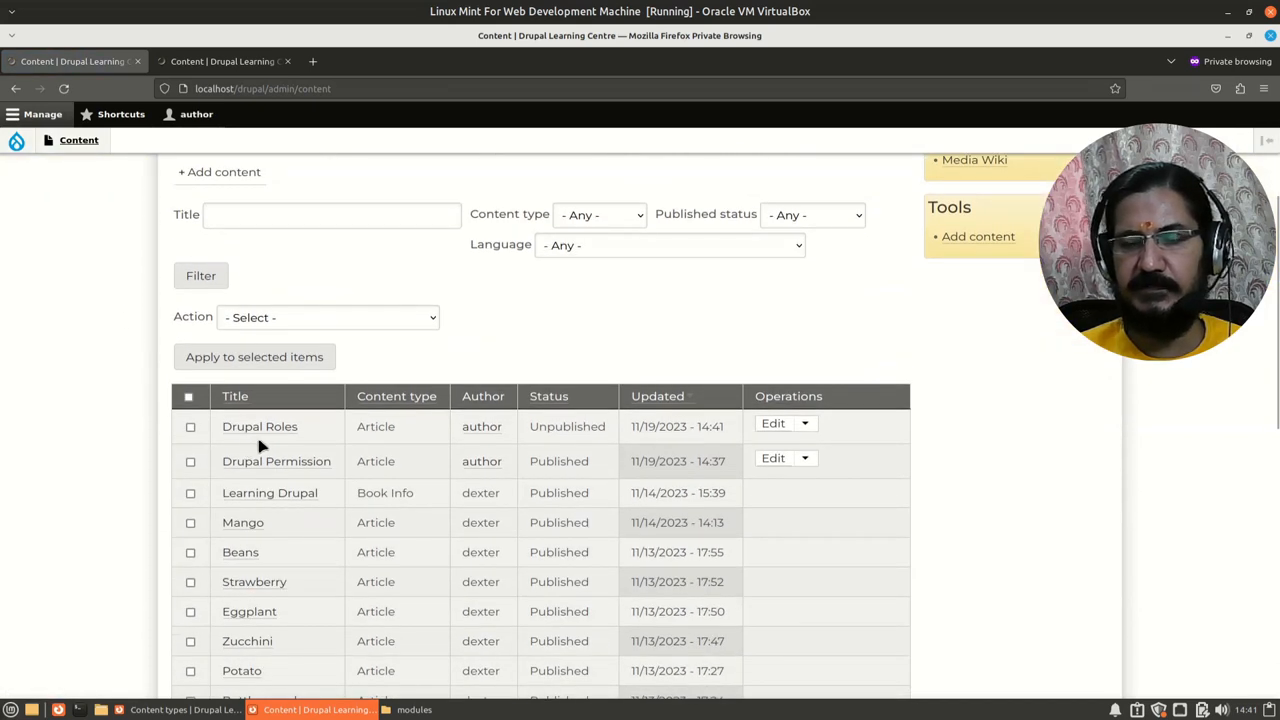
mouse_move(550, 444)
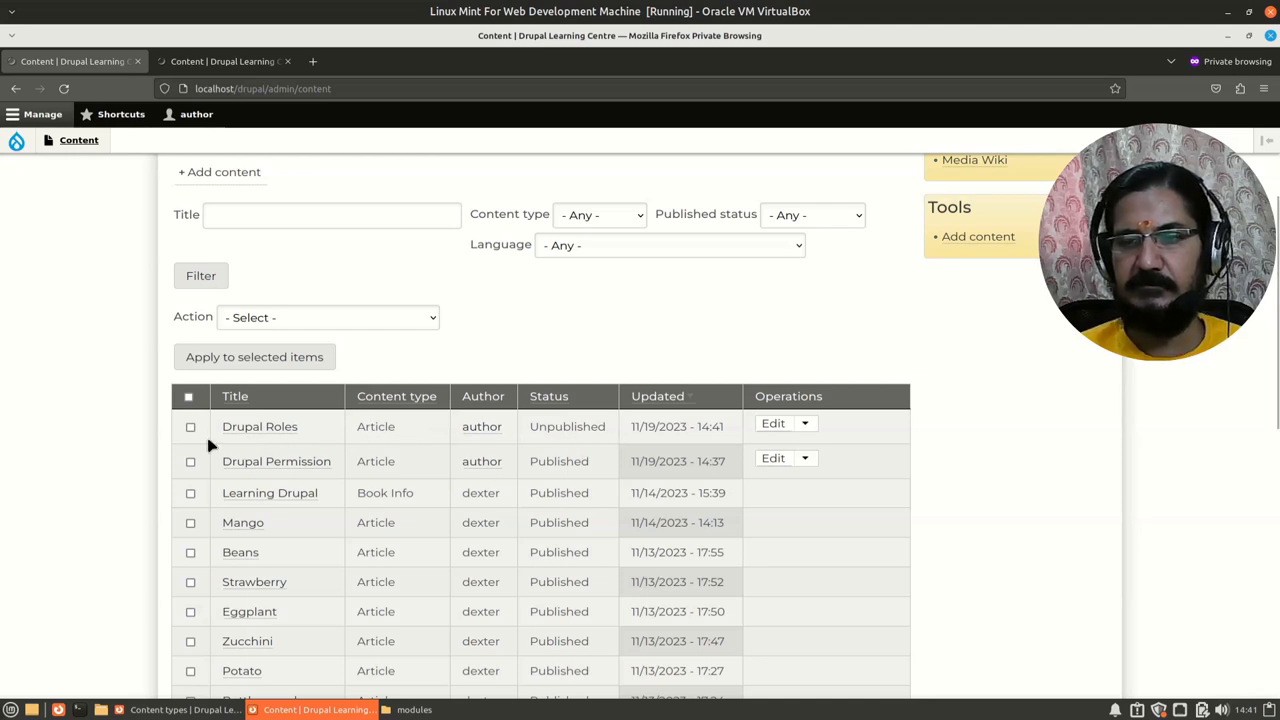
mouse_move(378, 452)
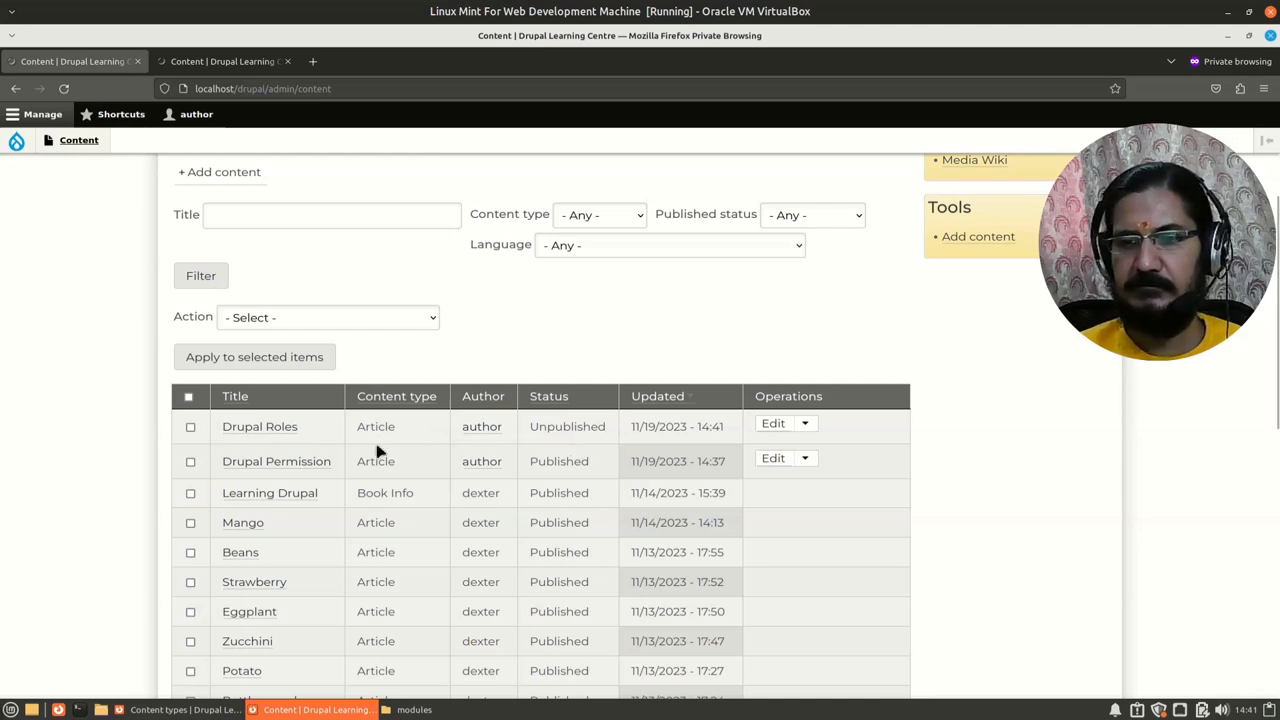
mouse_move(460, 472)
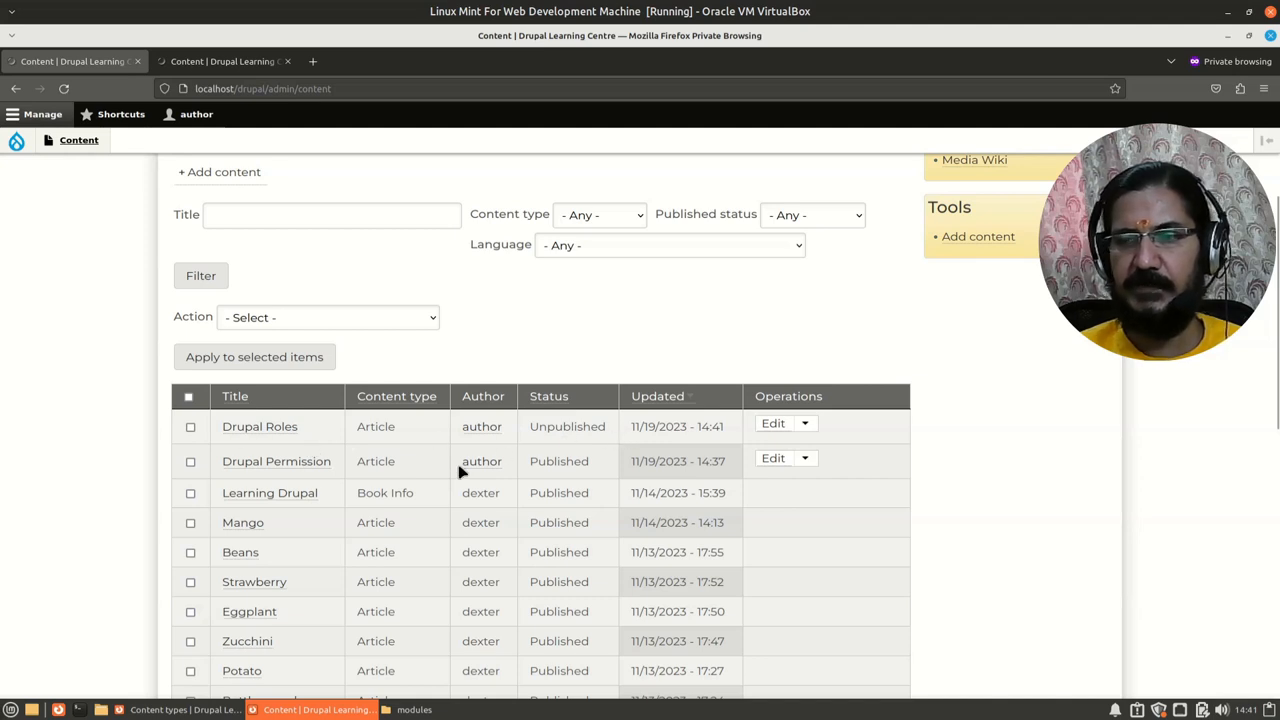
mouse_move(482, 470)
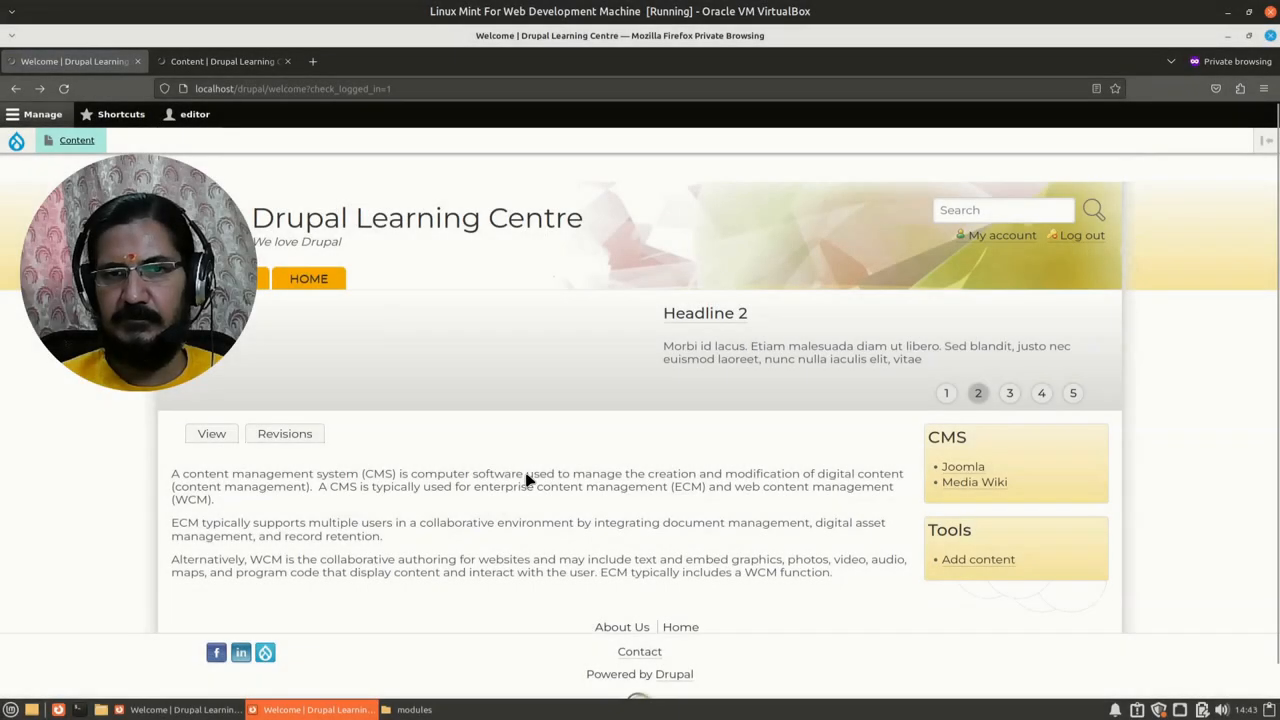
mouse_move(572, 436)
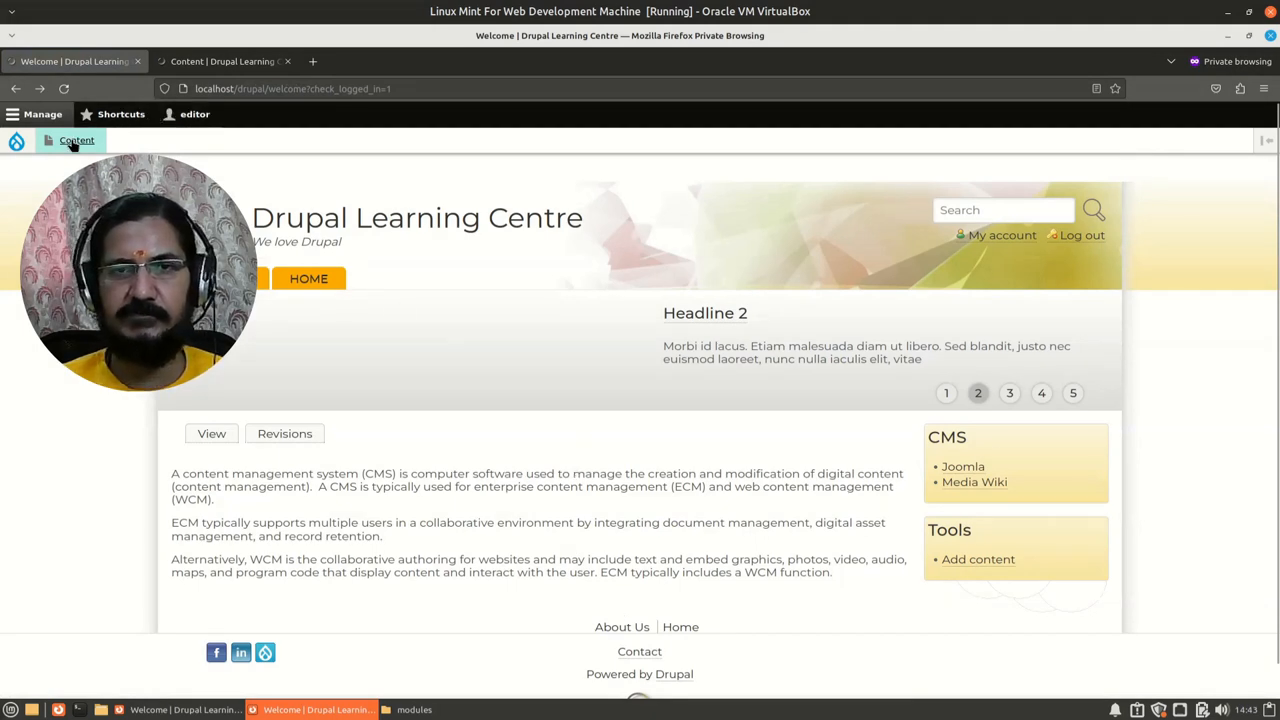
Check the editor's content list, where the unpublished Drupal Roles article is missing
click(76, 140)
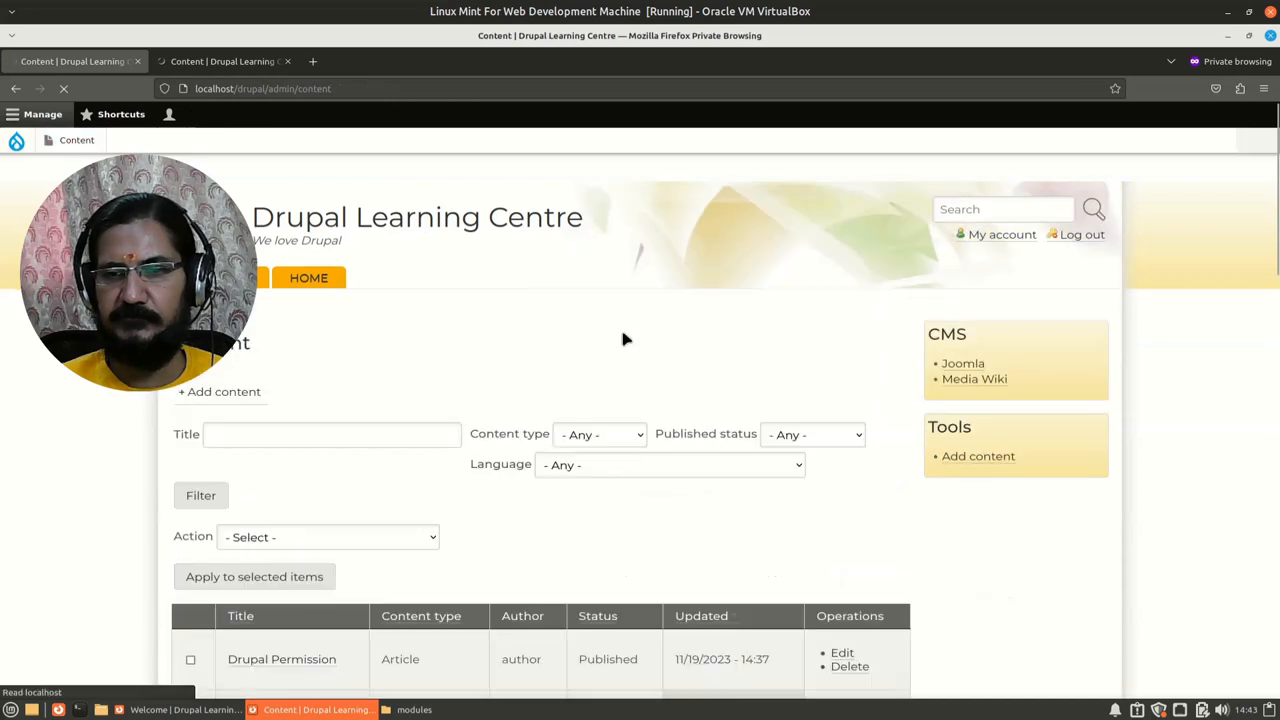
scroll(down, 3)
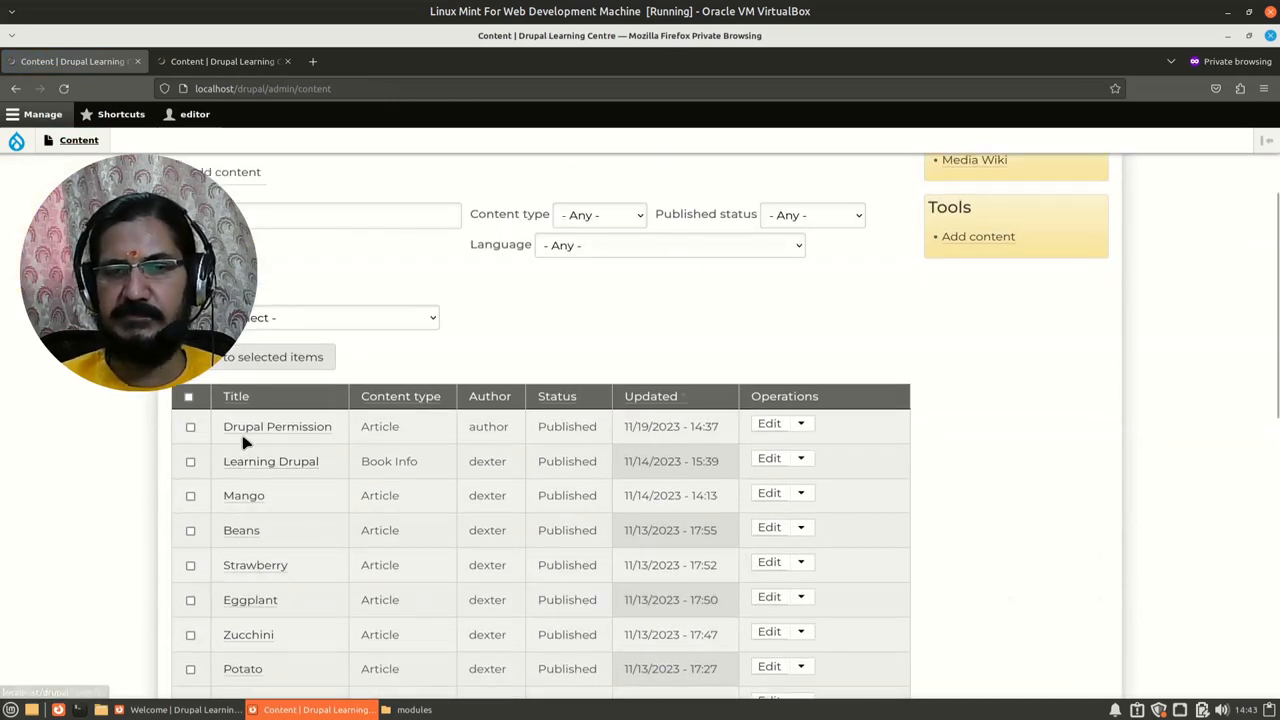
mouse_move(504, 444)
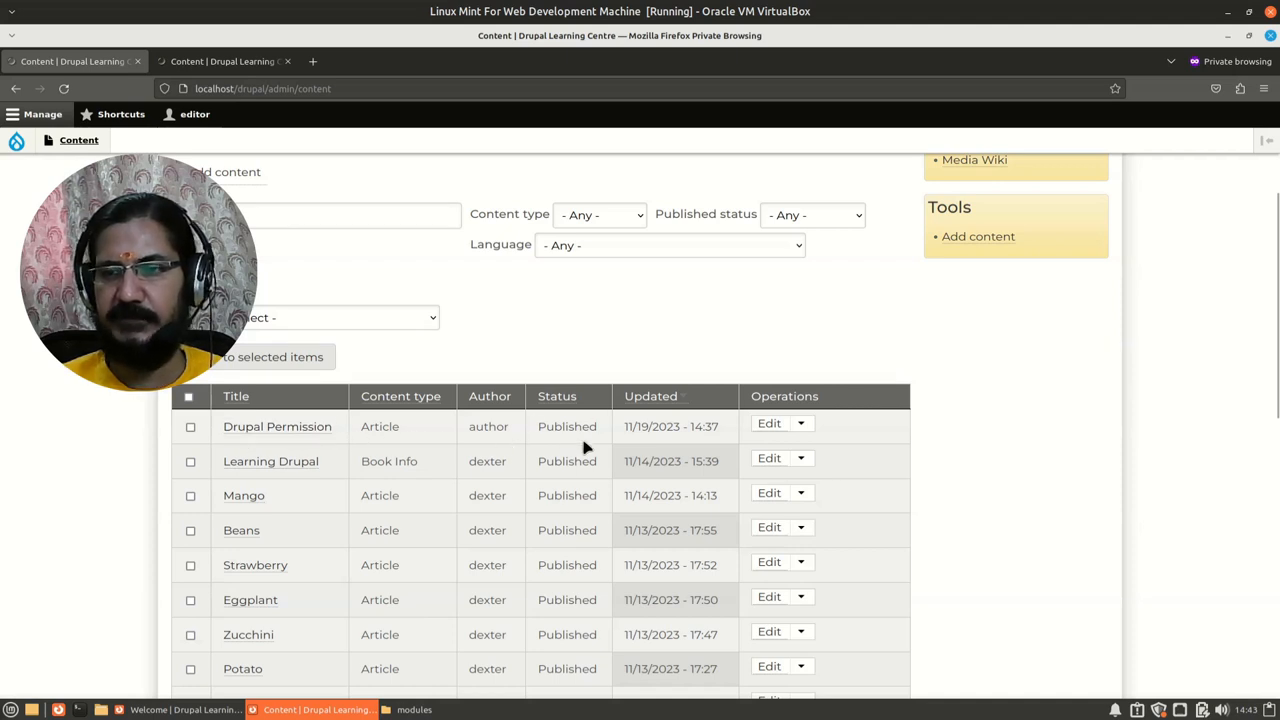
mouse_move(488, 430)
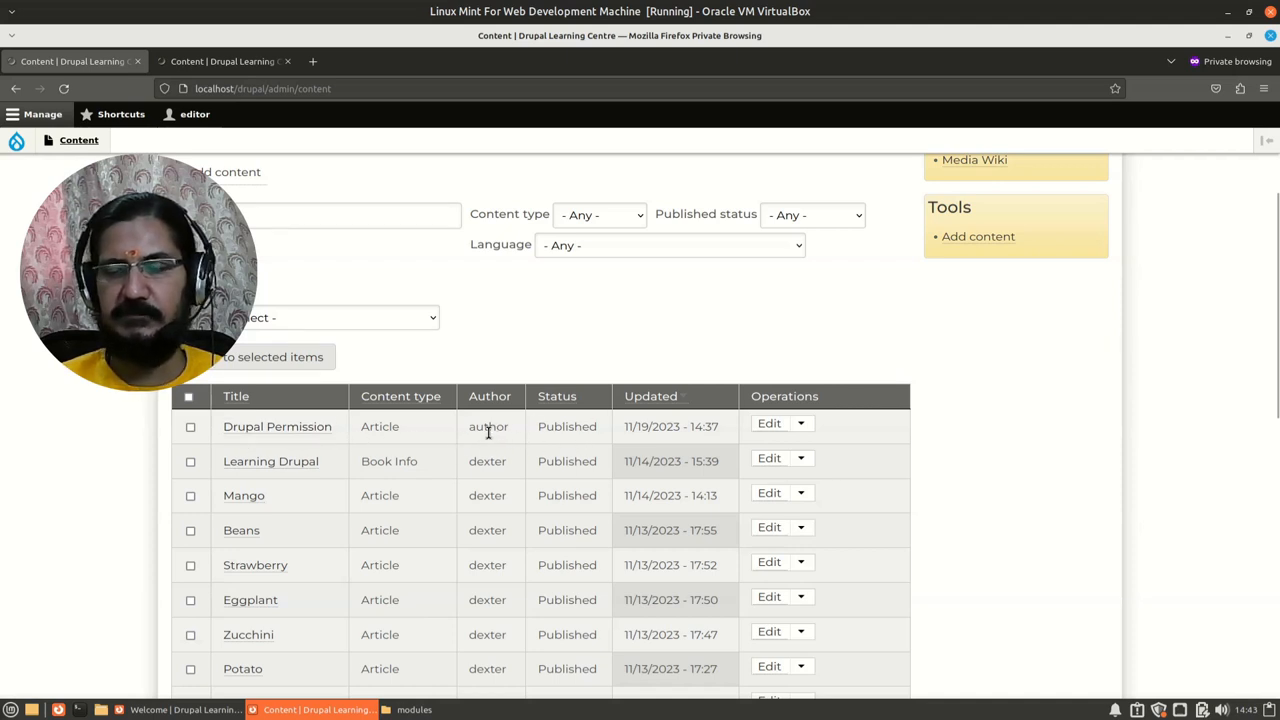
mouse_move(518, 436)
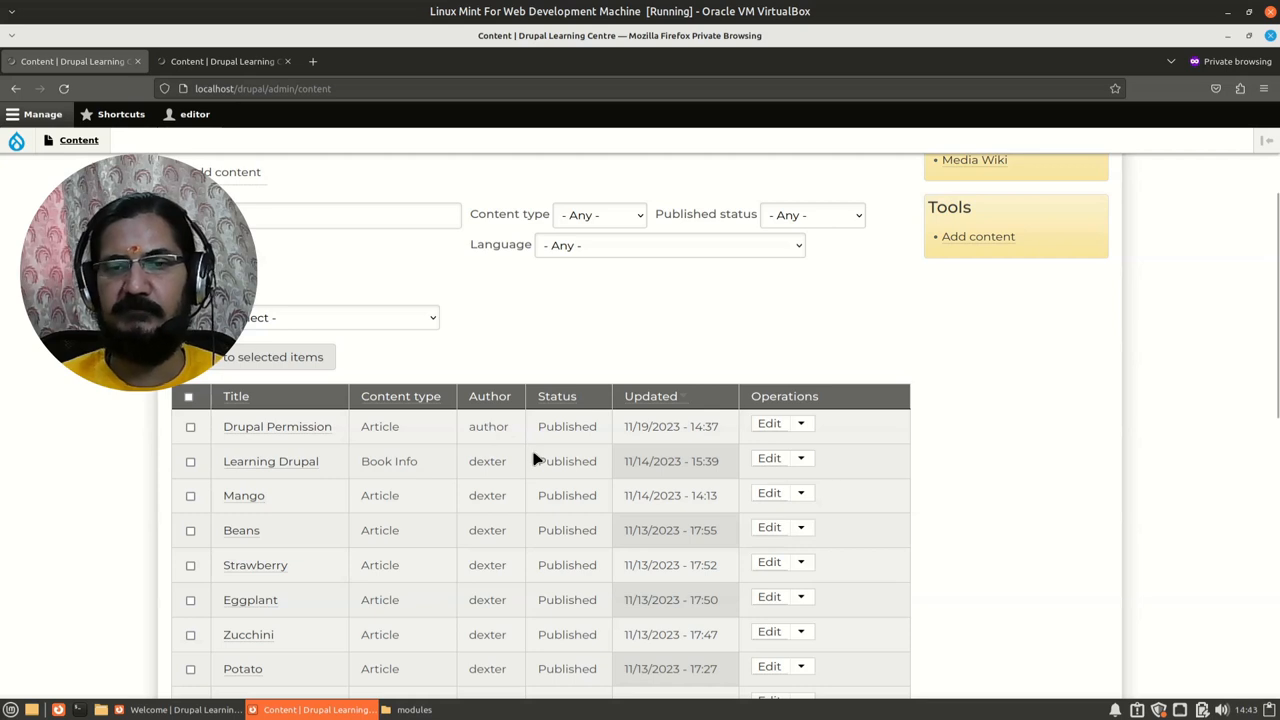
mouse_move(548, 490)
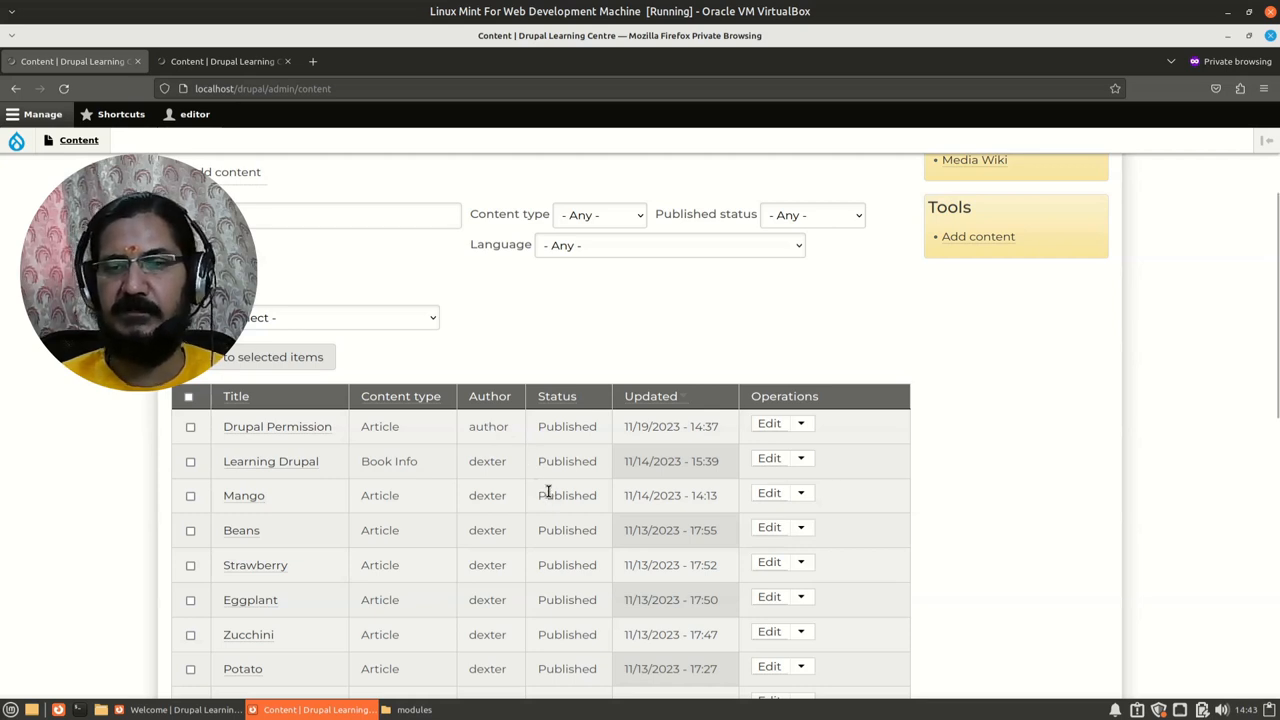
mouse_move(588, 480)
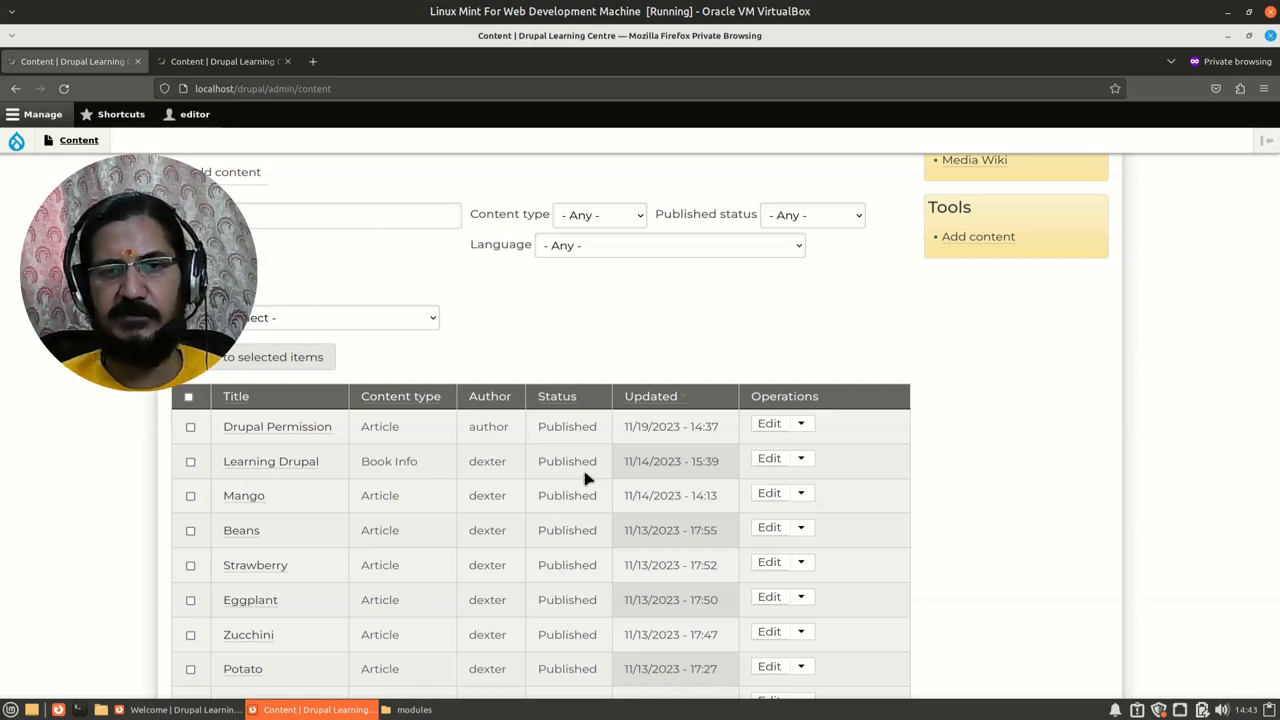
mouse_move(588, 524)
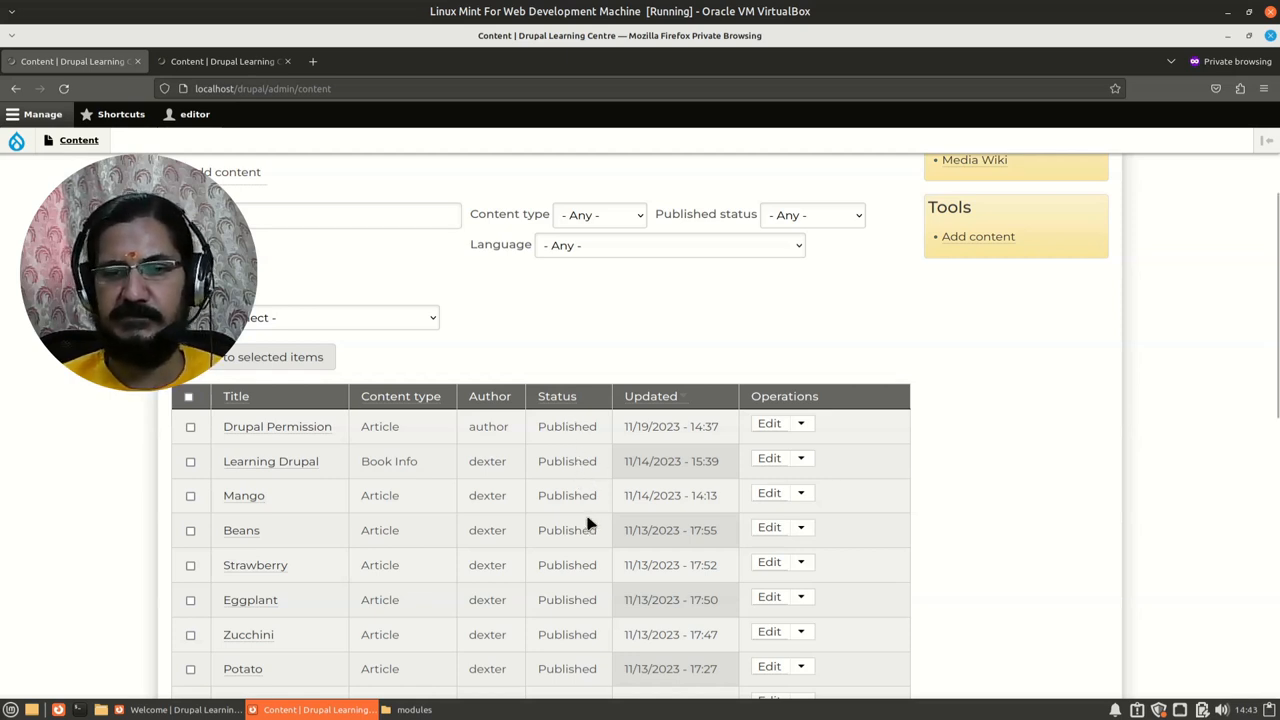
mouse_move(548, 512)
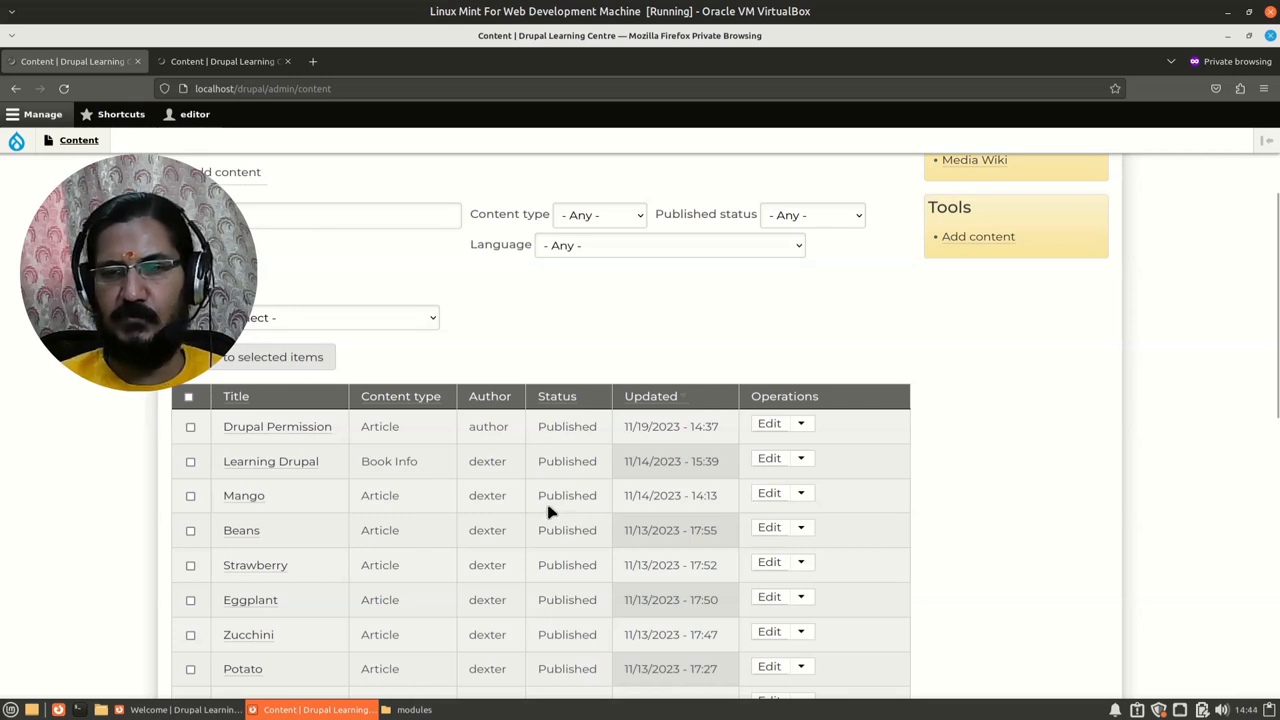
mouse_move(568, 558)
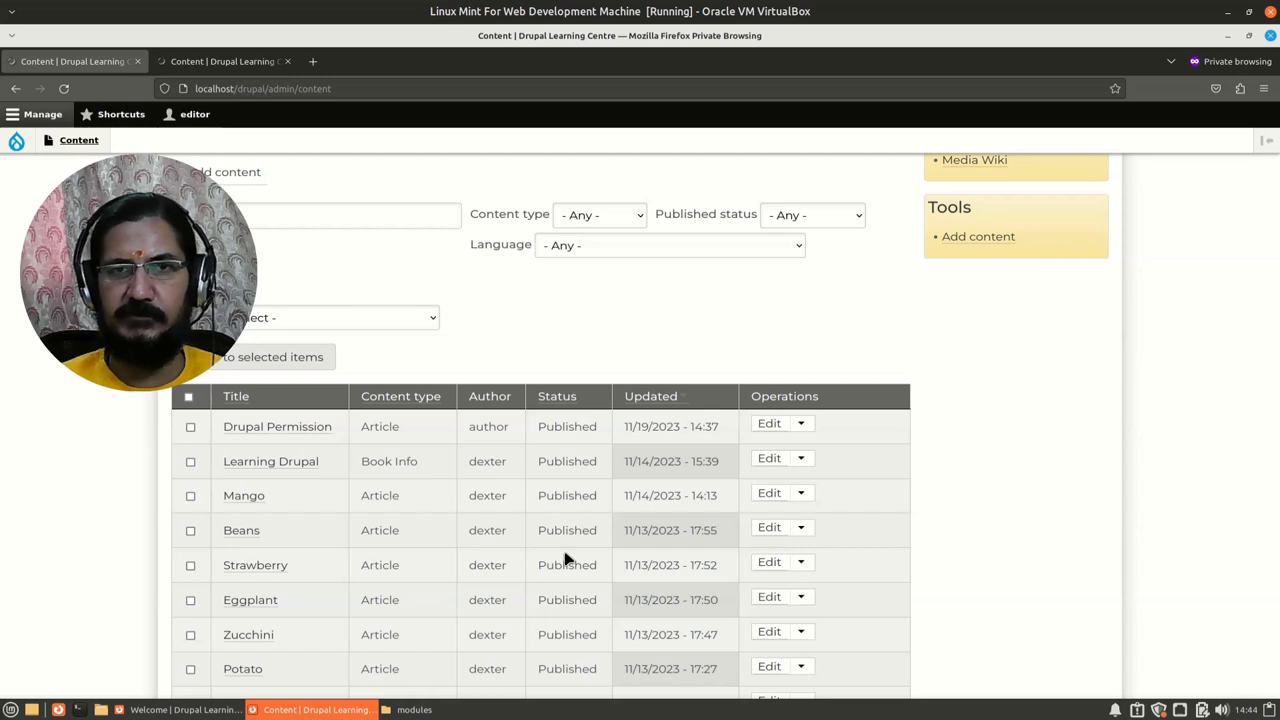
mouse_move(416, 260)
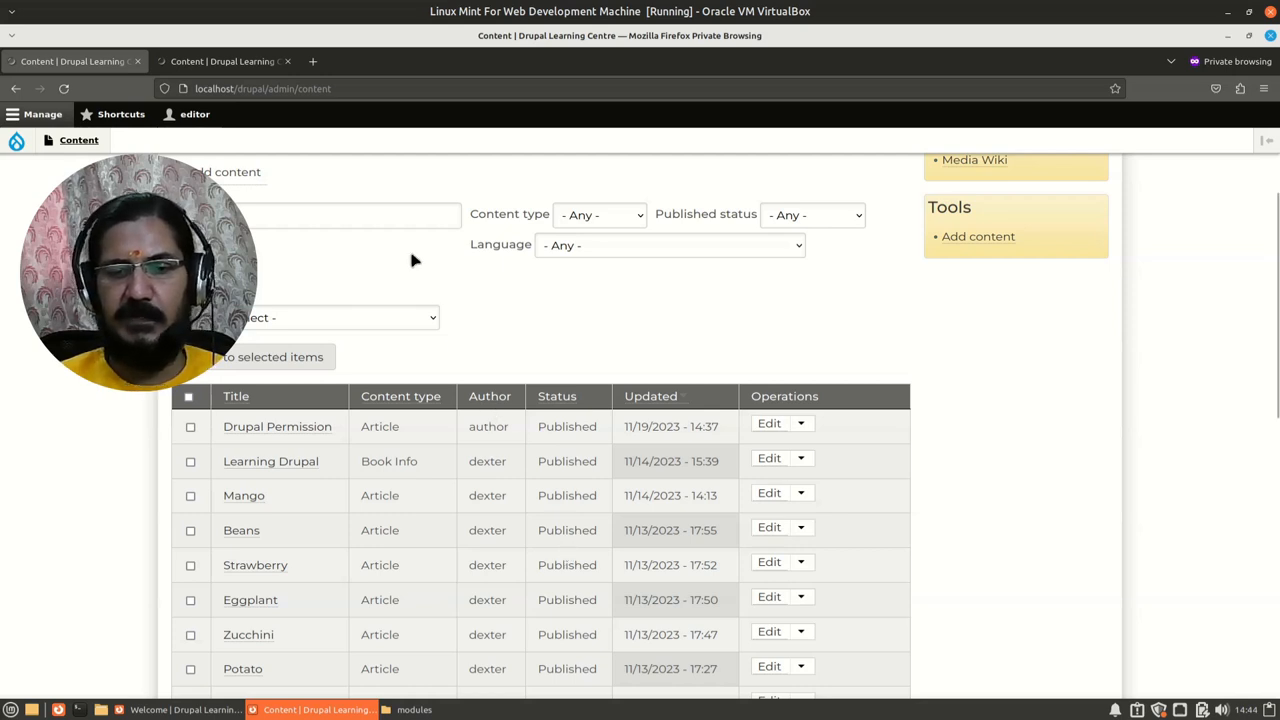
mouse_move(360, 116)
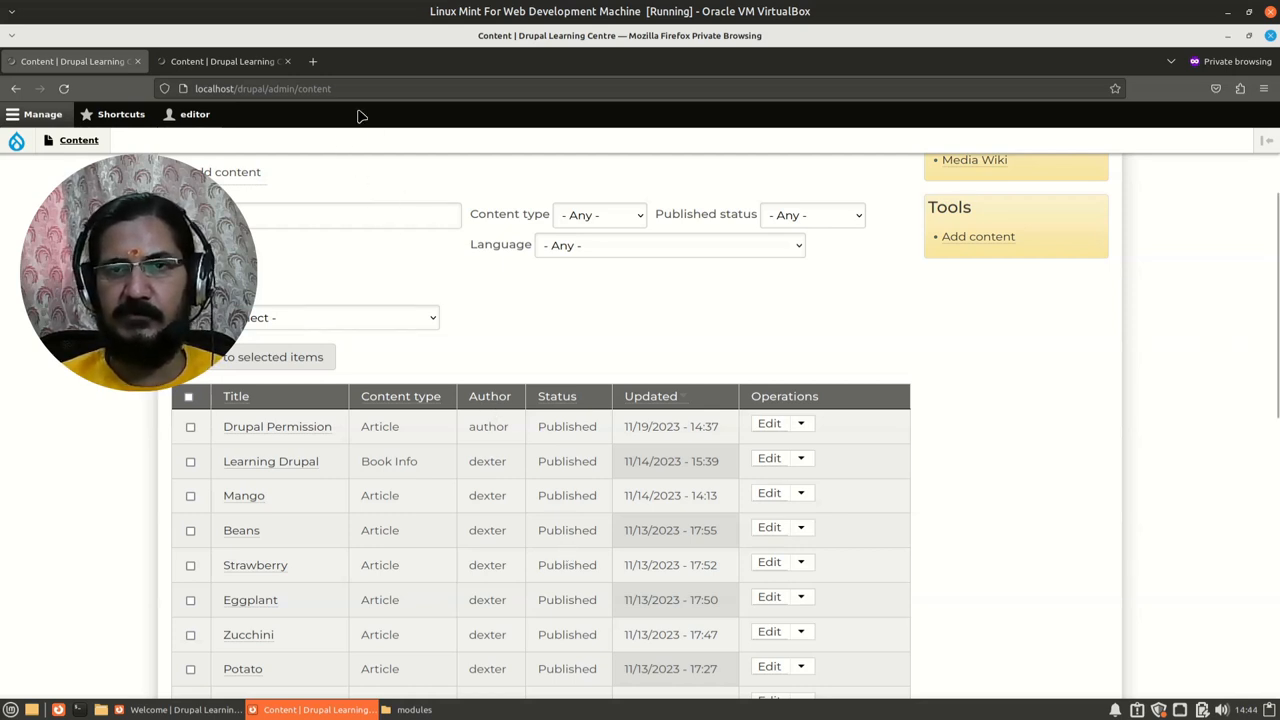
mouse_move(384, 176)
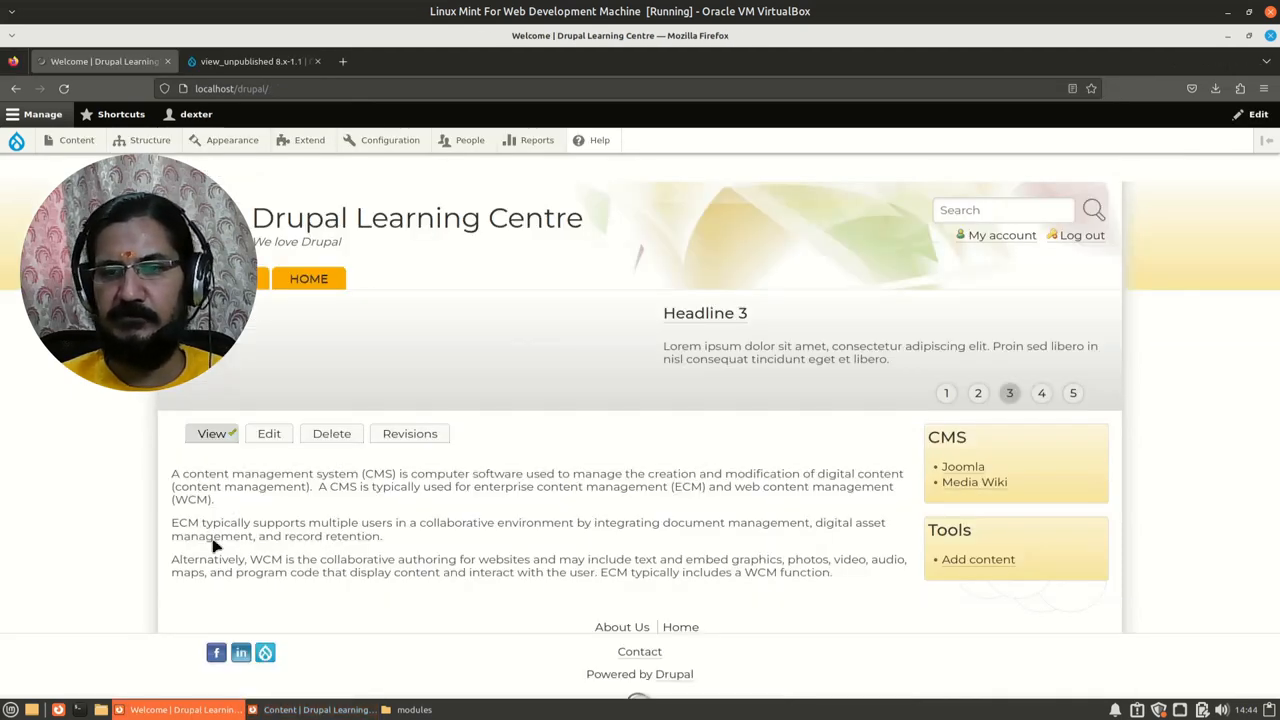
Locate View Unpublished on the Extend page and expand its details with the Permissions link
click(308, 140)
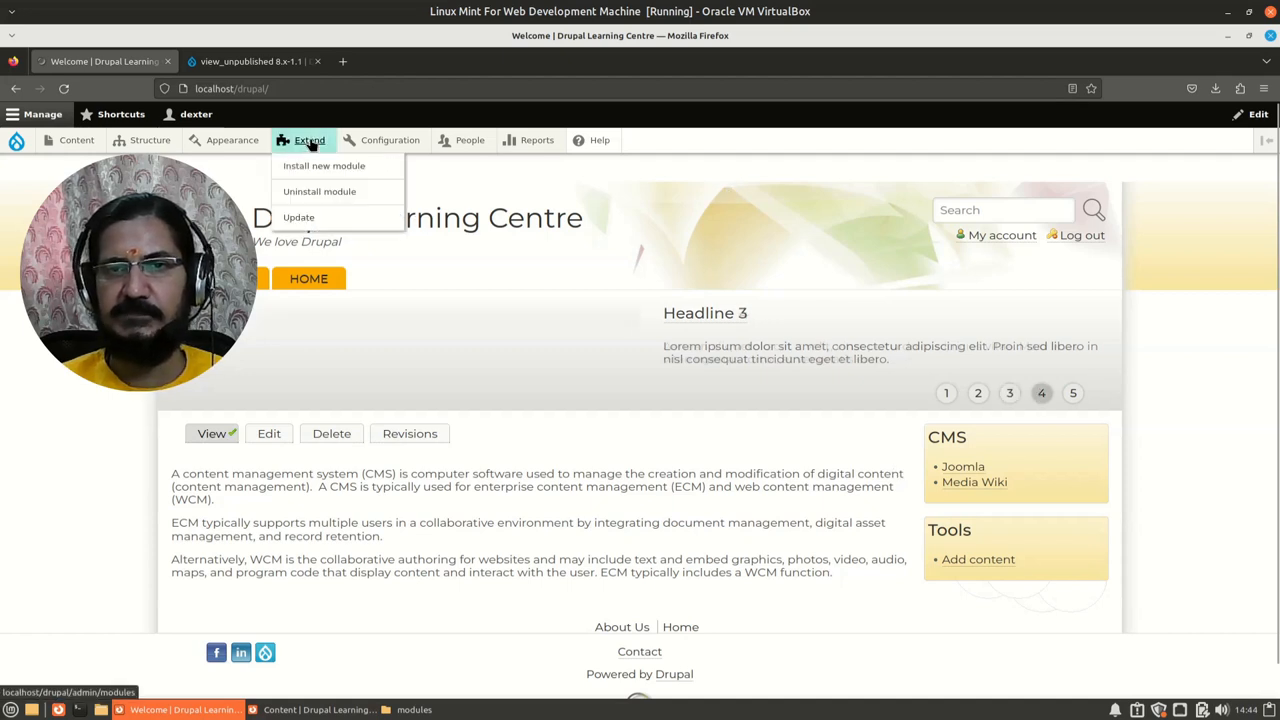
click(308, 140)
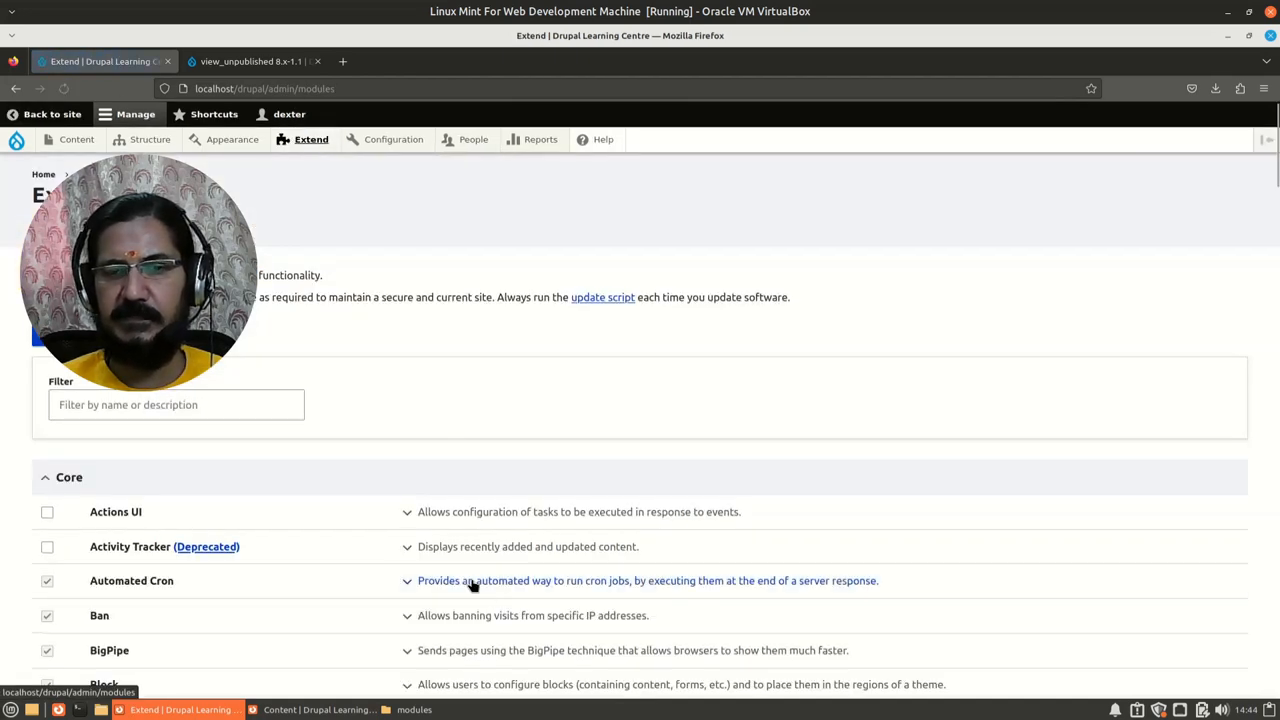
scroll(down, 3)
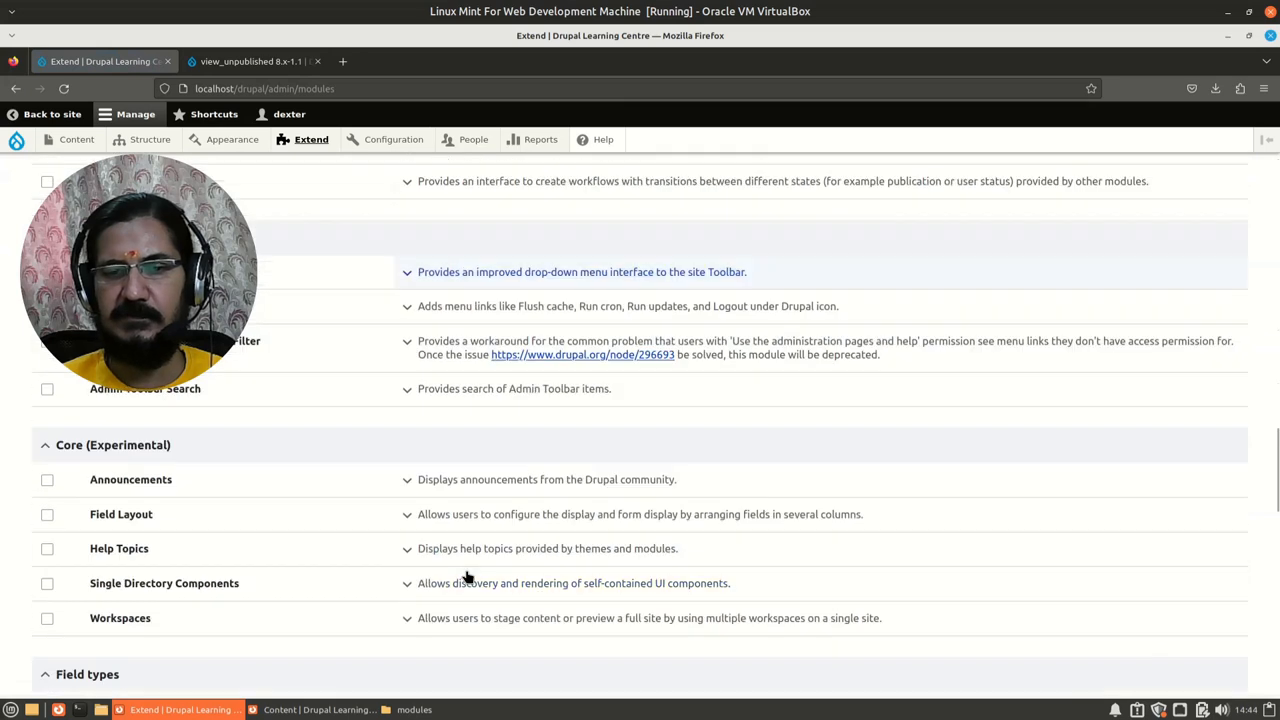
scroll(down, 3)
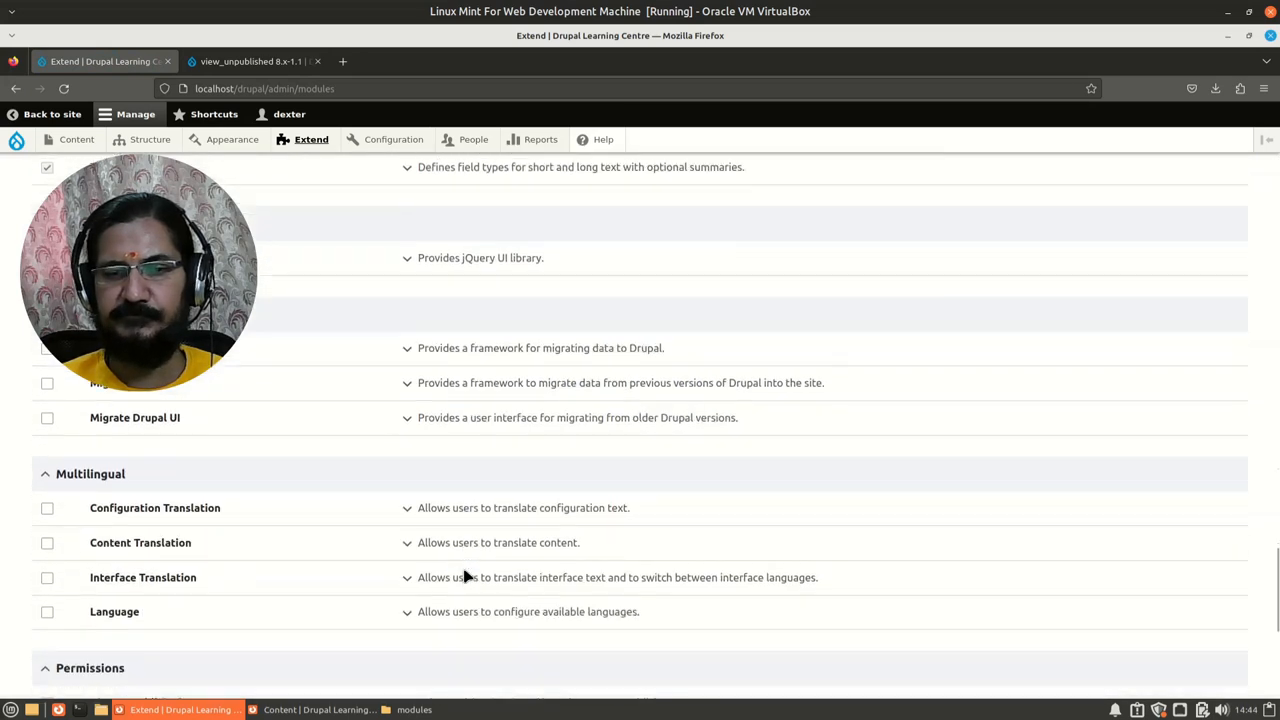
scroll(down, 3)
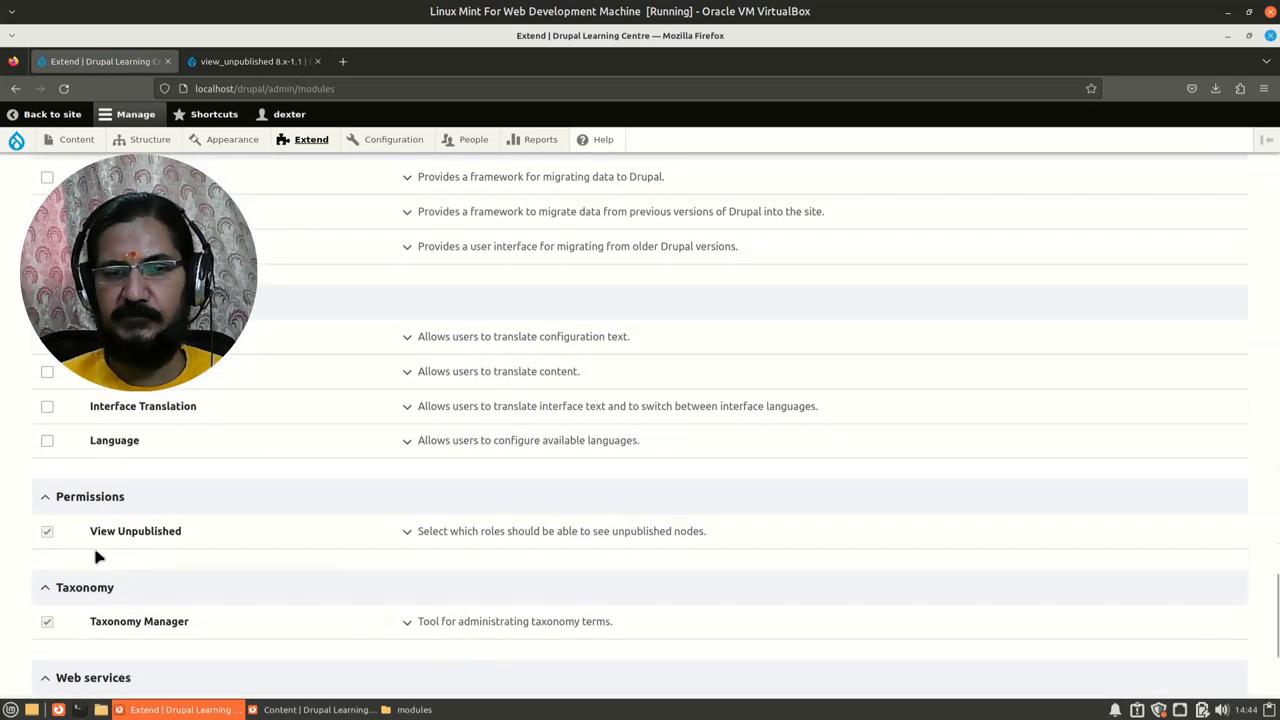
mouse_move(204, 536)
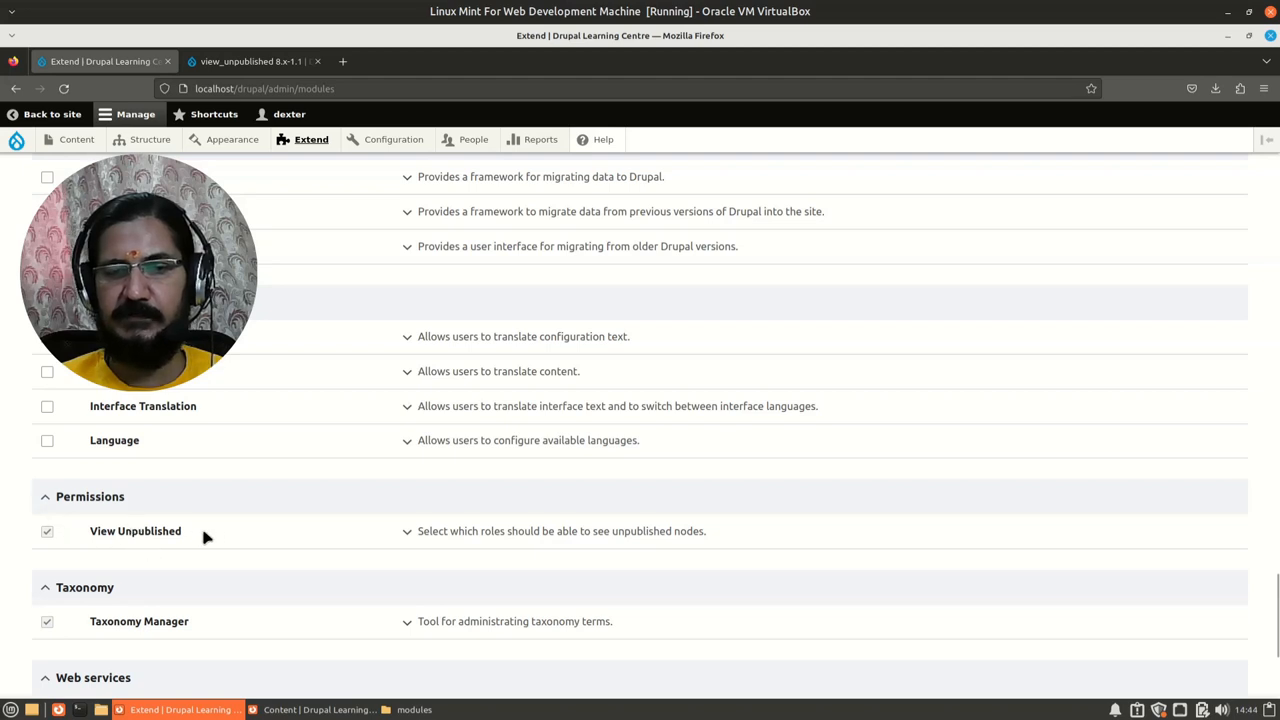
double_click(136, 532)
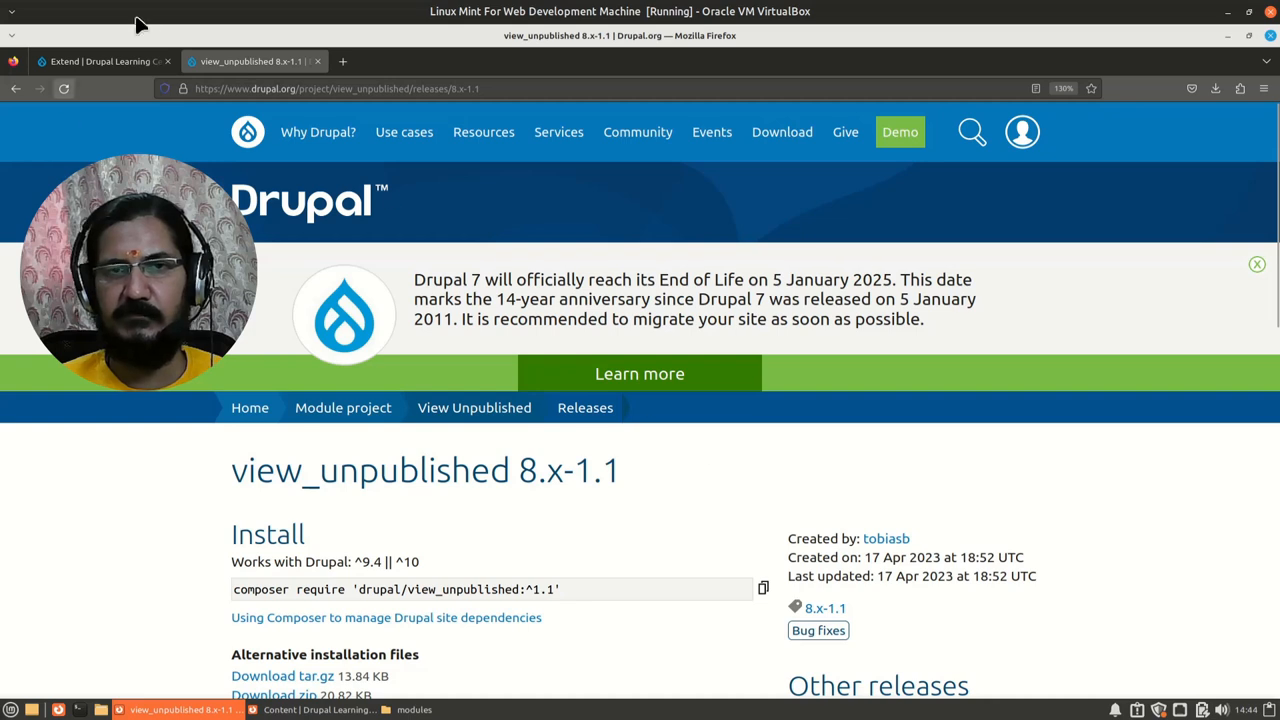
click(100, 60)
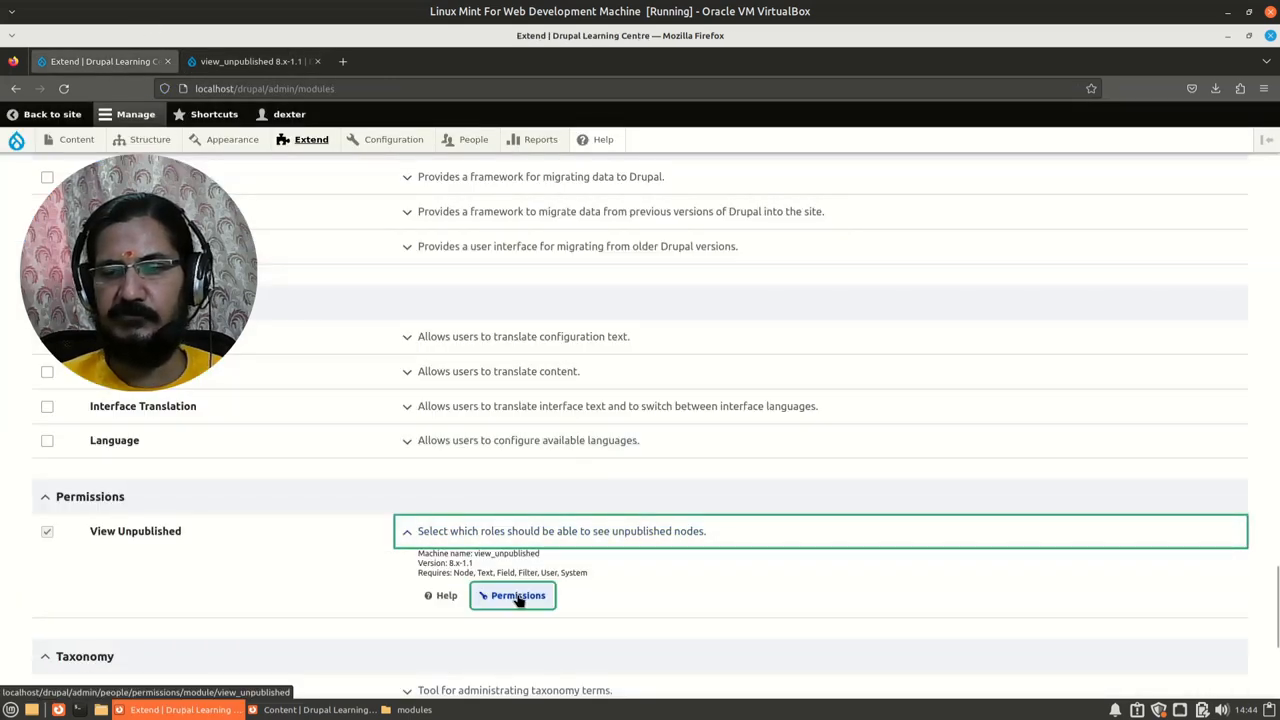
Grant Editor 'View any unpublished content' for Article and Book Info and save permissions
click(512, 596)
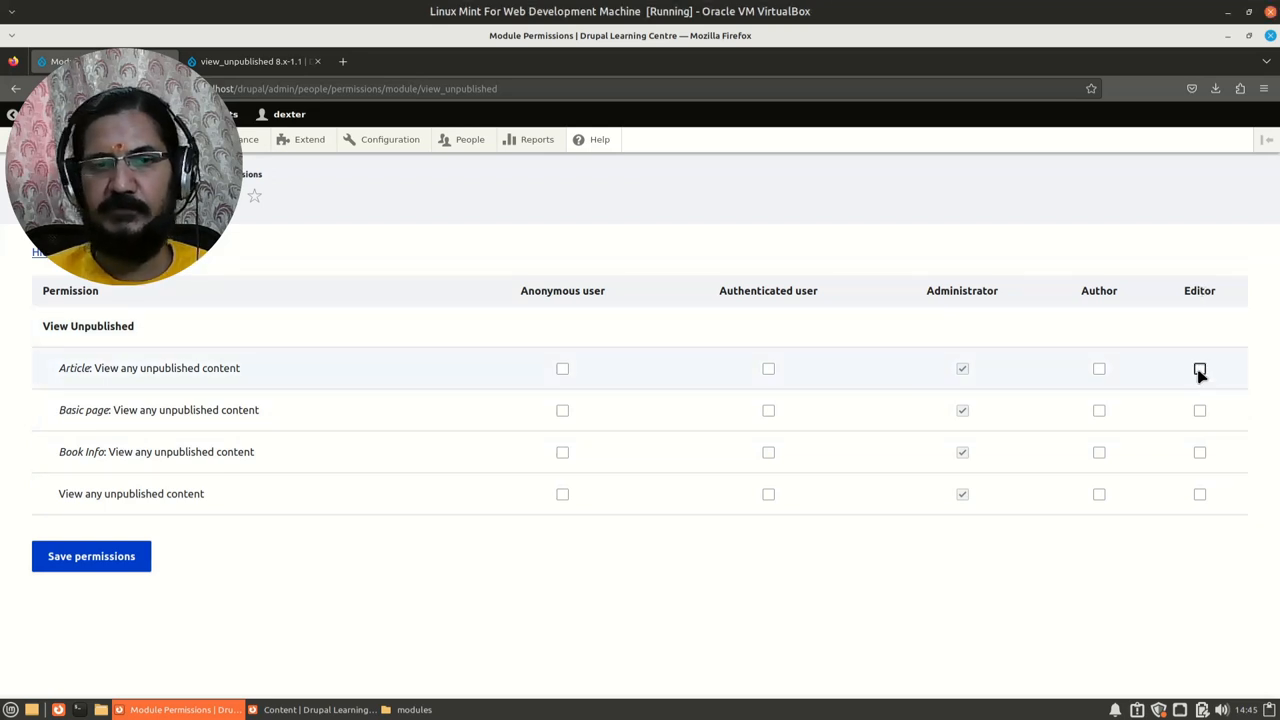
click(1200, 368)
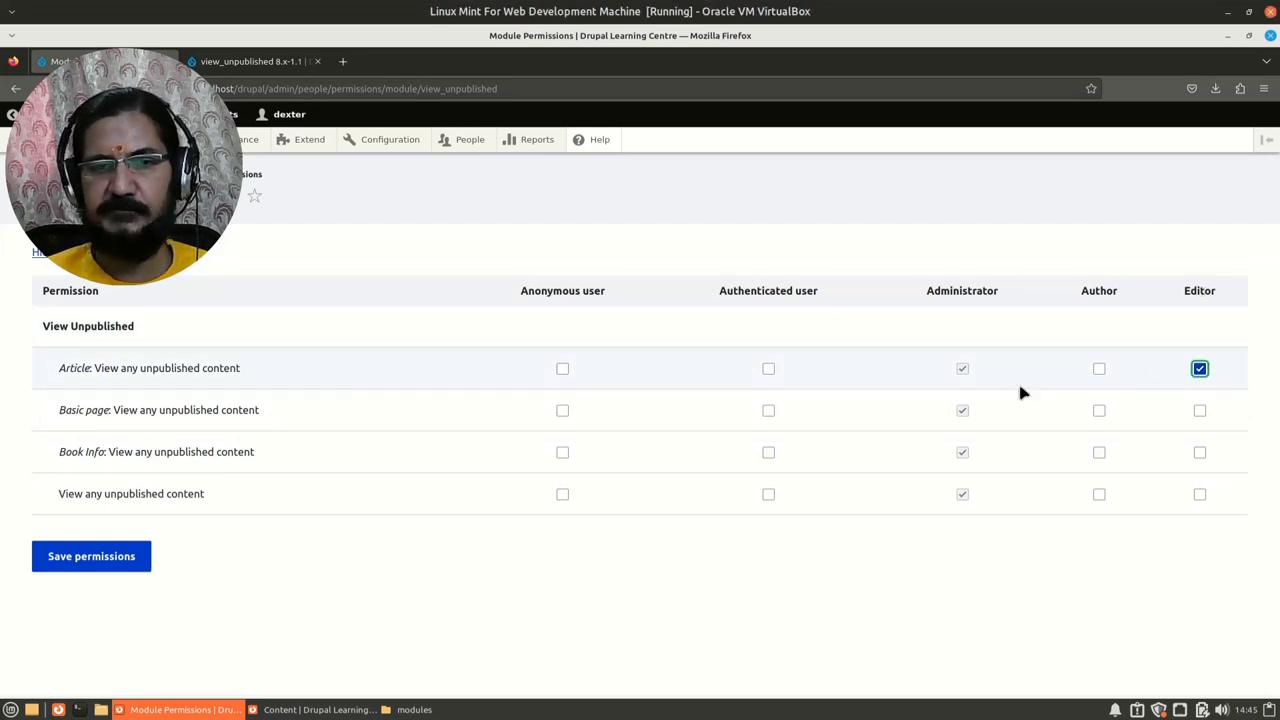
mouse_move(1084, 452)
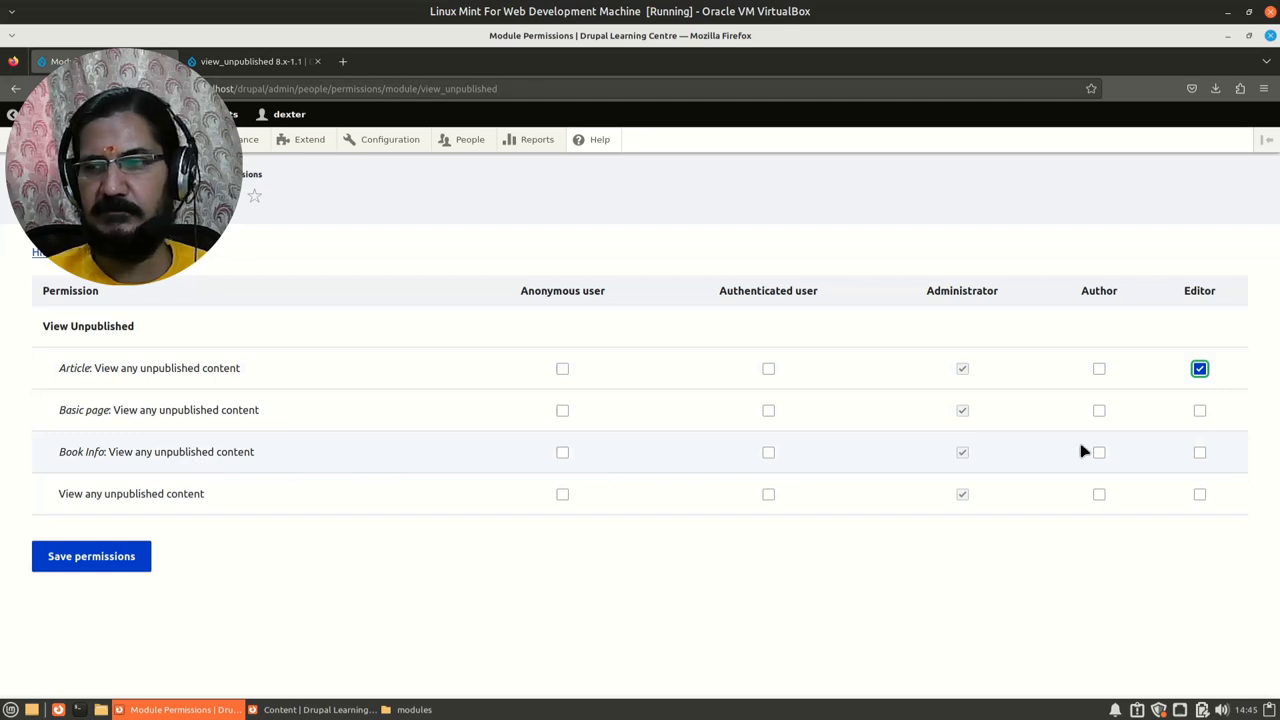
click(1200, 452)
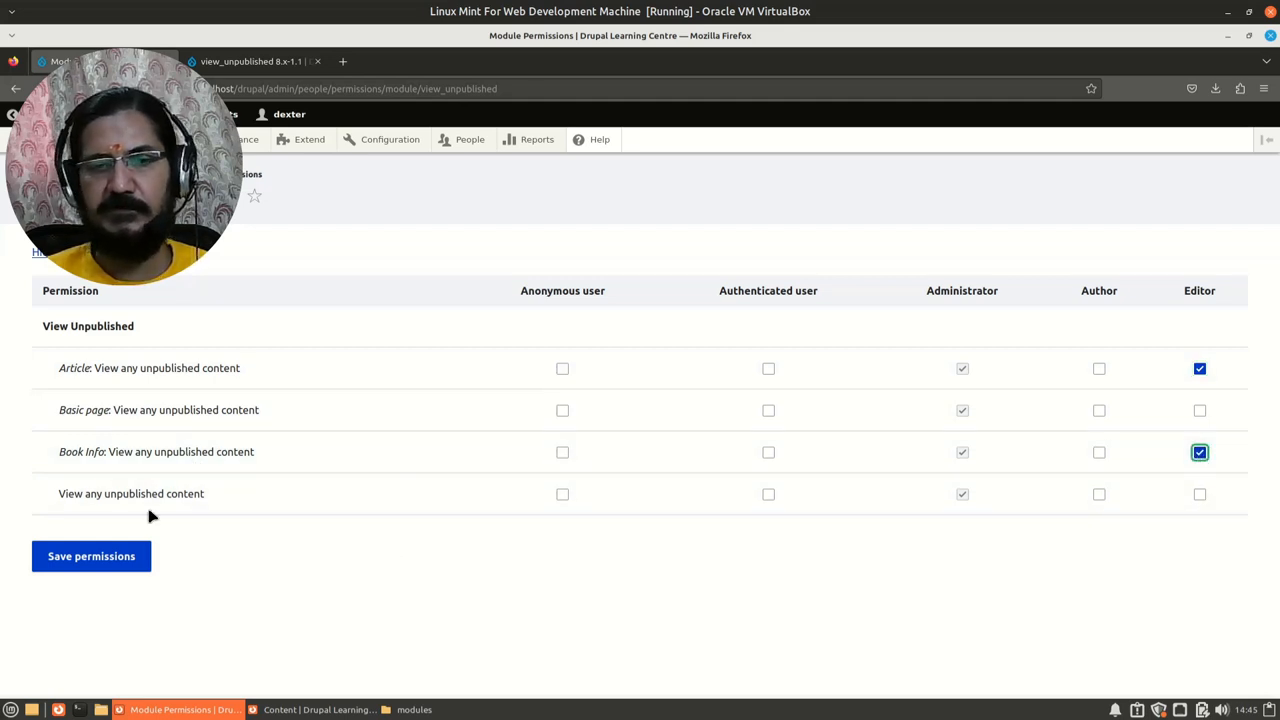
mouse_move(1178, 356)
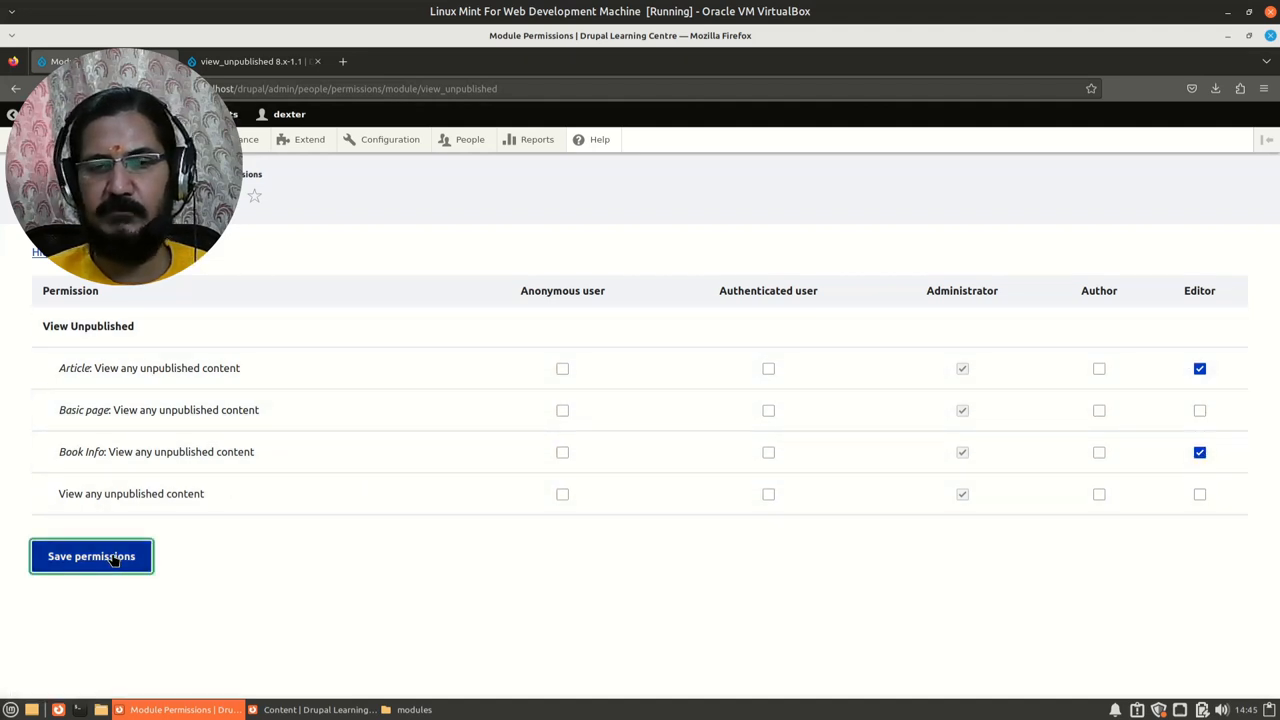
click(92, 556)
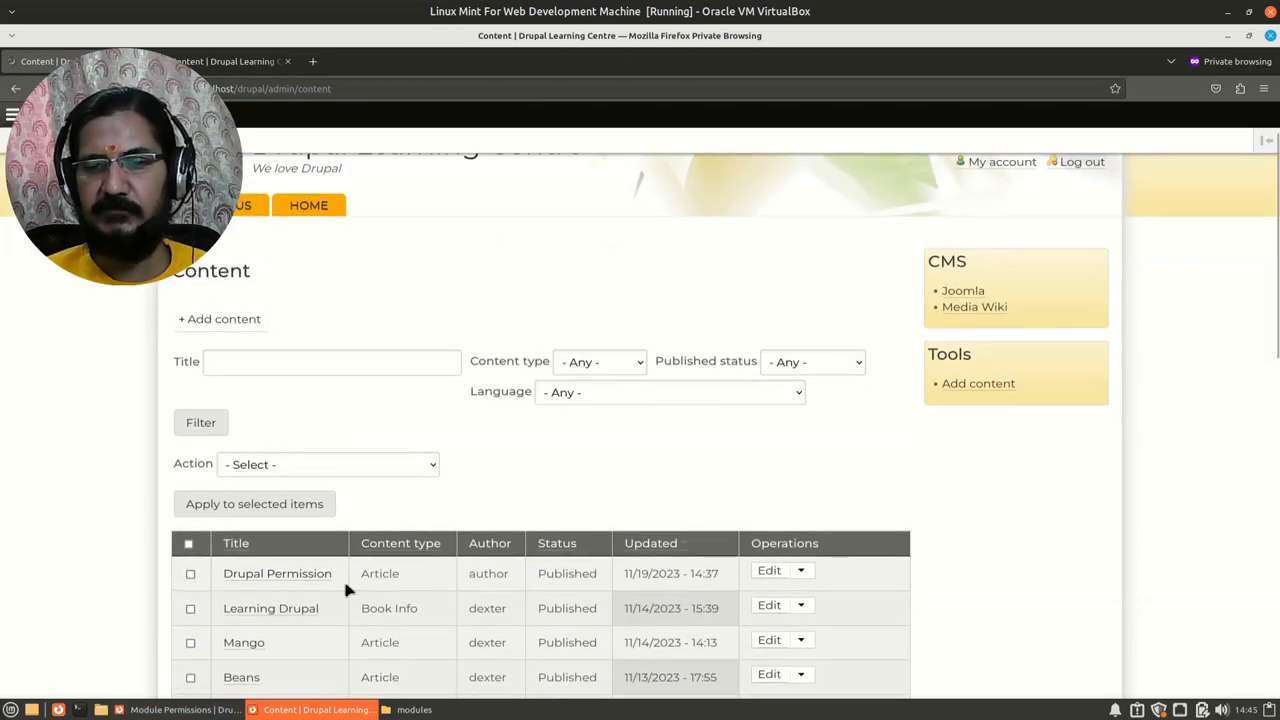
mouse_move(584, 518)
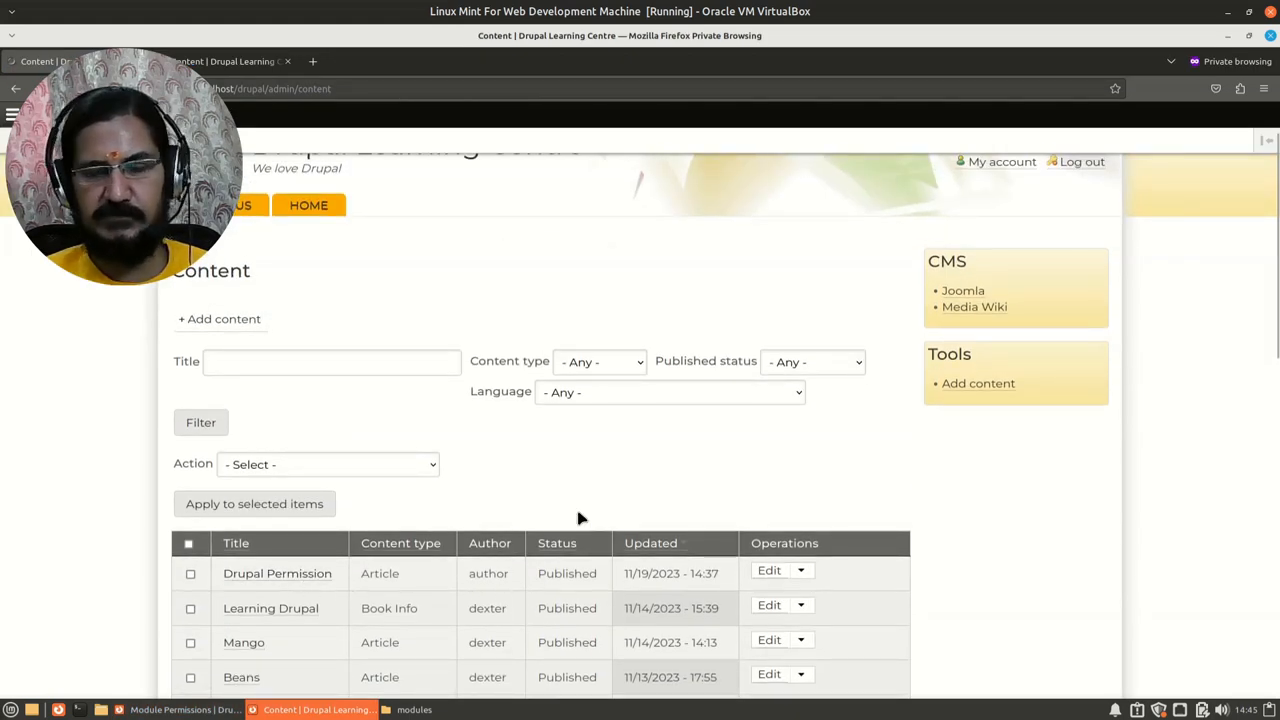
Scroll the editor's content list to the unpublished Drupal Roles article by author
scroll(down, 3)
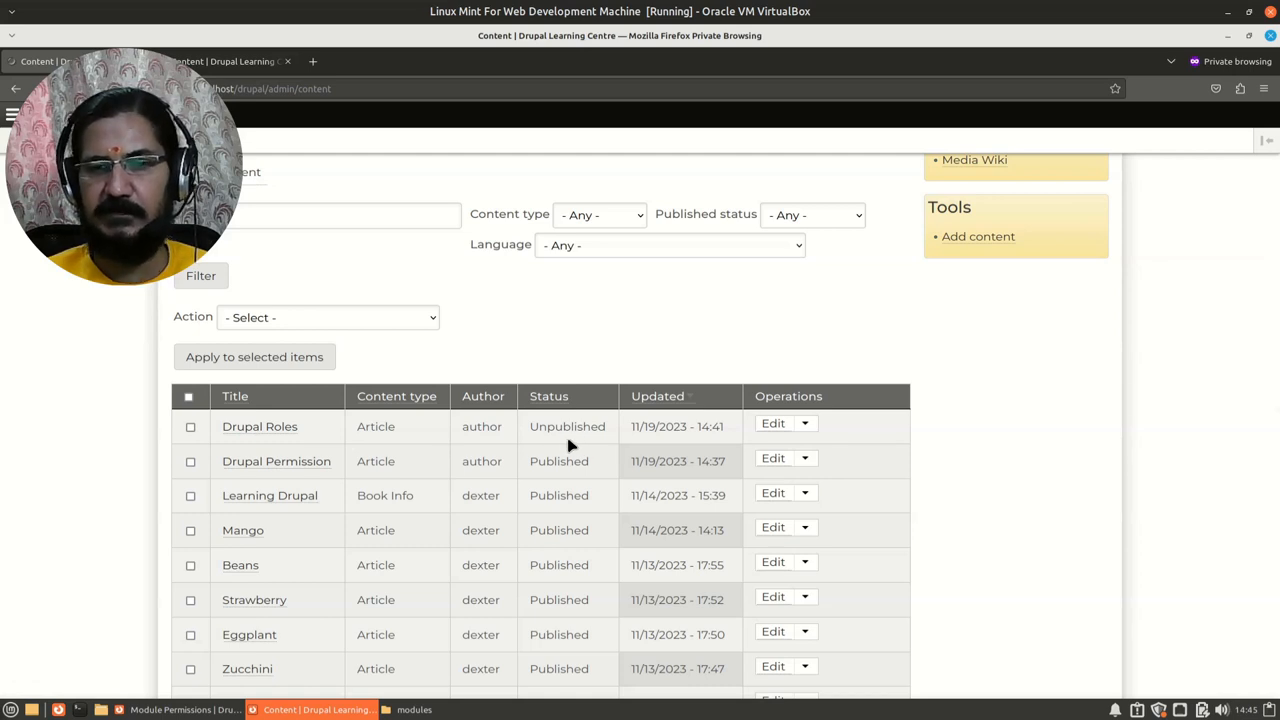
mouse_move(490, 440)
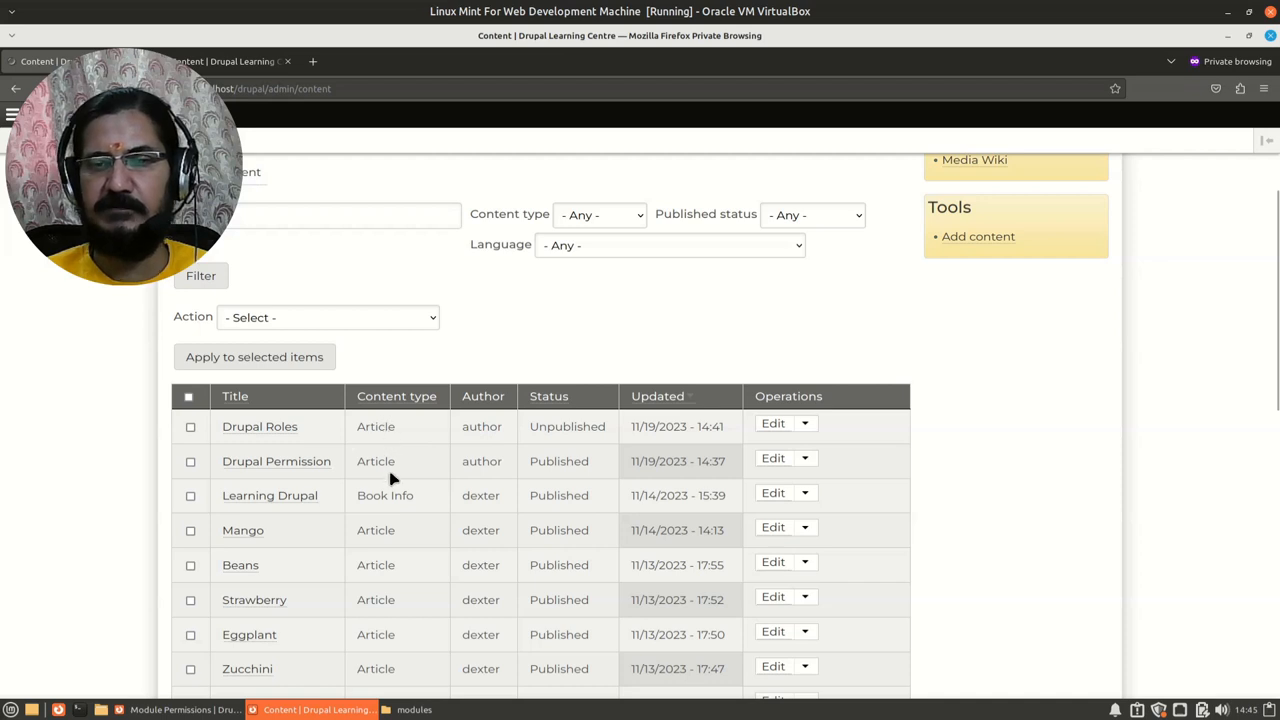
mouse_move(400, 500)
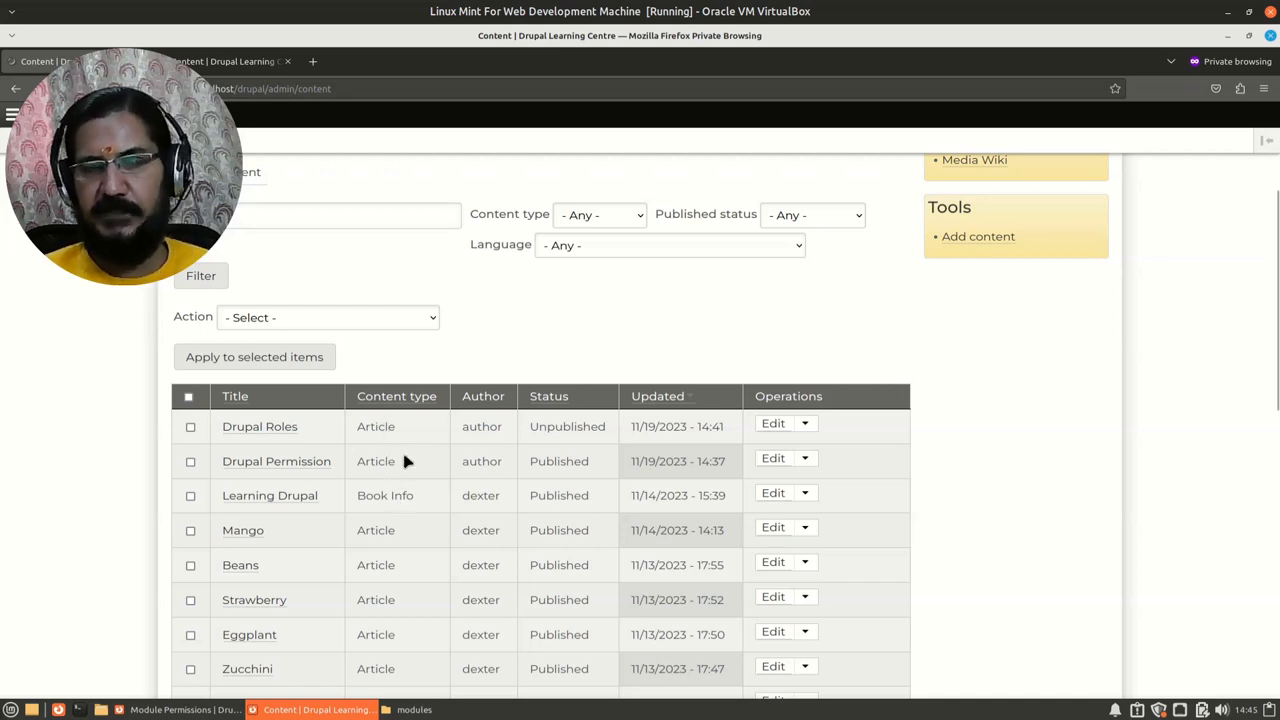
mouse_move(504, 472)
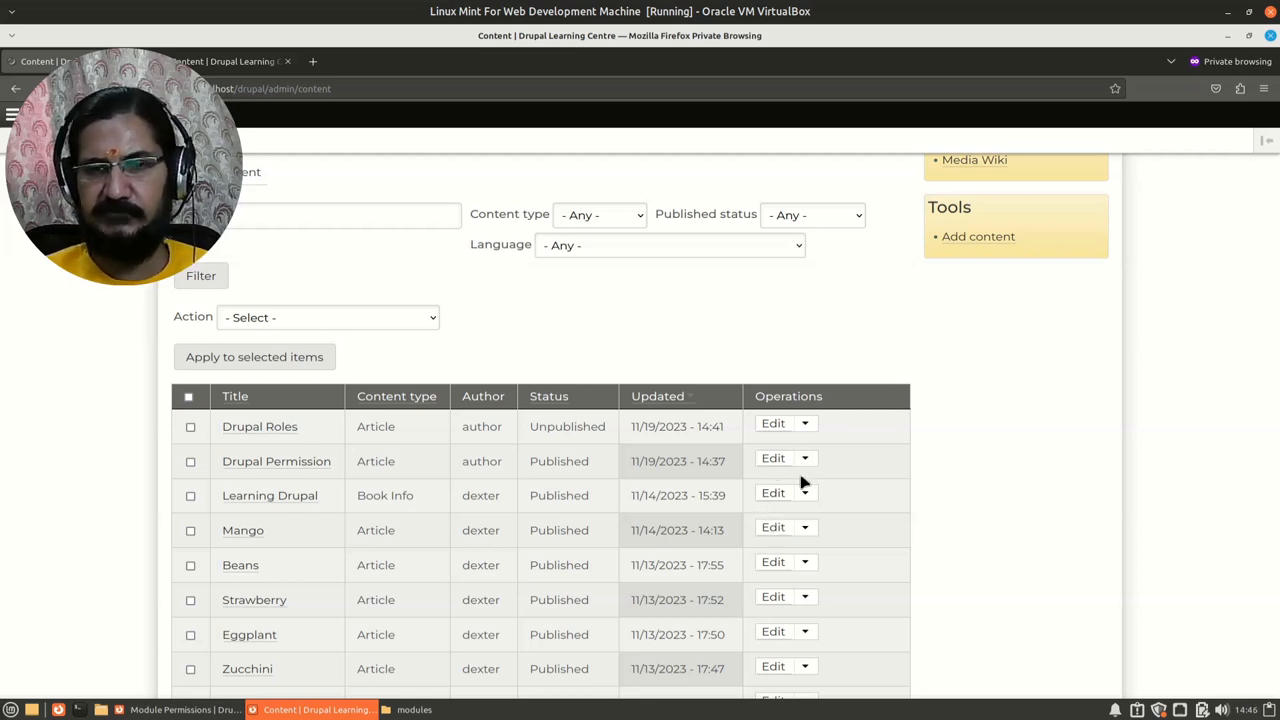
mouse_move(1036, 486)
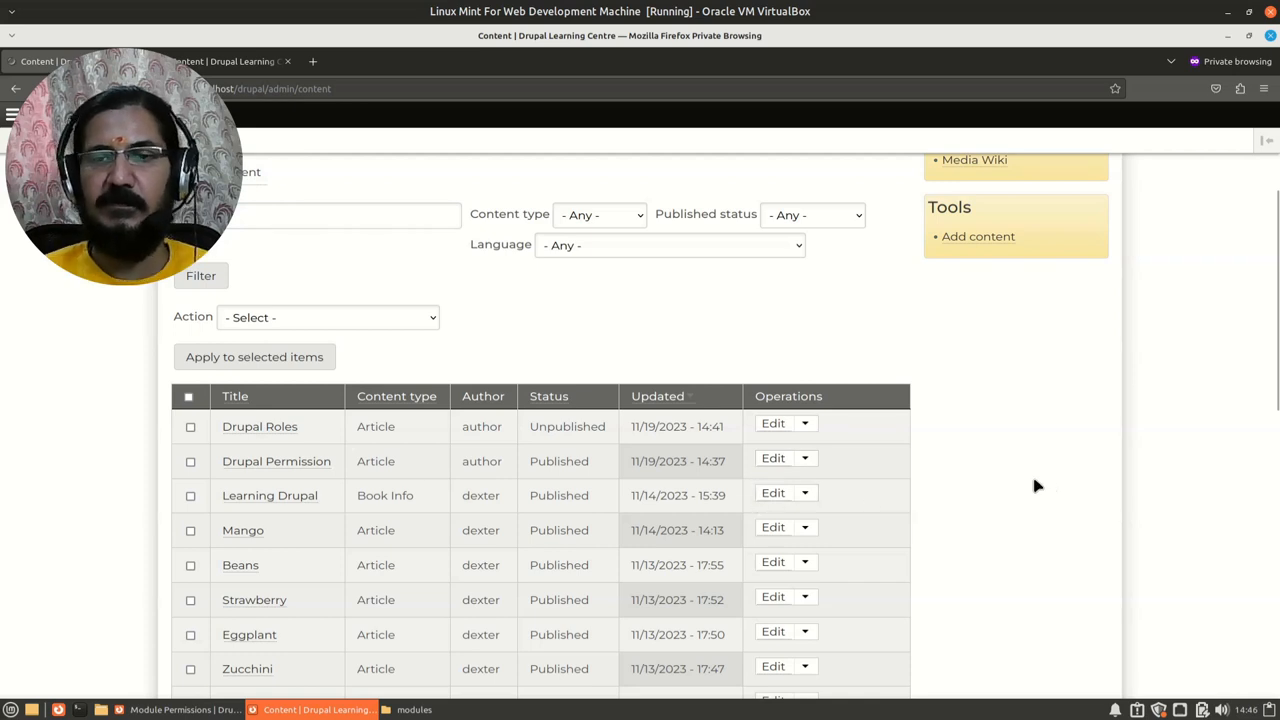
mouse_move(520, 480)
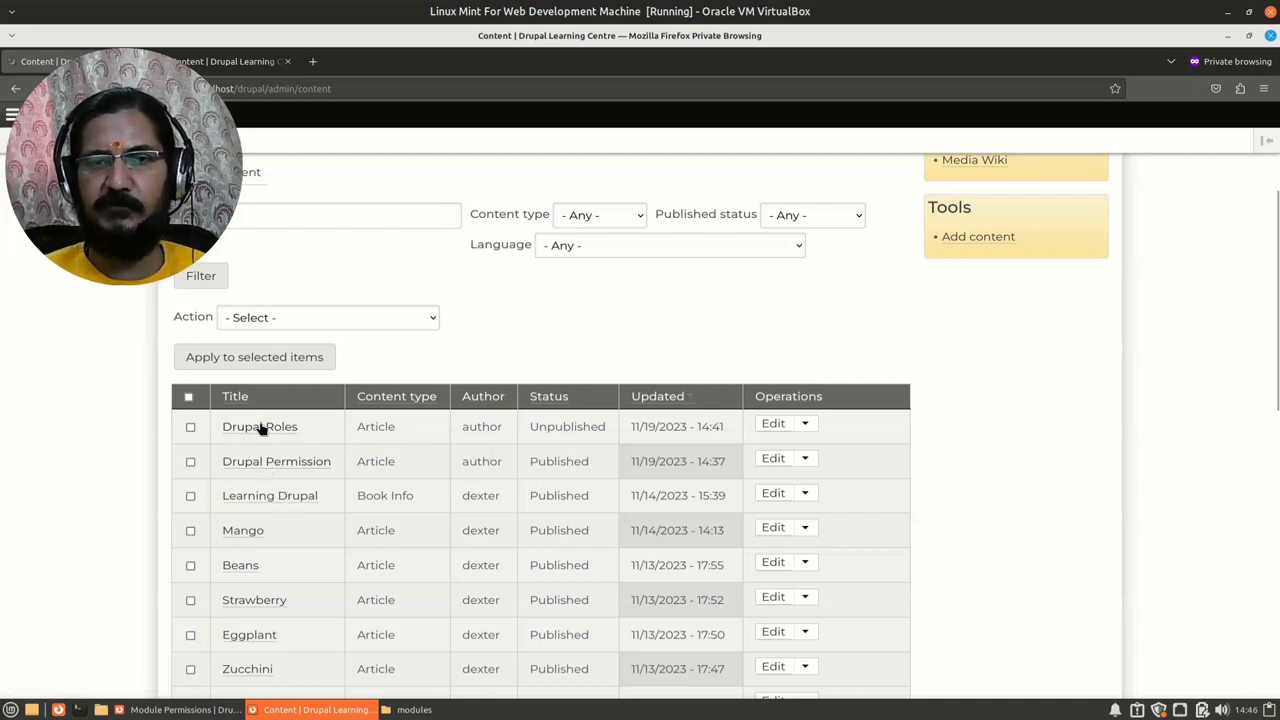
mouse_move(266, 452)
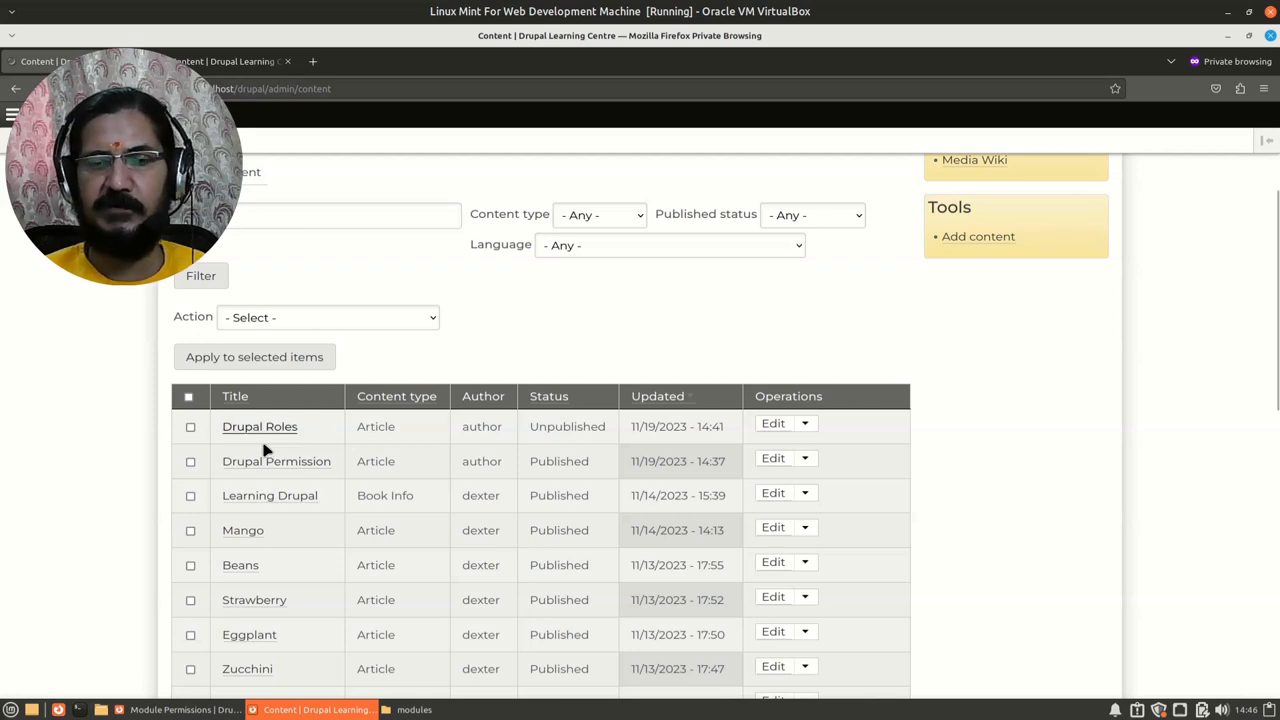
mouse_move(588, 456)
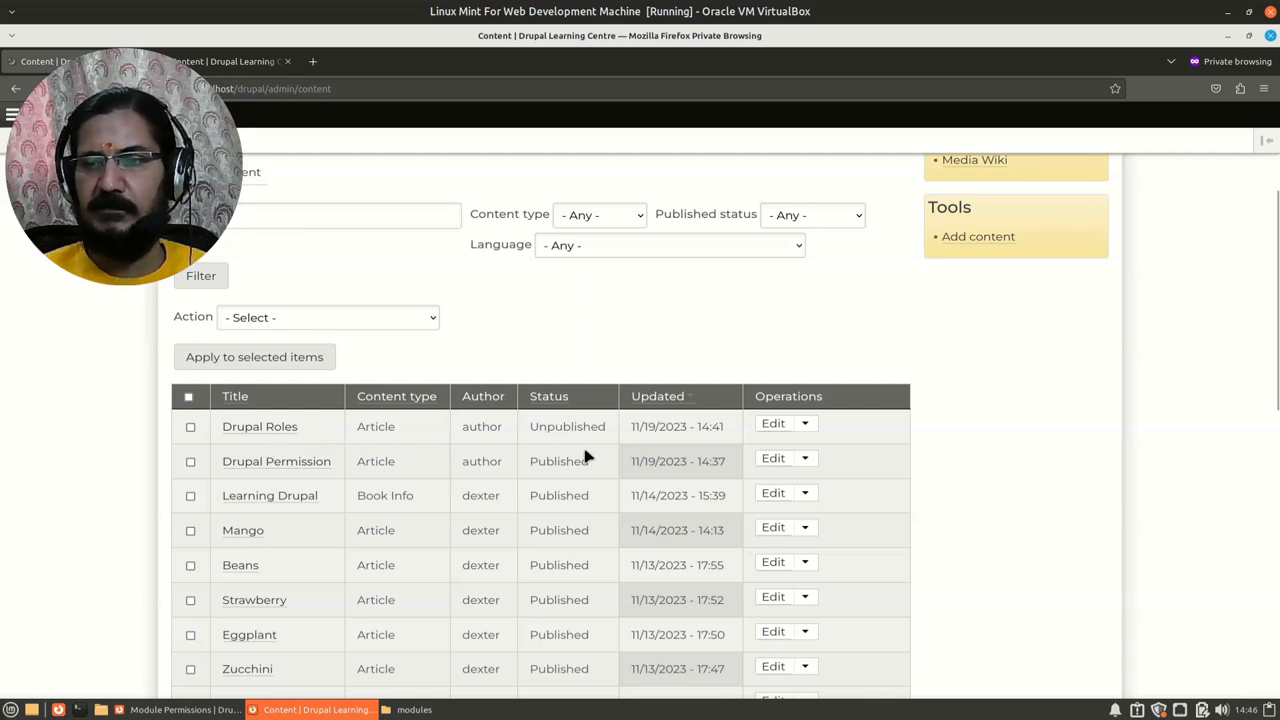
mouse_move(476, 442)
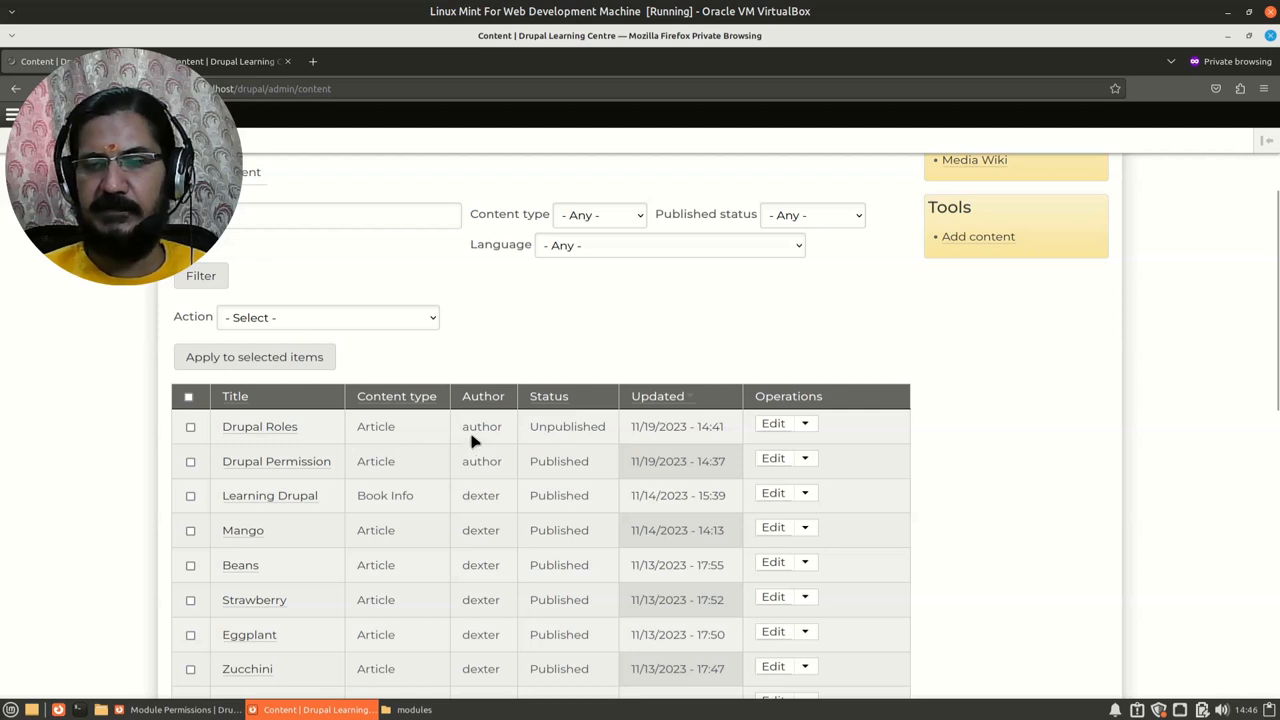
mouse_move(562, 442)
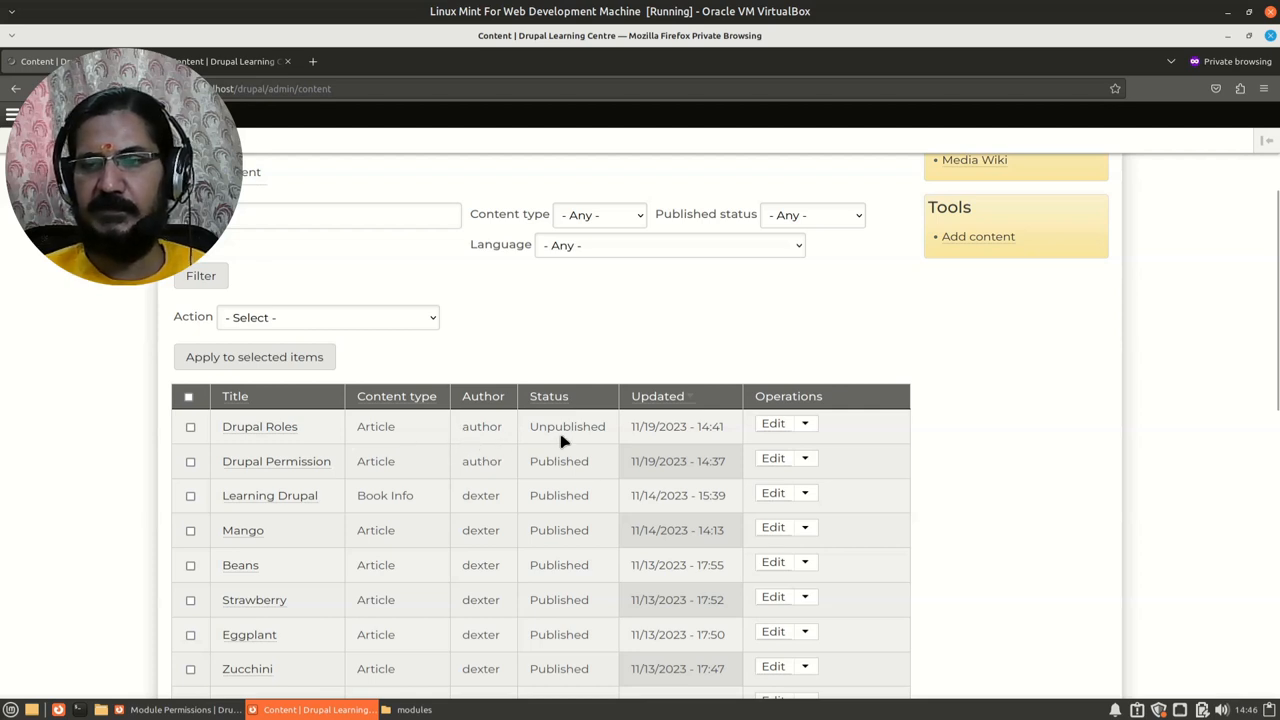
mouse_move(184, 448)
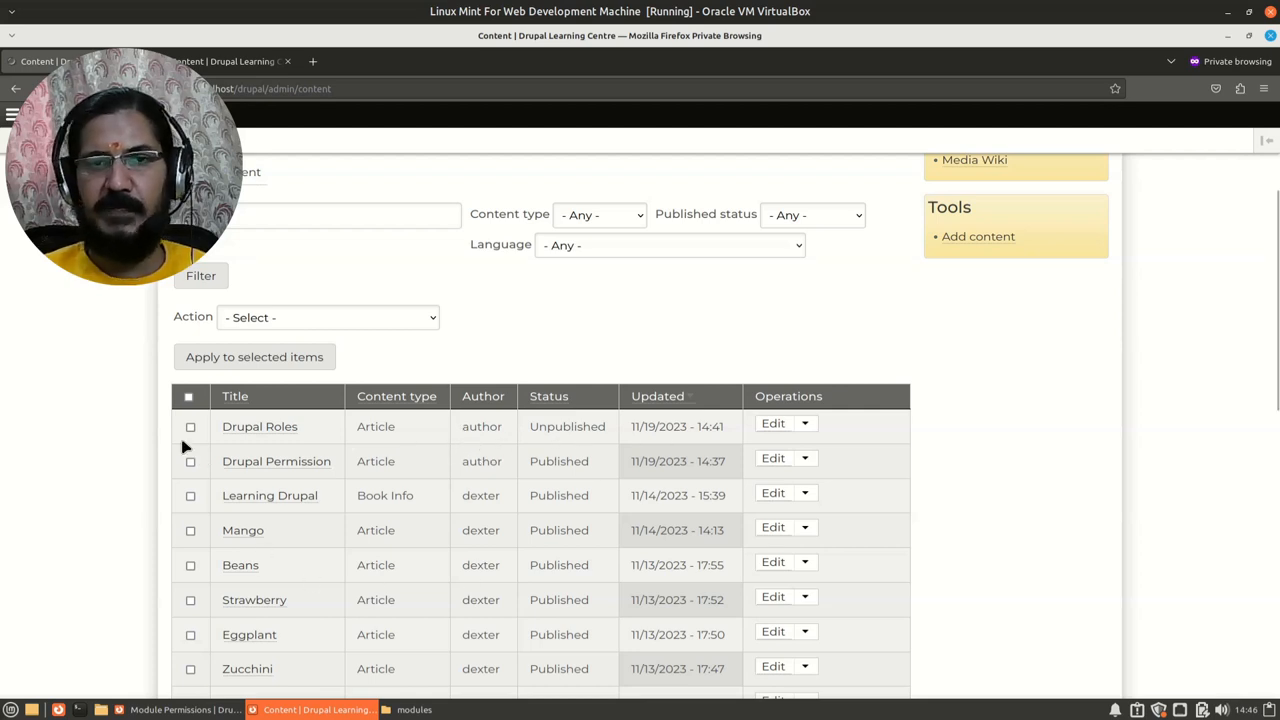
mouse_move(772, 424)
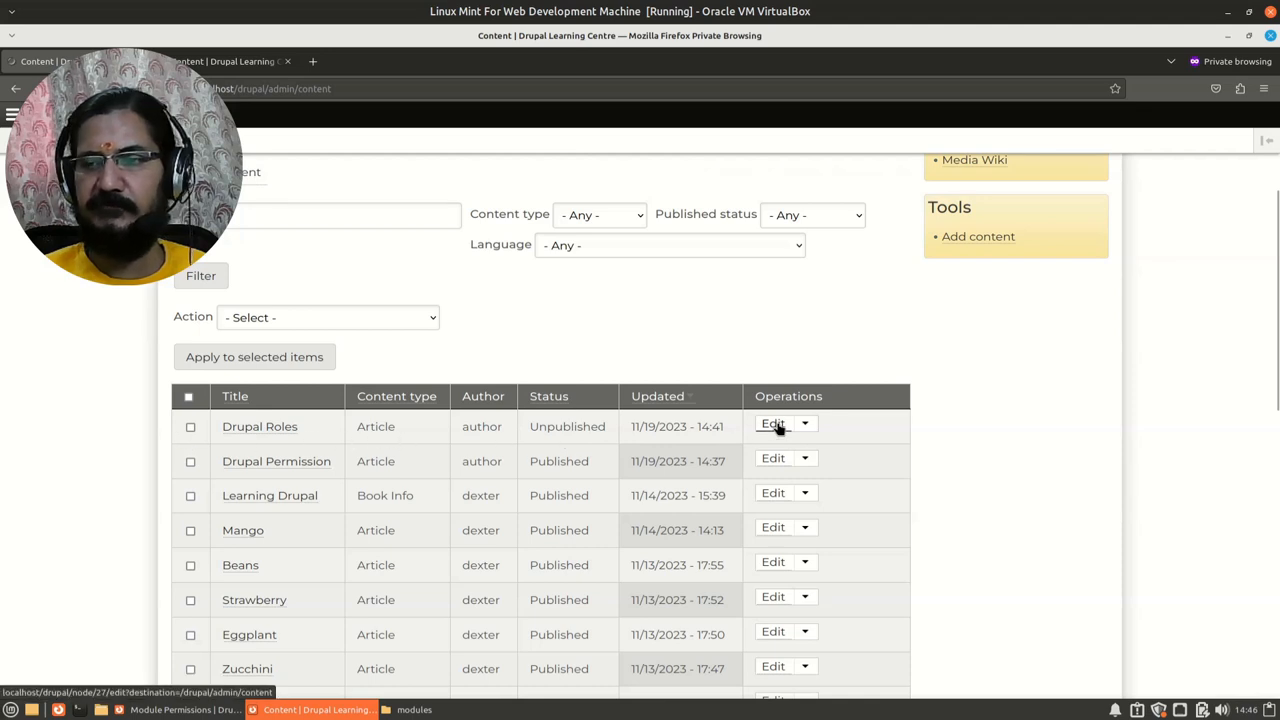
Edit the Drupal Roles article and reveal the separate summary field above the body
click(772, 424)
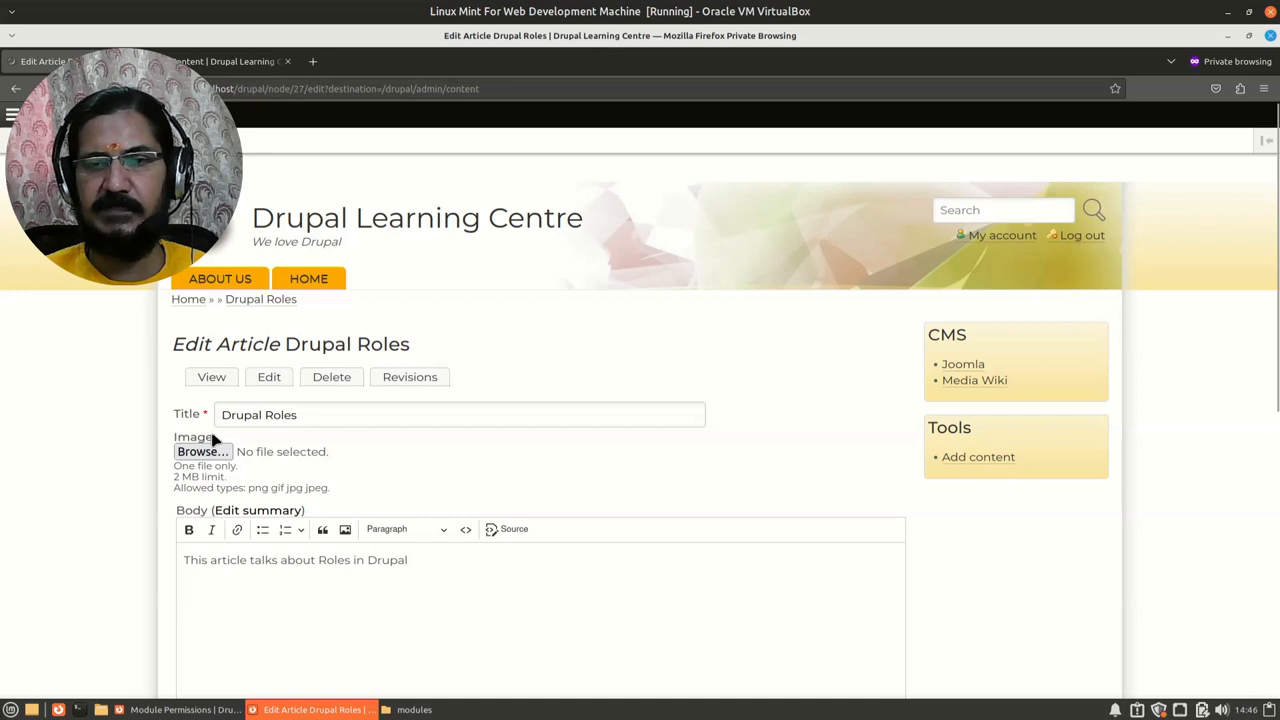
scroll(down, 3)
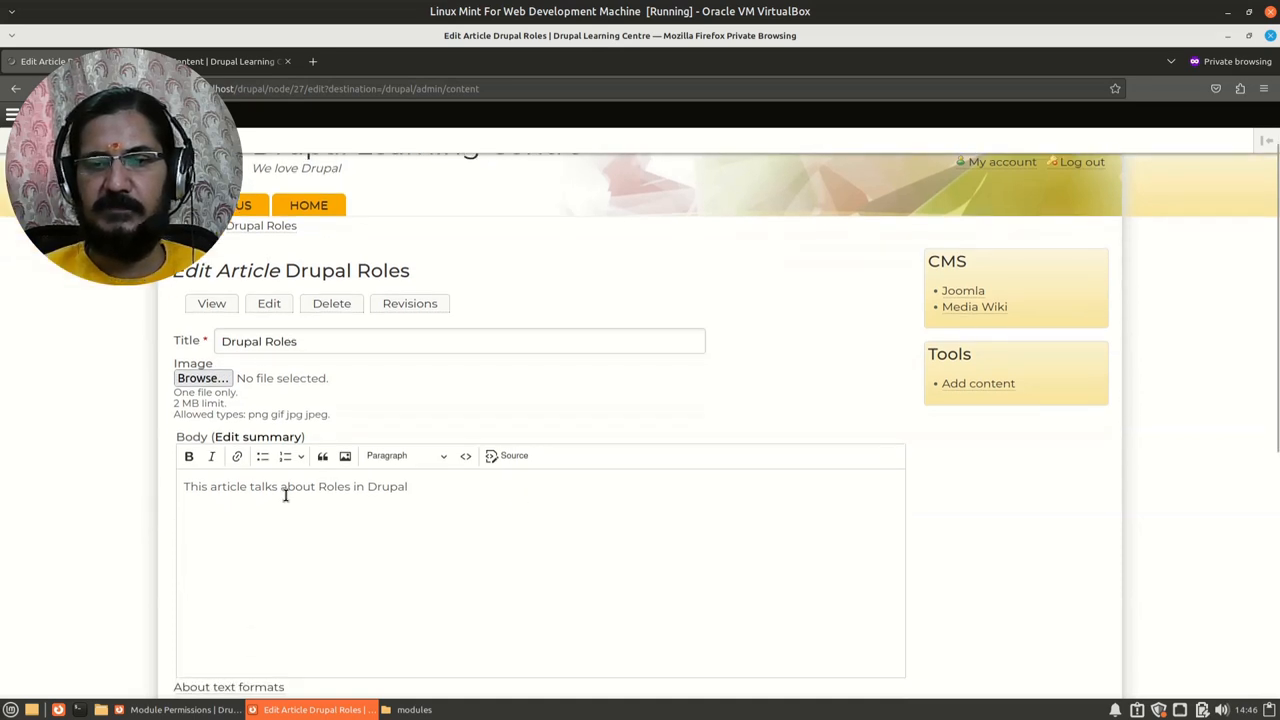
triple_click(296, 486)
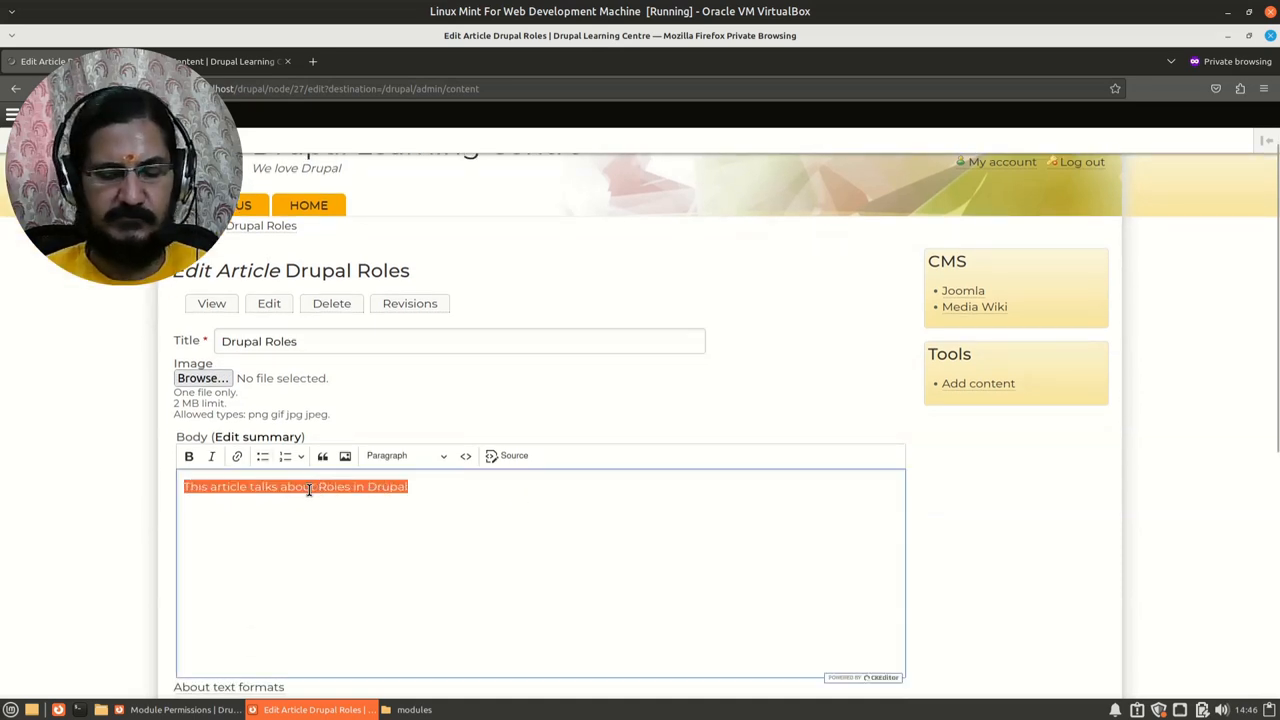
click(258, 436)
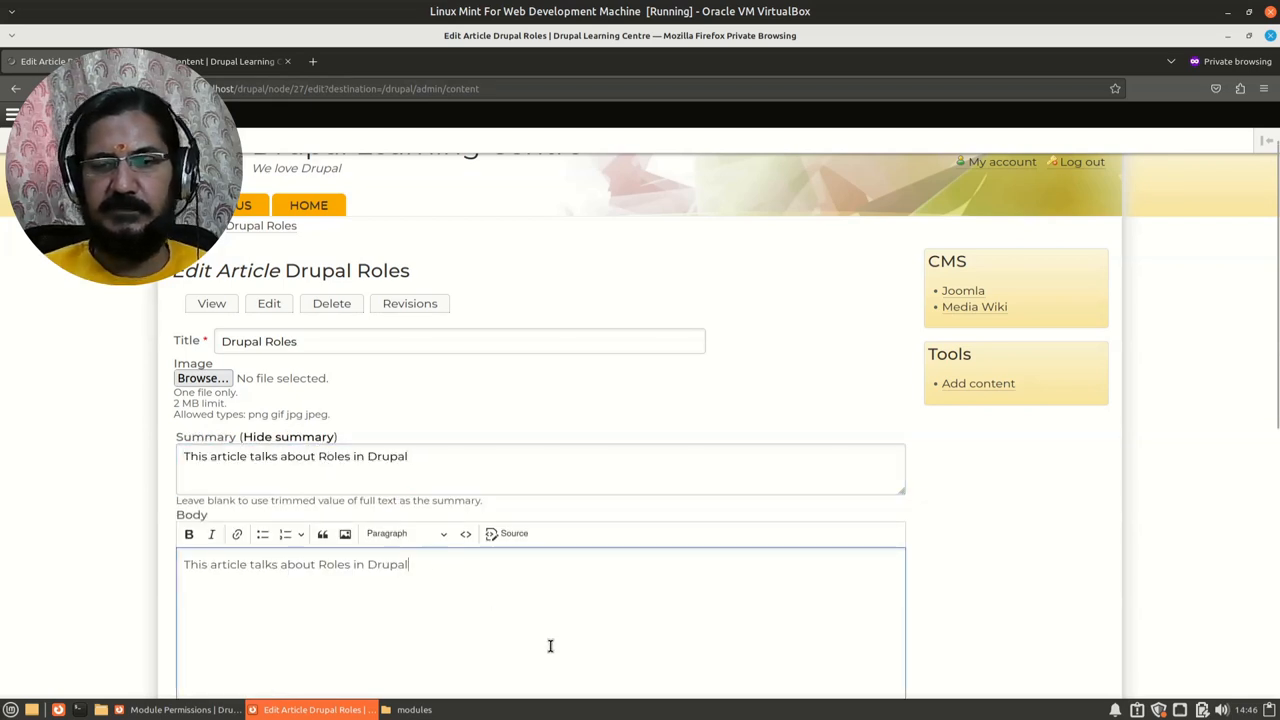
Extend the body with 'and using a module called view unpublished.' and remove the stray letter
text(and)
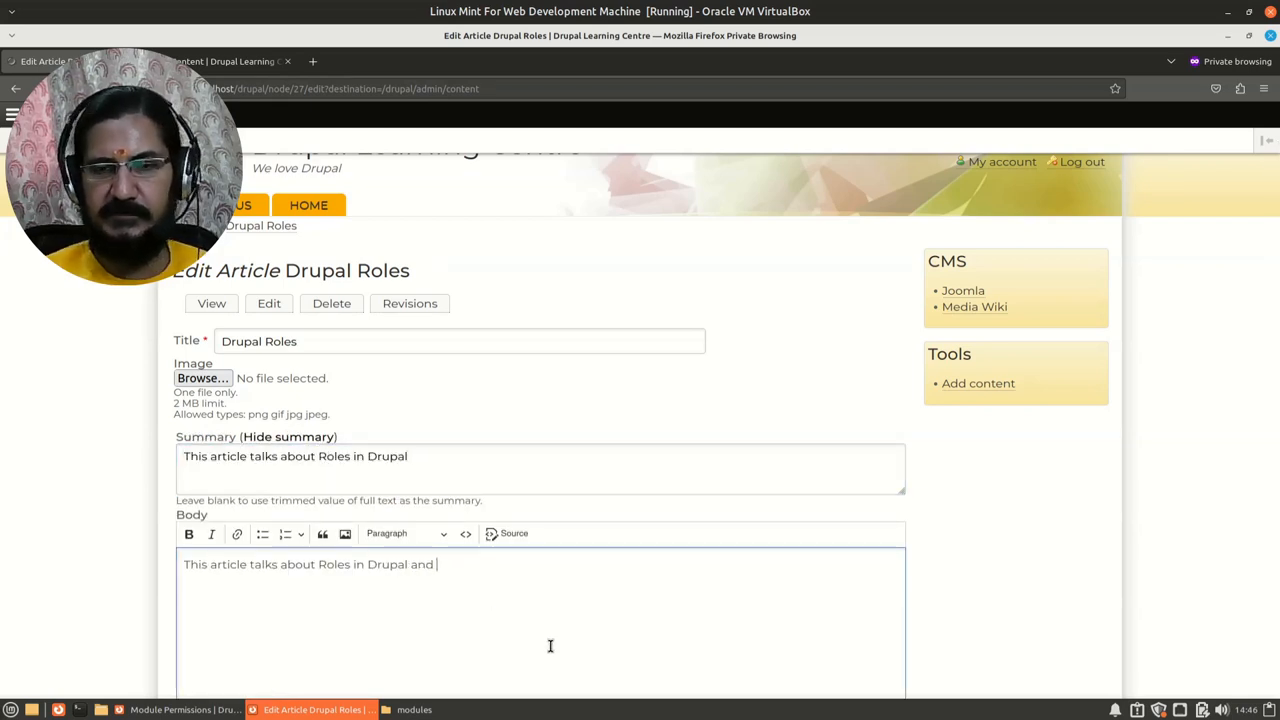
text(using a)
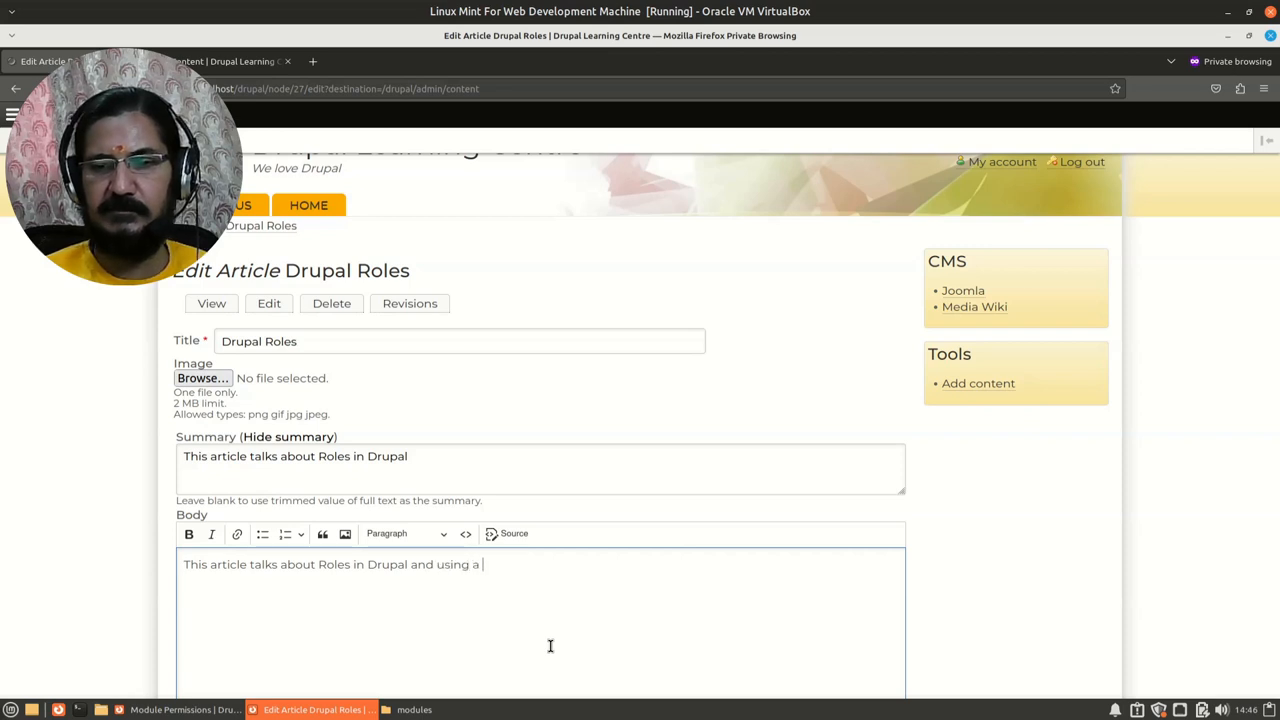
text(module)
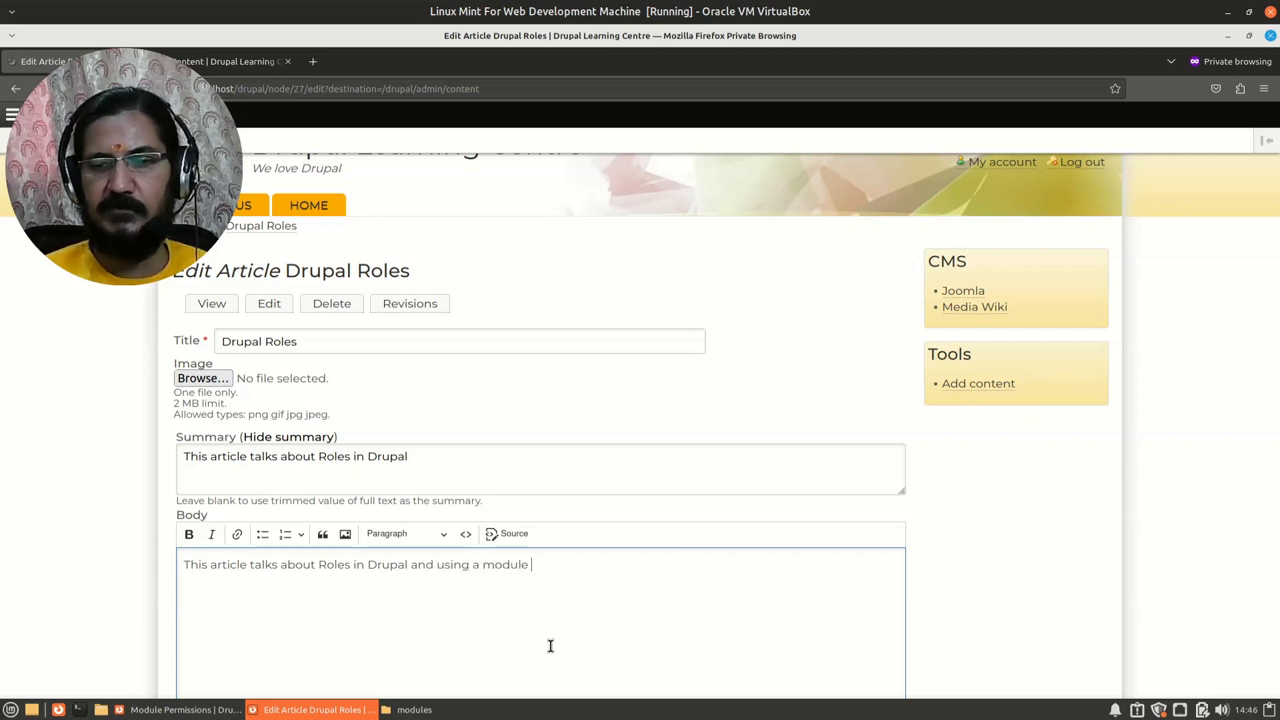
text(called)
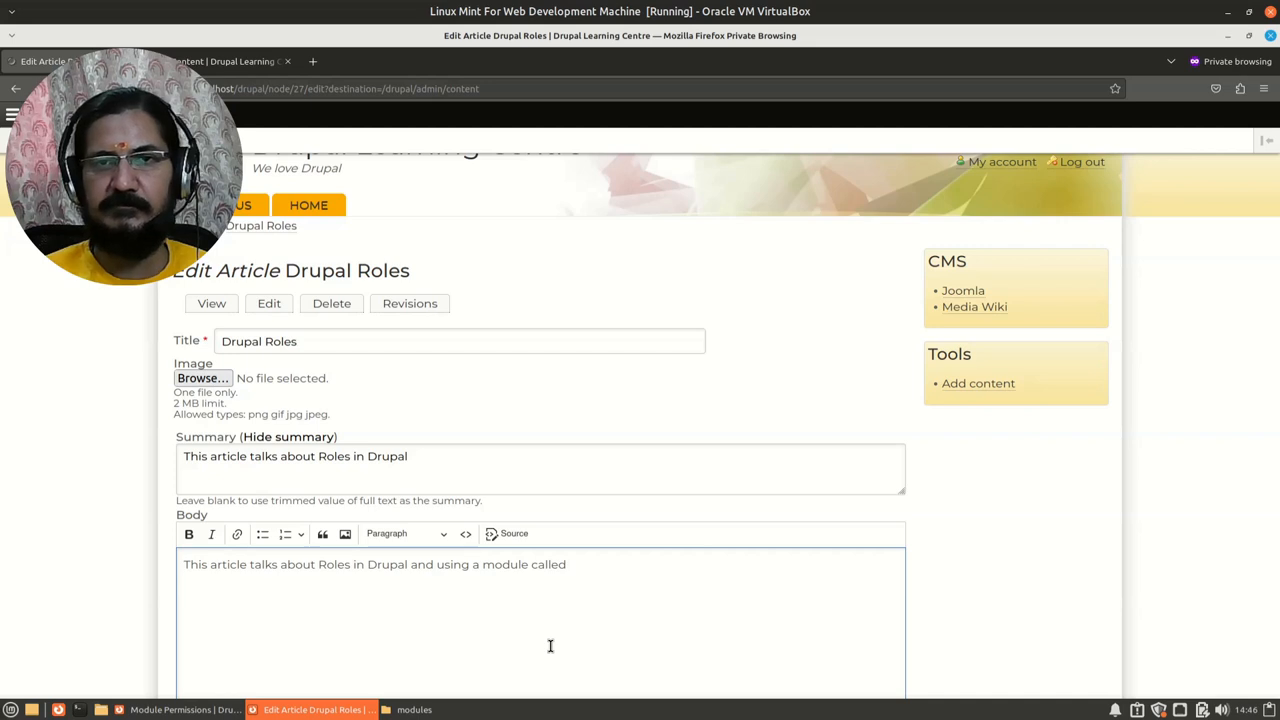
text(view)
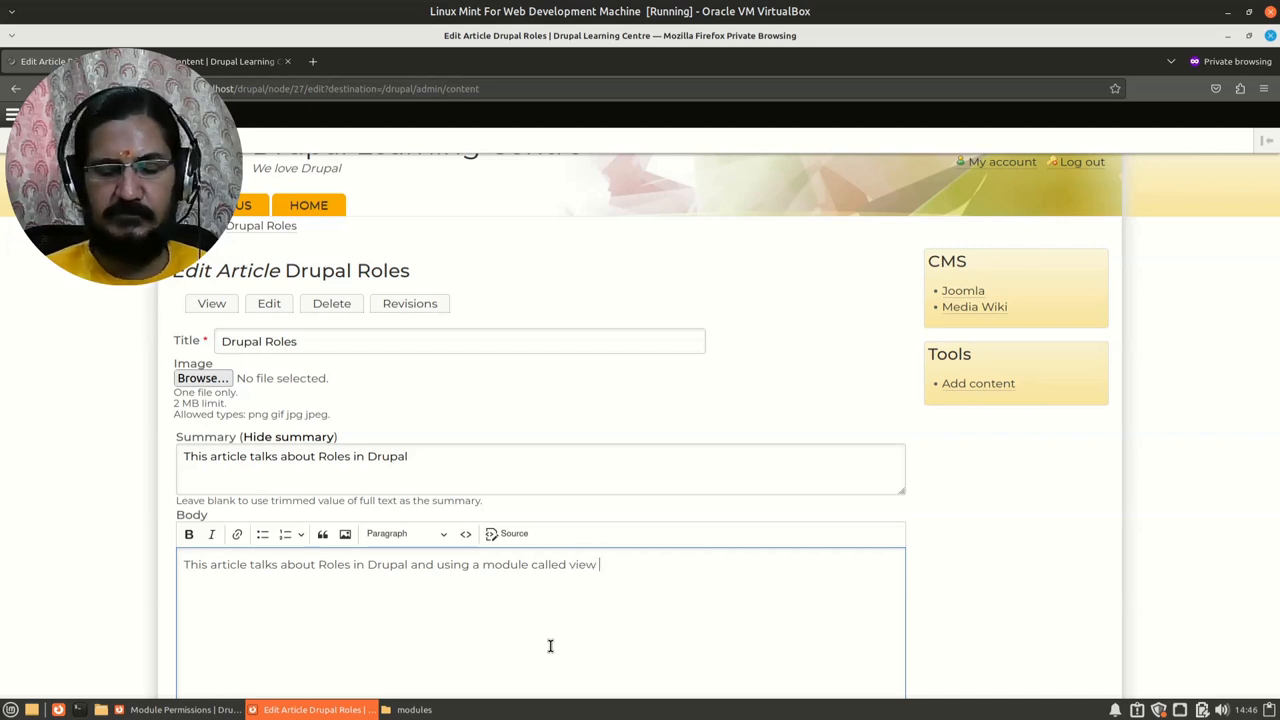
text(unpublishe)
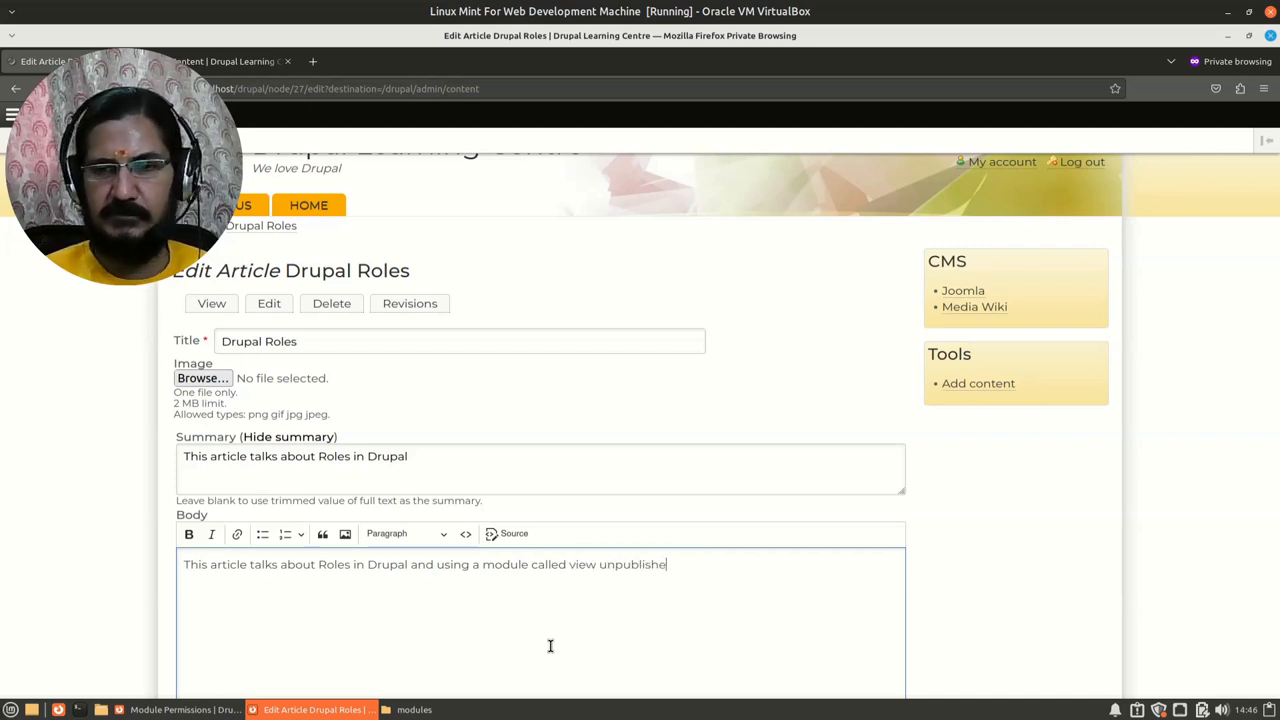
text(d. W)
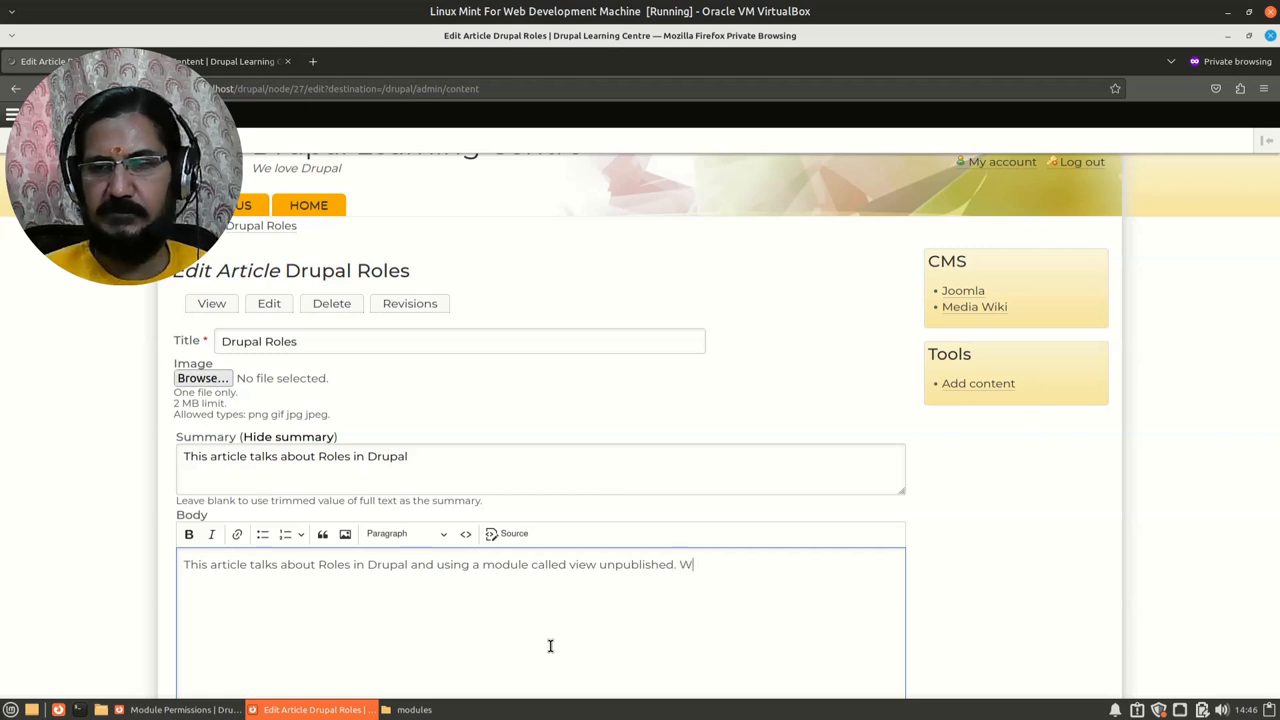
key(BackSpace)
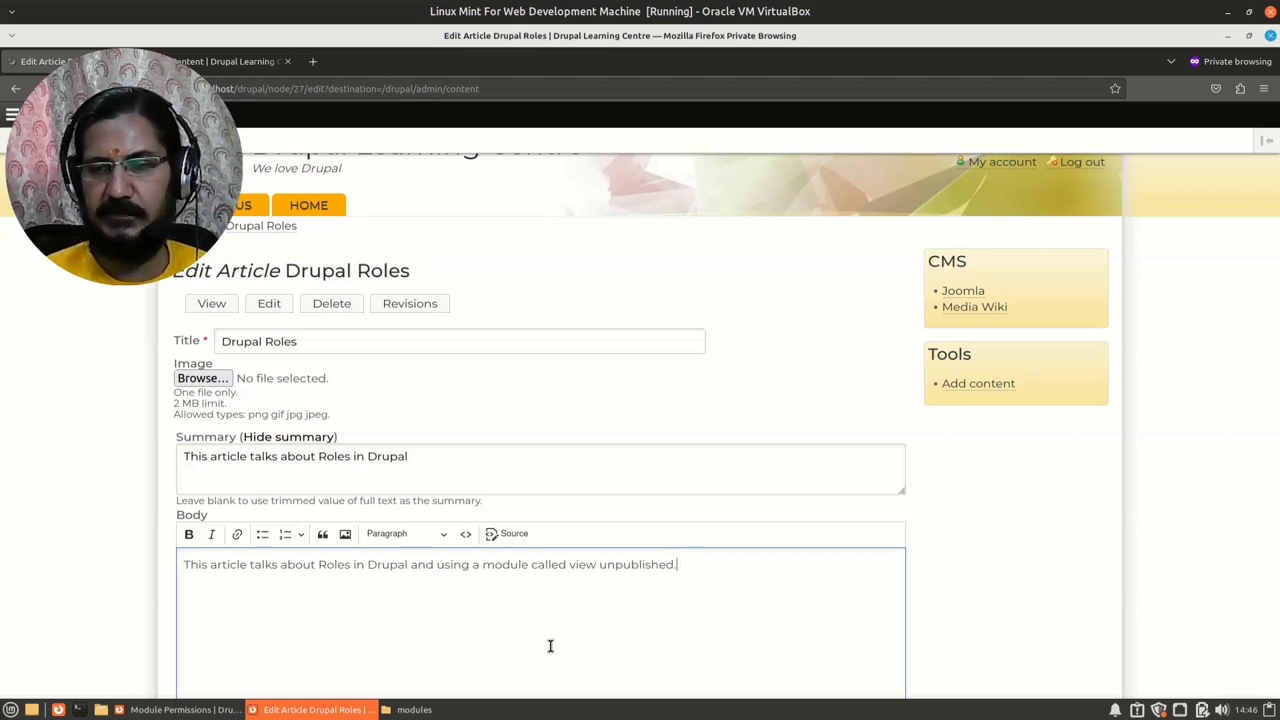
Enter /cms/drupal-view-unpublished-content in the article's URL alias field
scroll(down, 3)
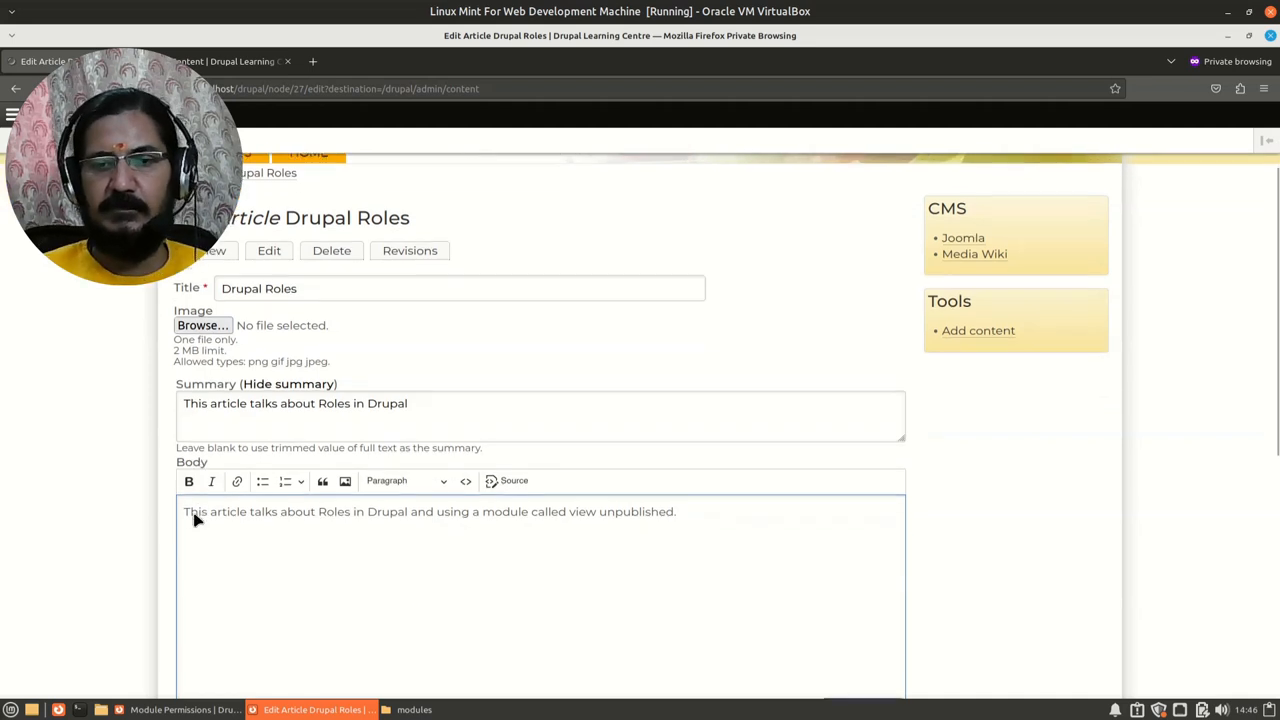
scroll(down, 3)
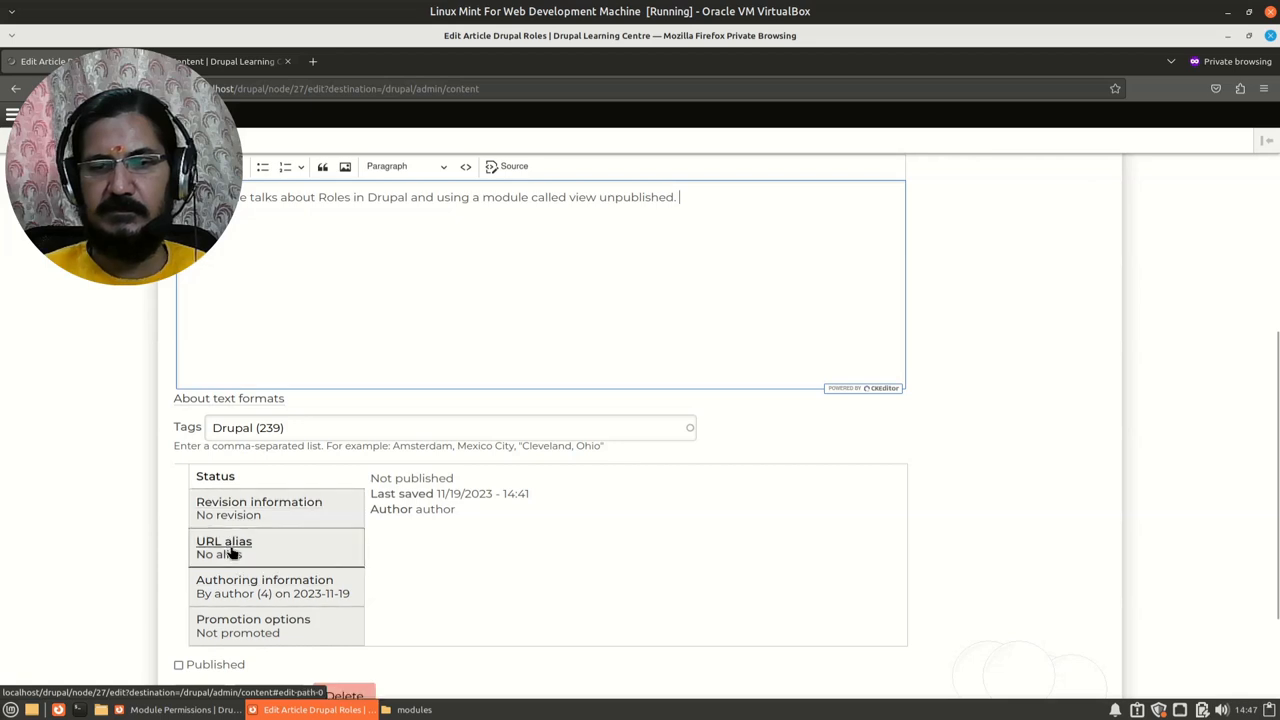
click(224, 540)
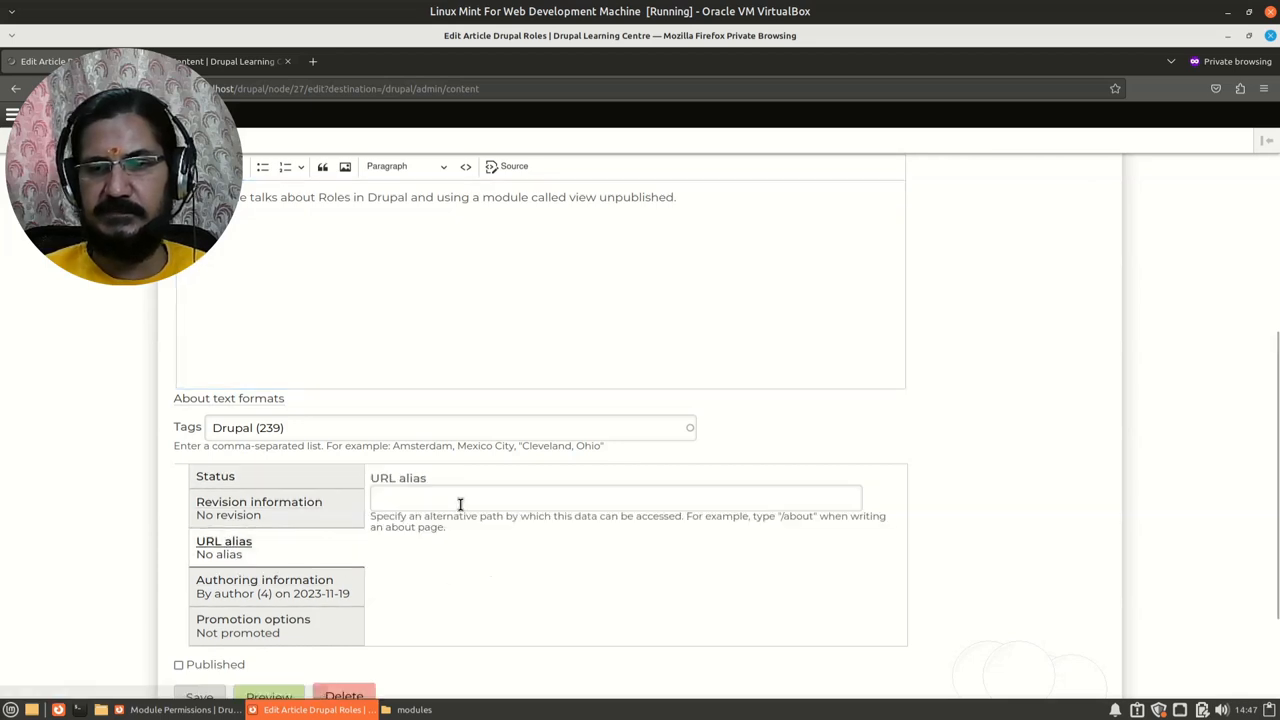
text(/drupal)
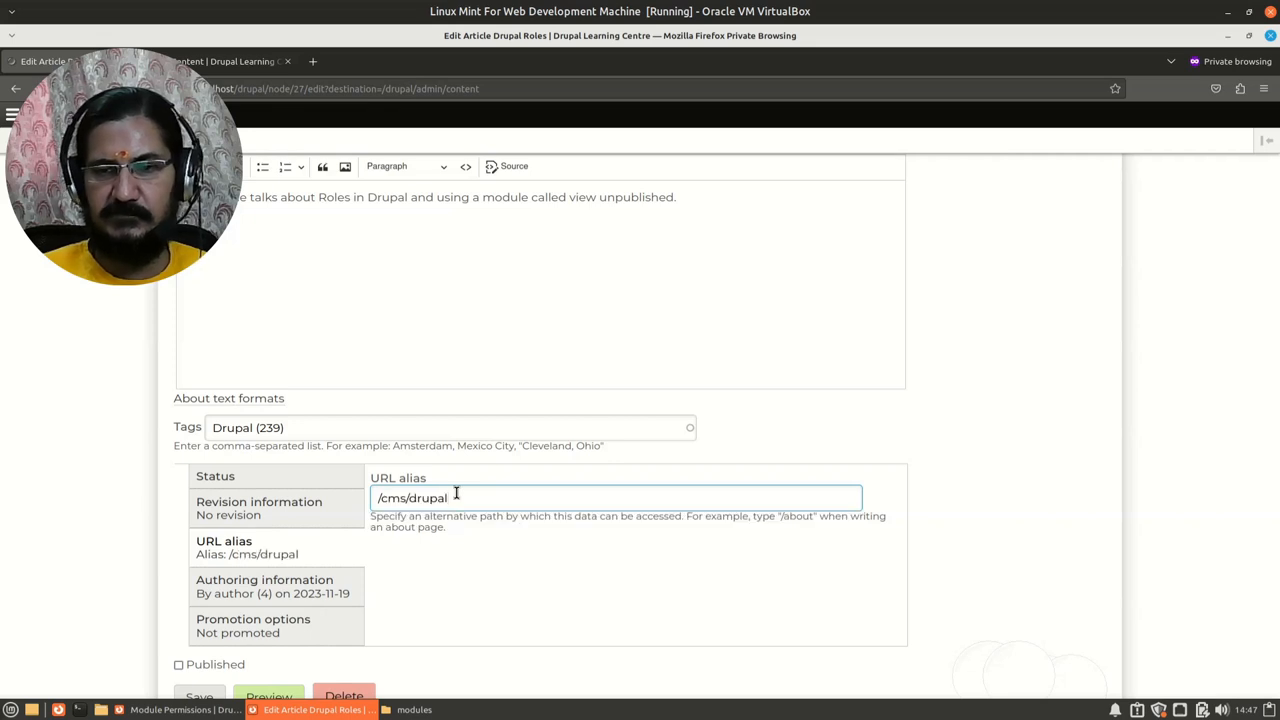
text(-)
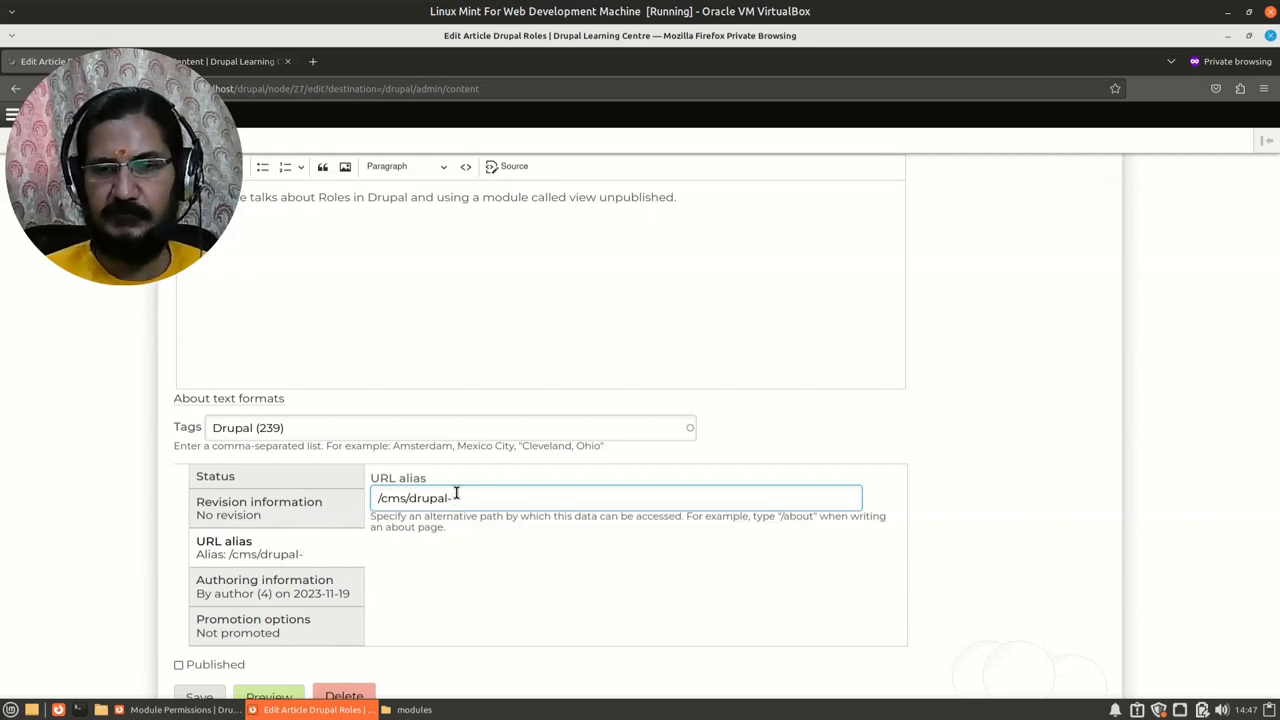
text(view)
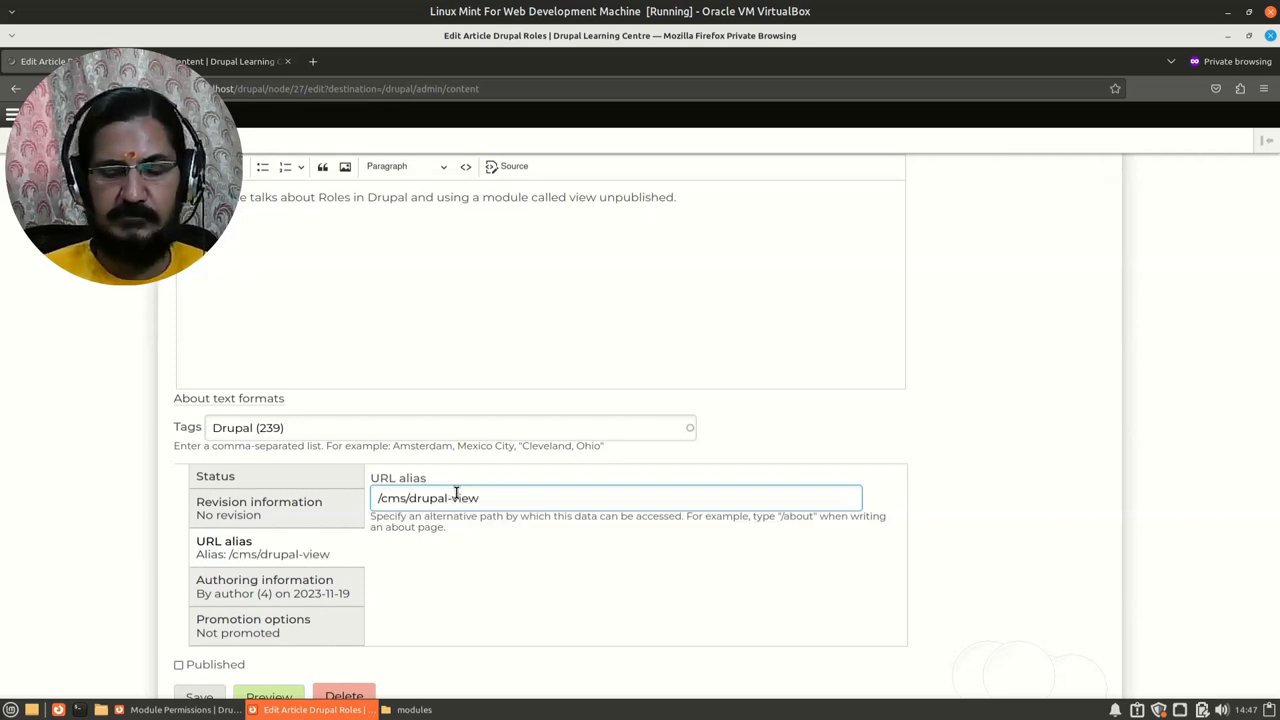
text(-unpubl)
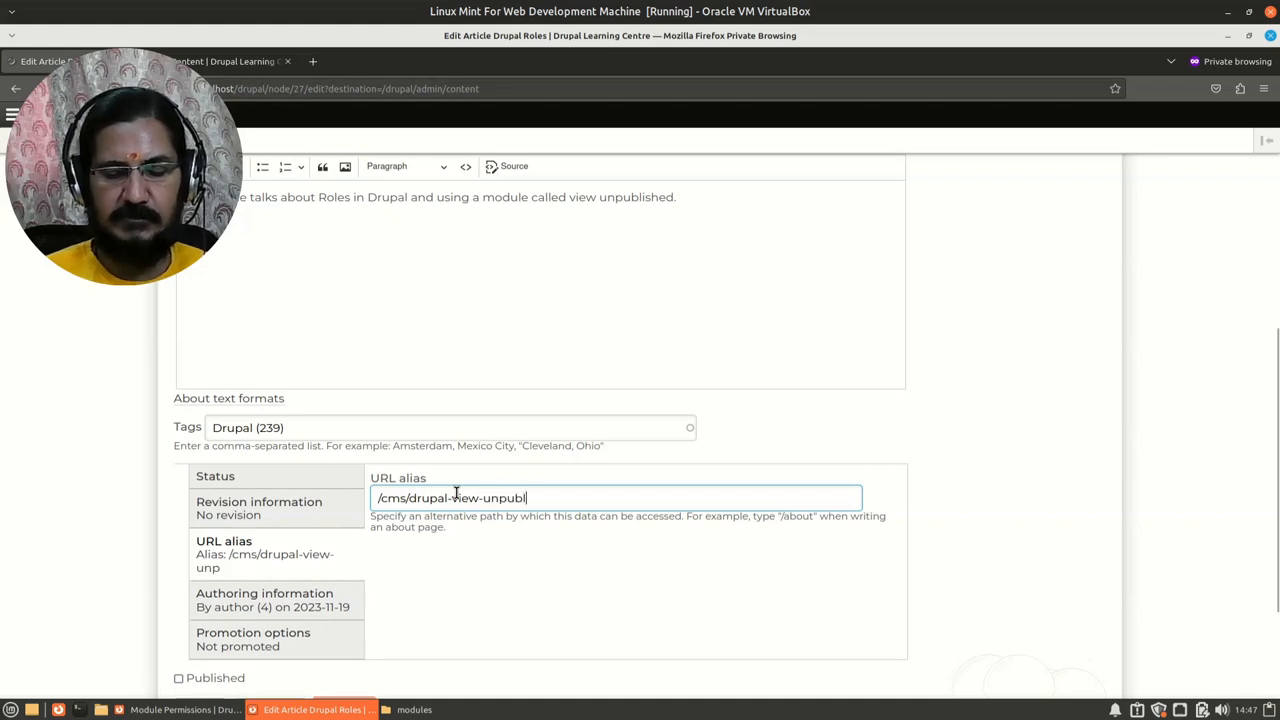
text(ished-content)
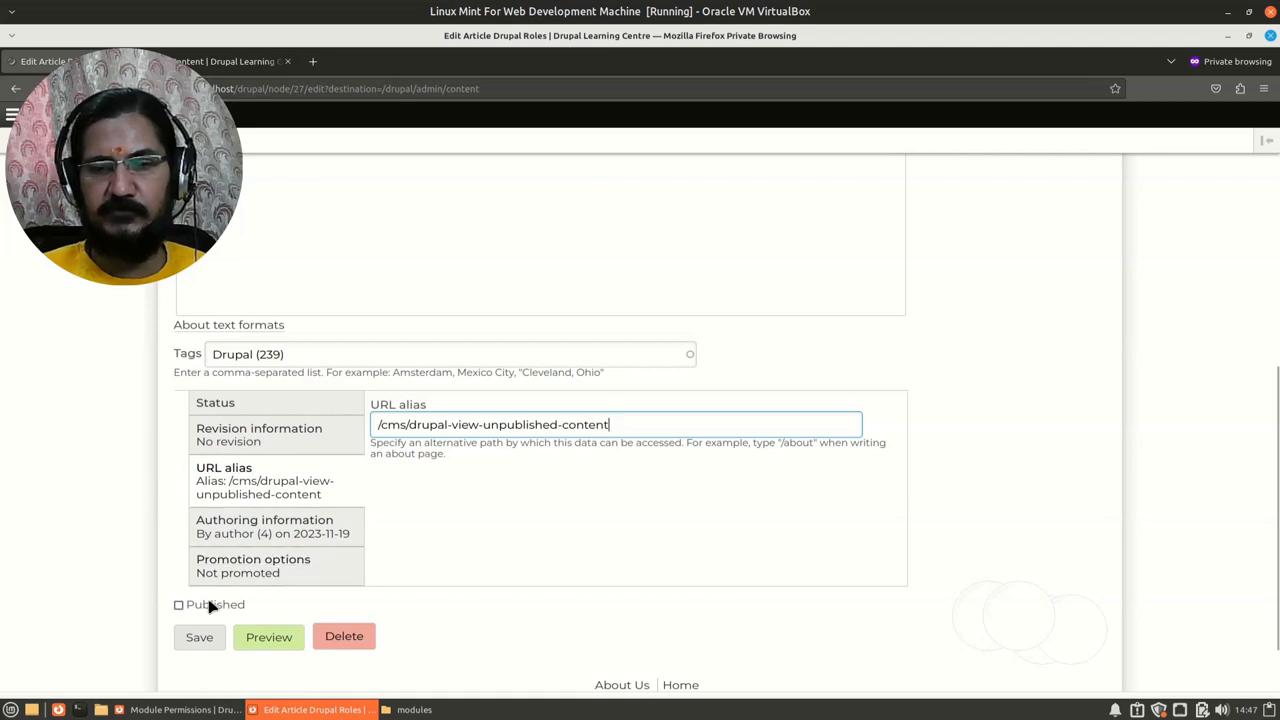
Preview the article, return to the edit form and tick the Published checkbox
click(178, 604)
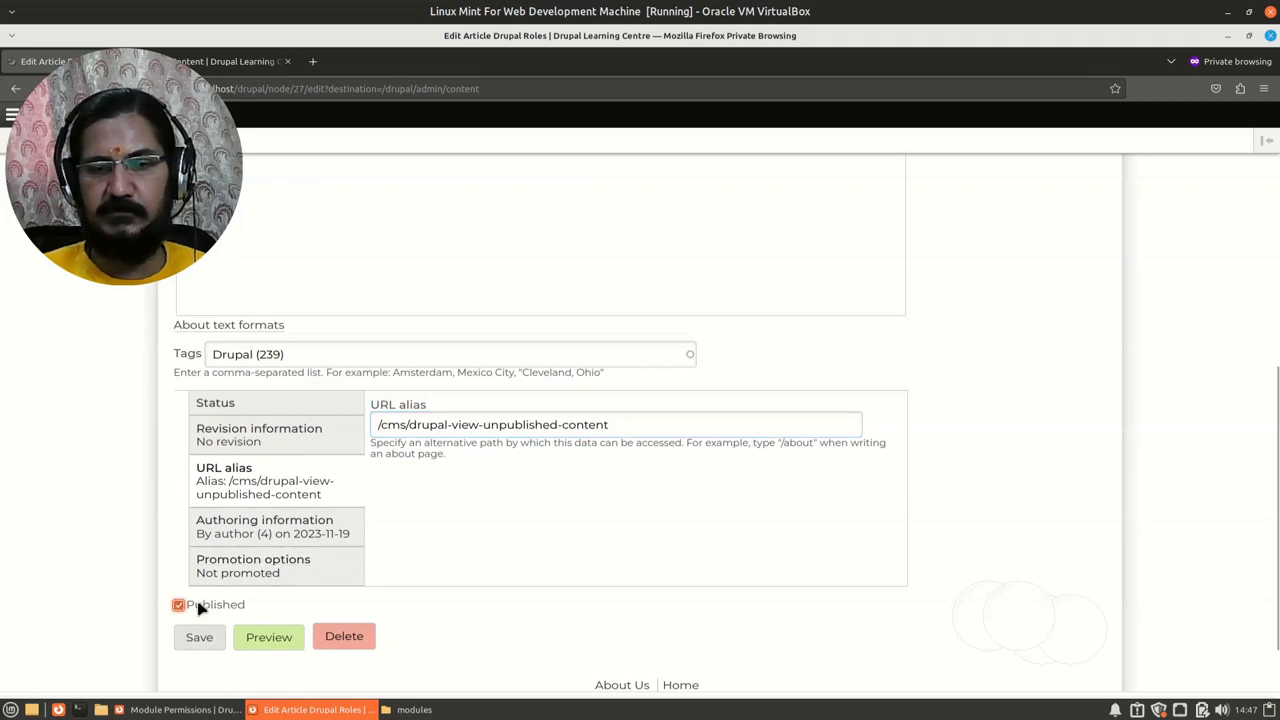
click(178, 604)
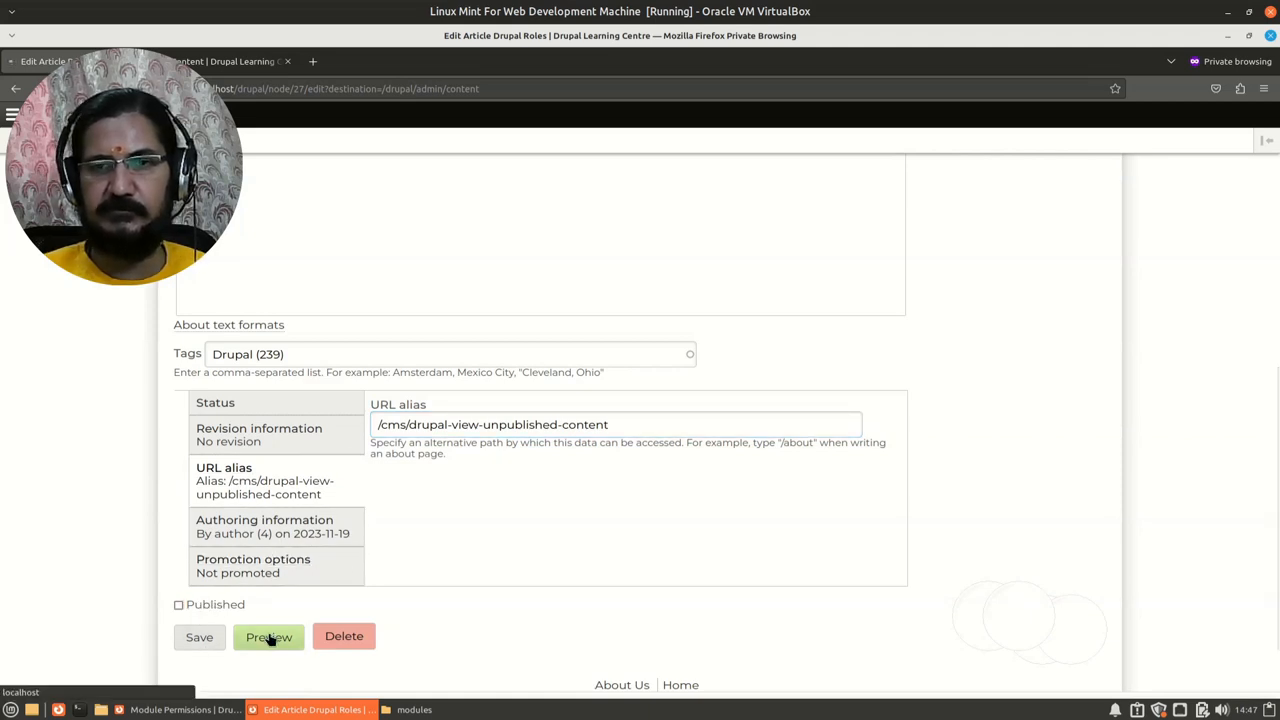
click(268, 636)
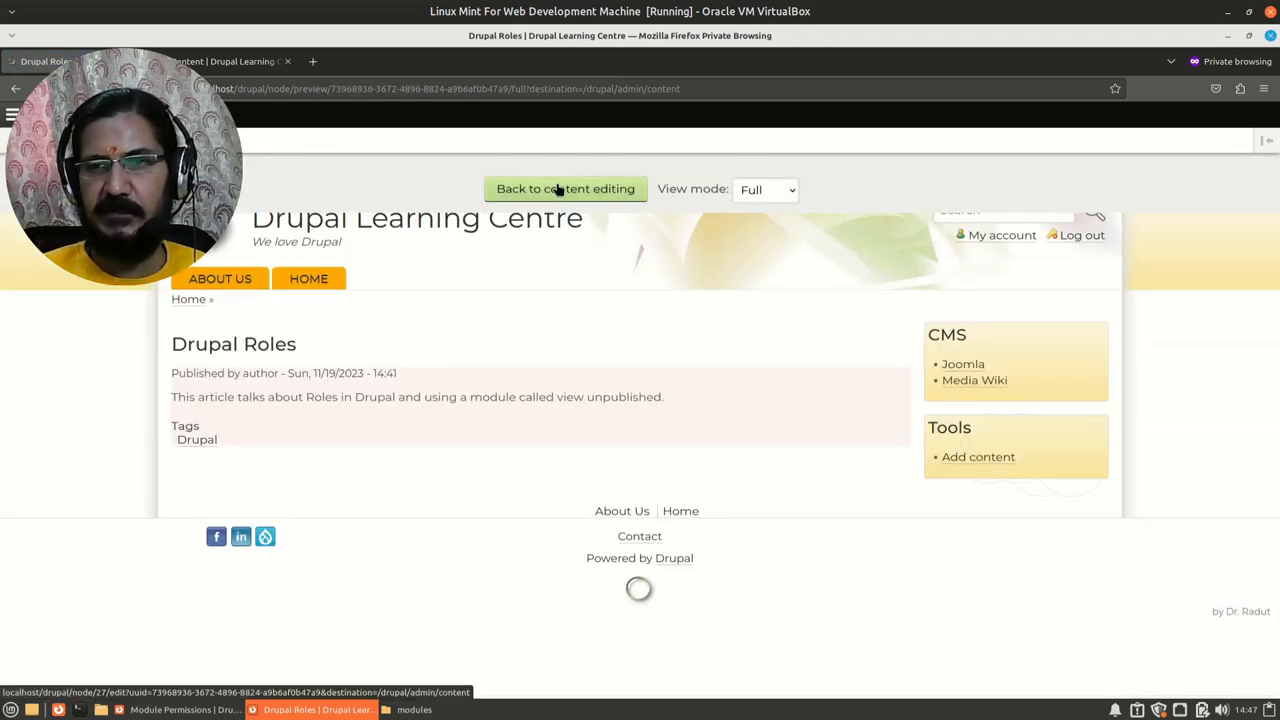
click(564, 188)
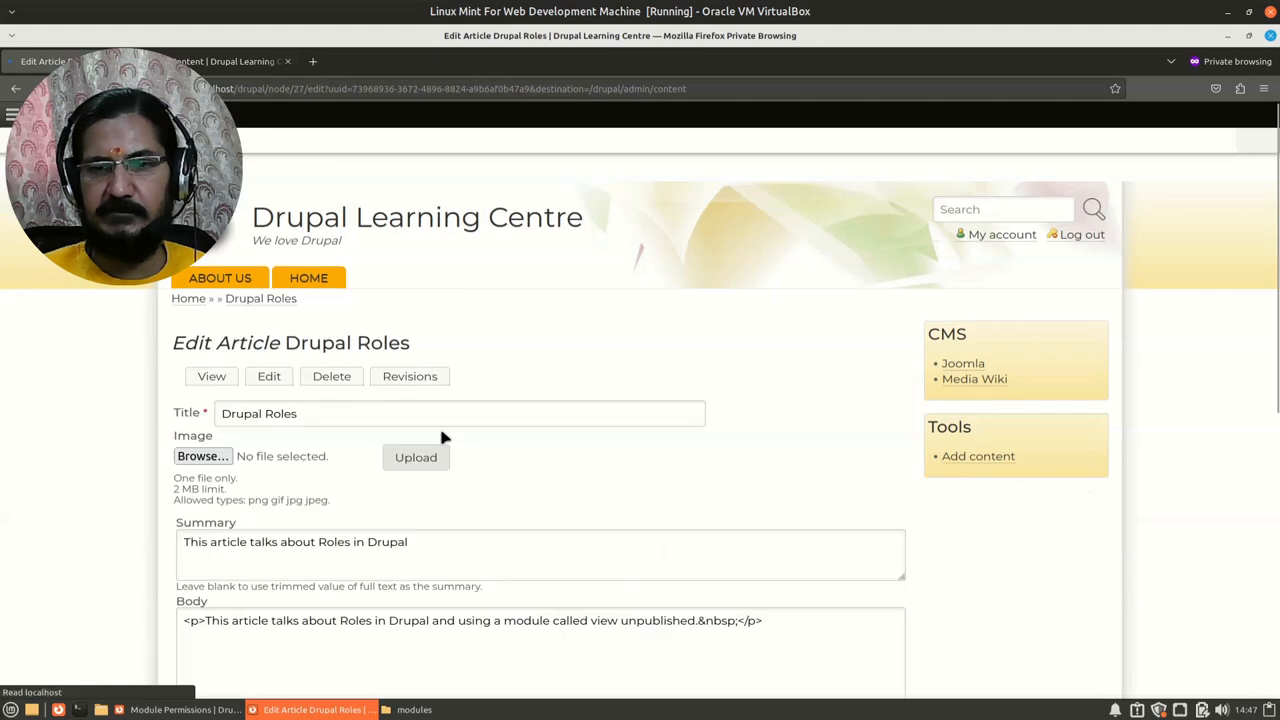
scroll(down, 3)
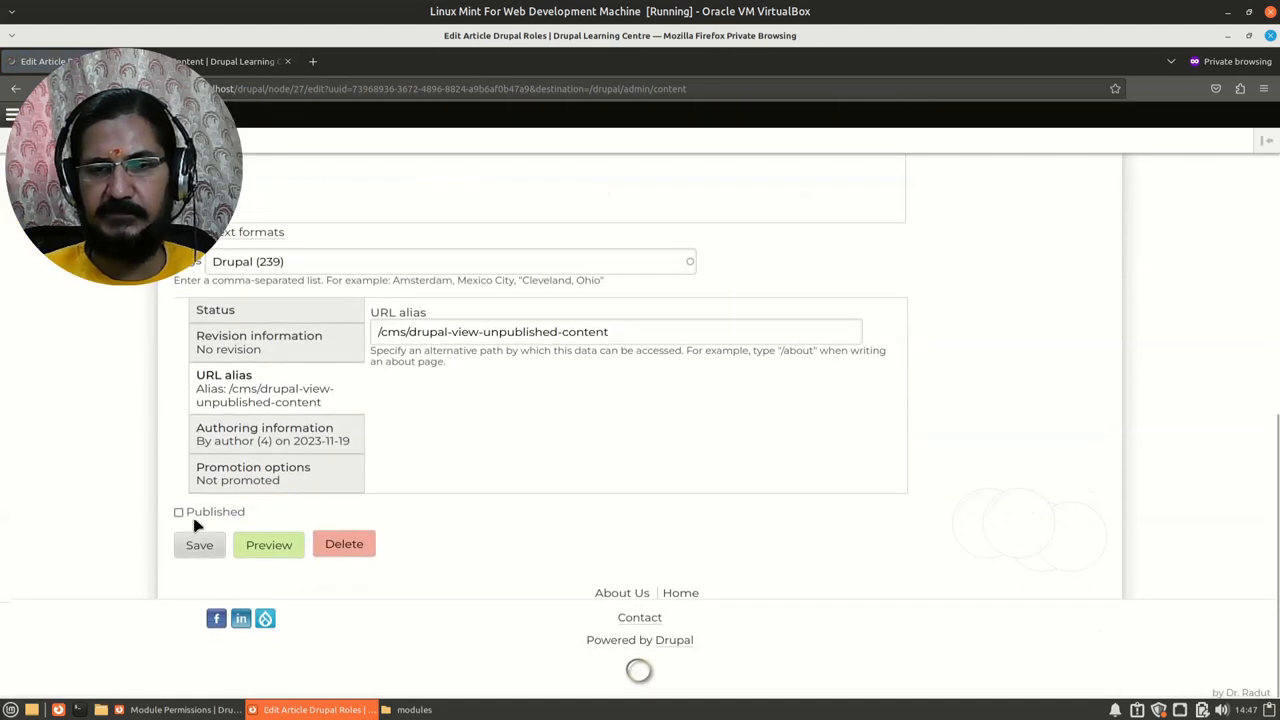
click(178, 512)
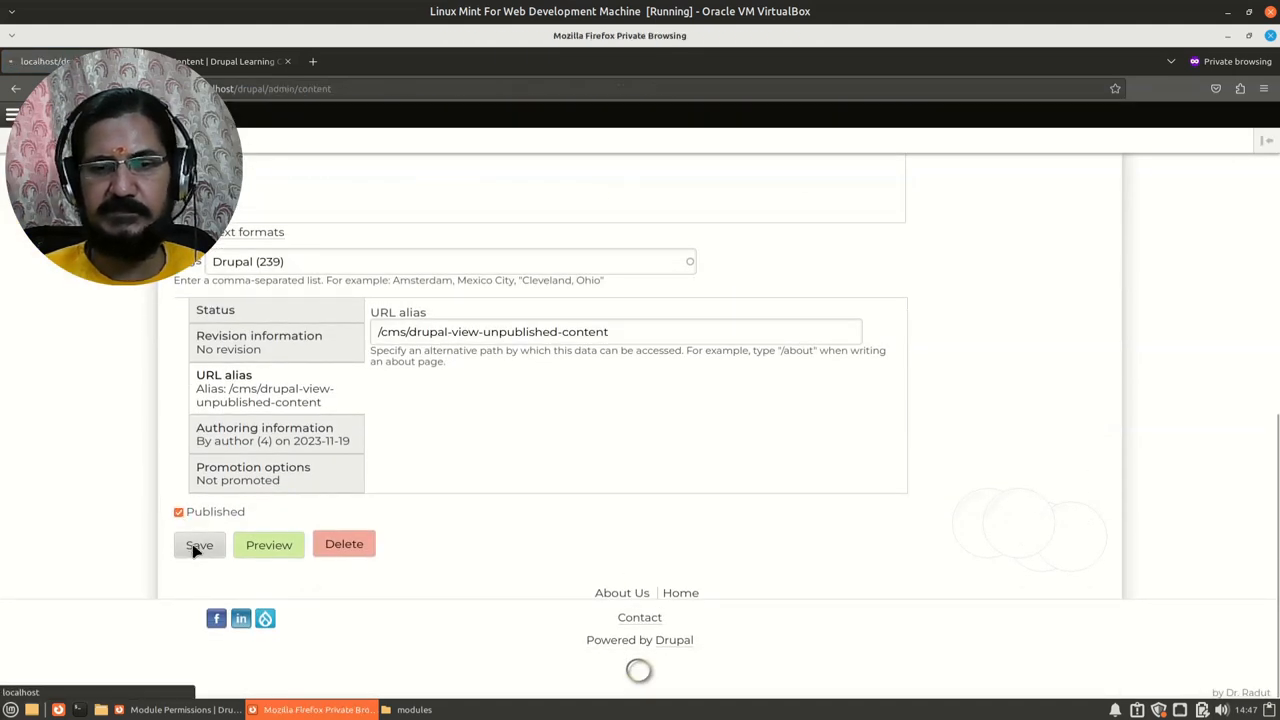
Save the Drupal Roles article so Drupal confirms the update and lists it as Published
click(200, 544)
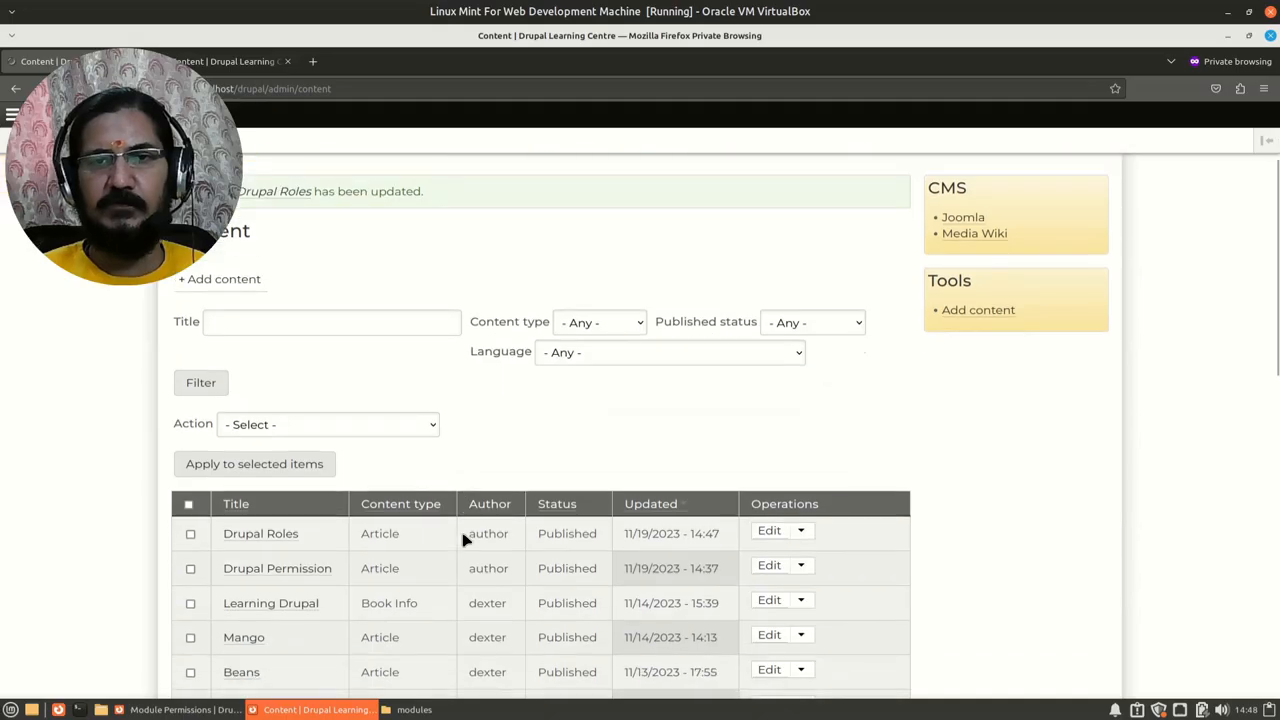
mouse_move(444, 532)
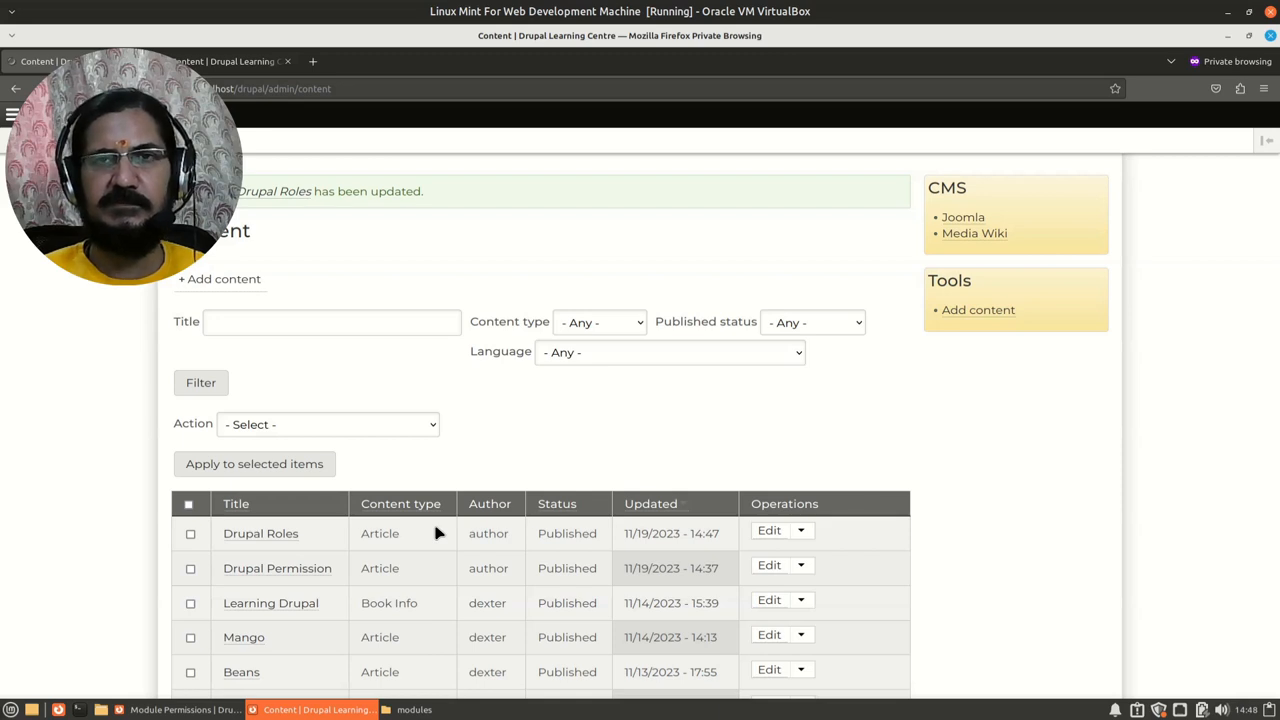
mouse_move(442, 516)
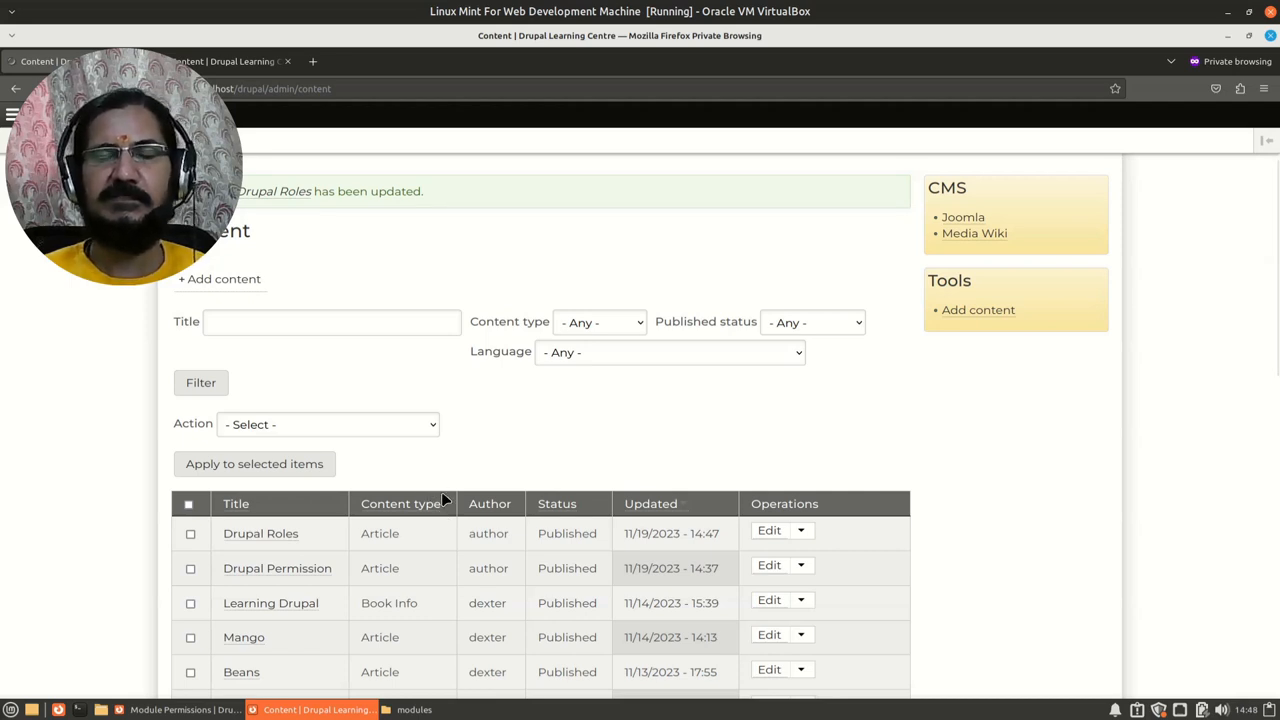
mouse_move(420, 440)
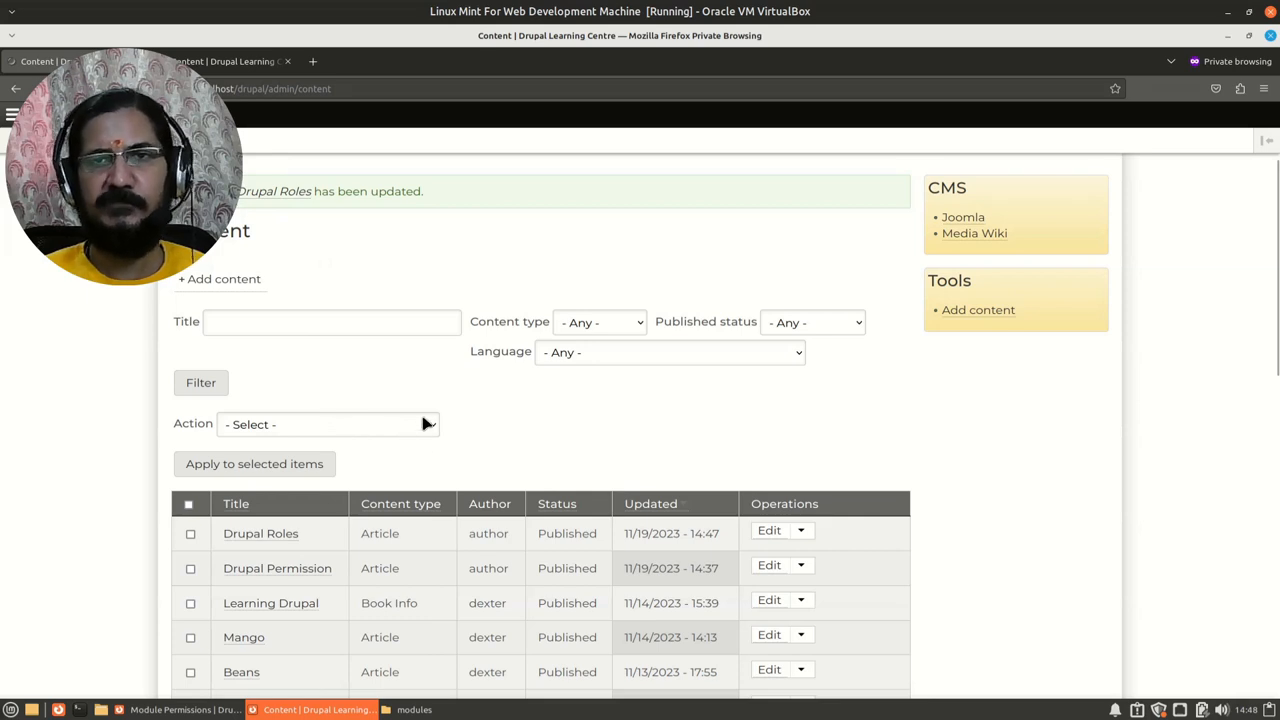
mouse_move(430, 456)
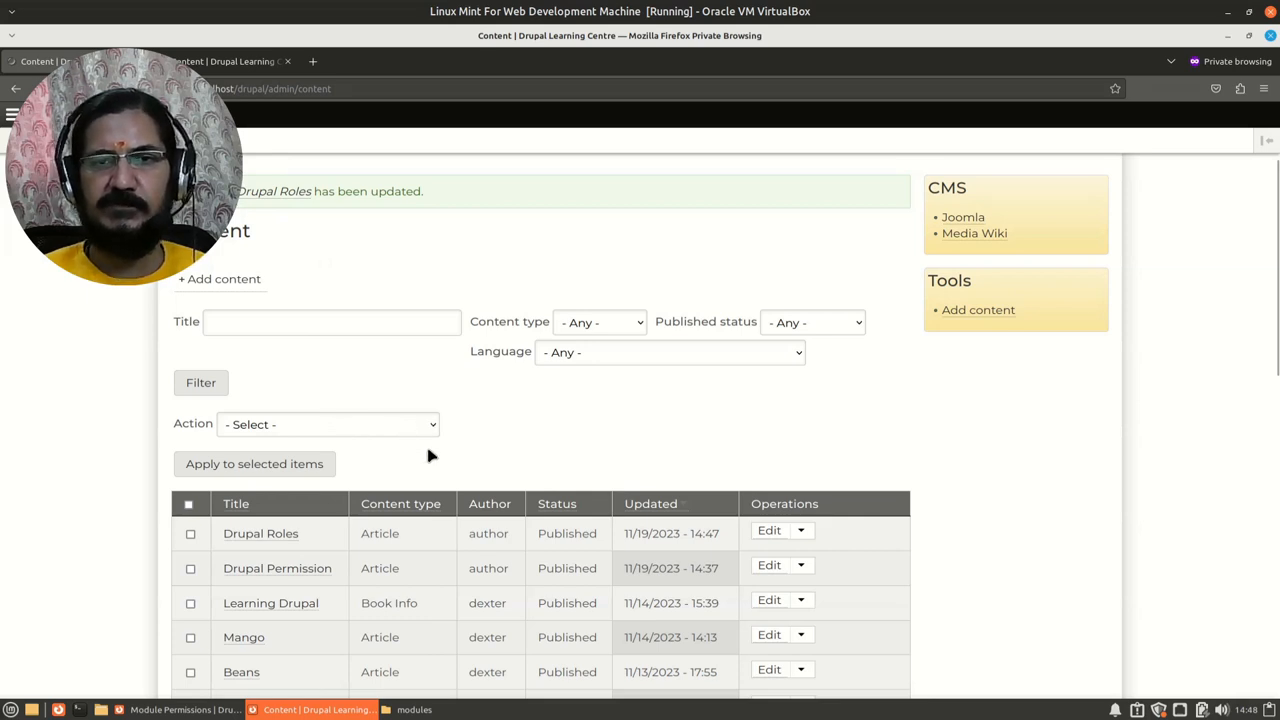
mouse_move(428, 444)
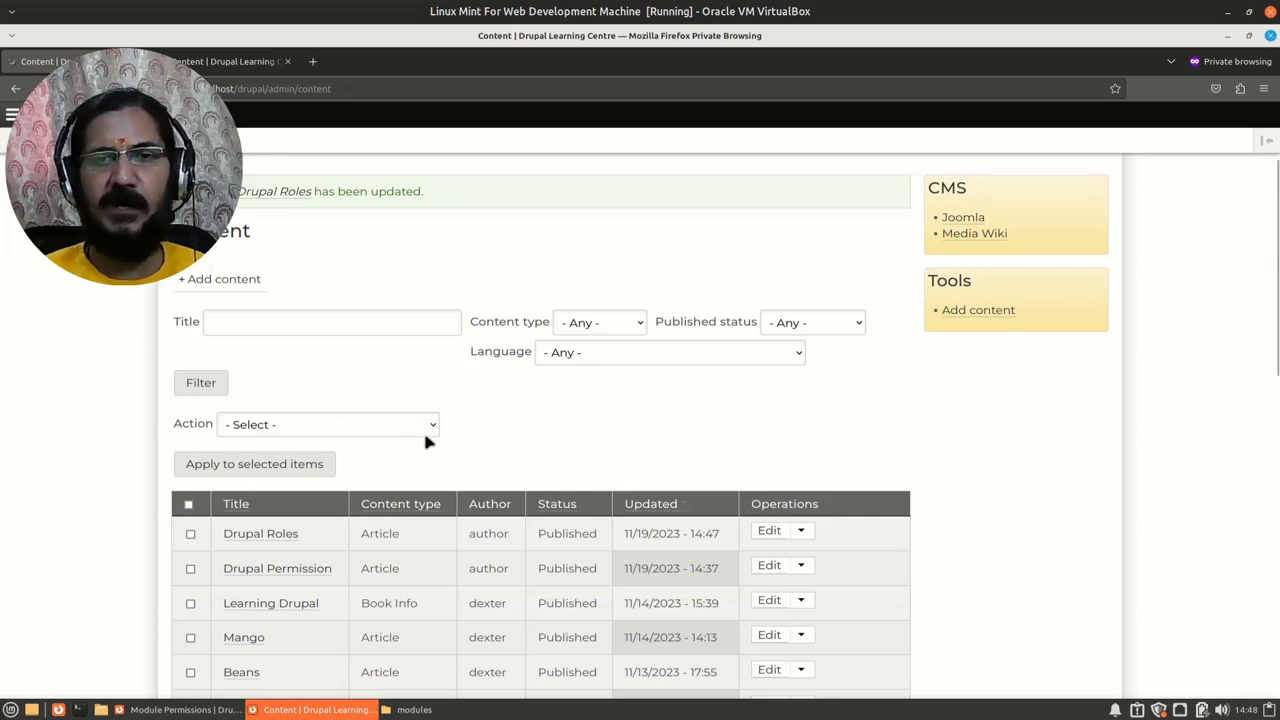